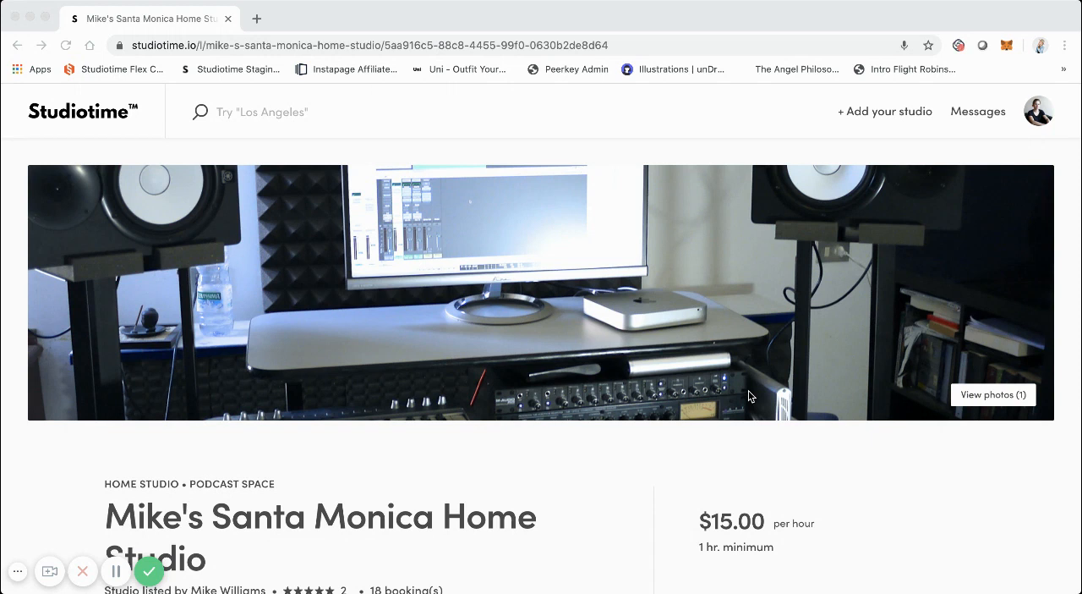
Set the booking to Mon, Jun 8, from 08:00 am to 11:00 am
scroll(down, 3)
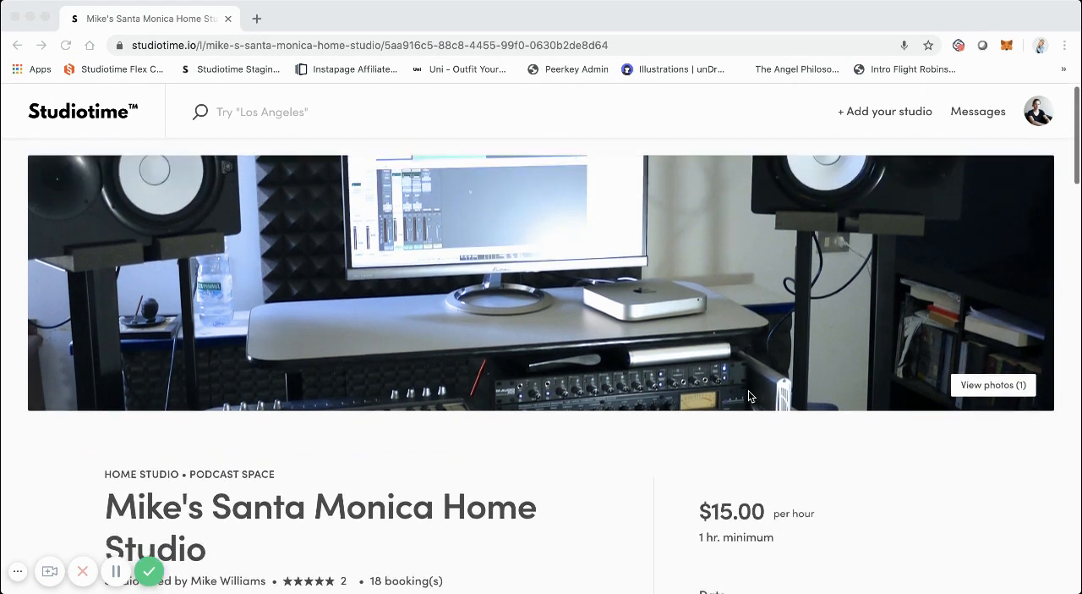
scroll(down, 3)
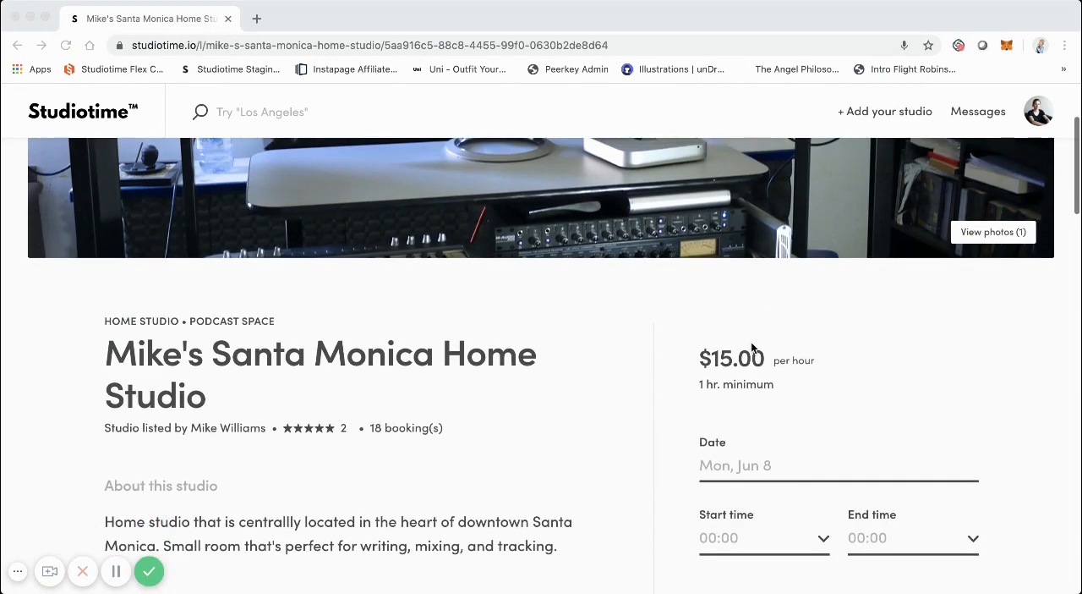
scroll(down, 3)
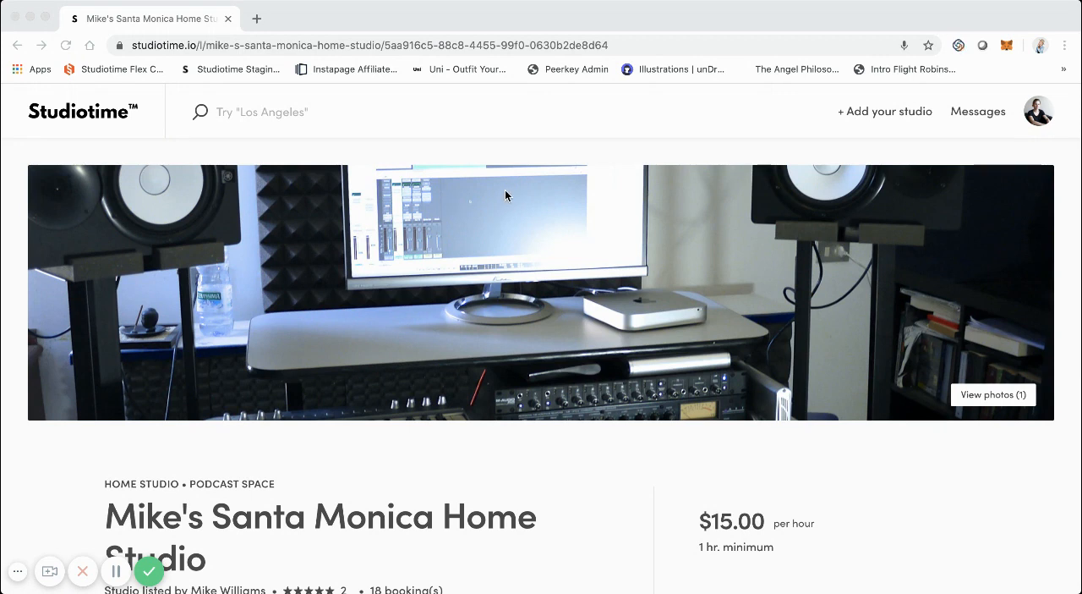
scroll(down, 3)
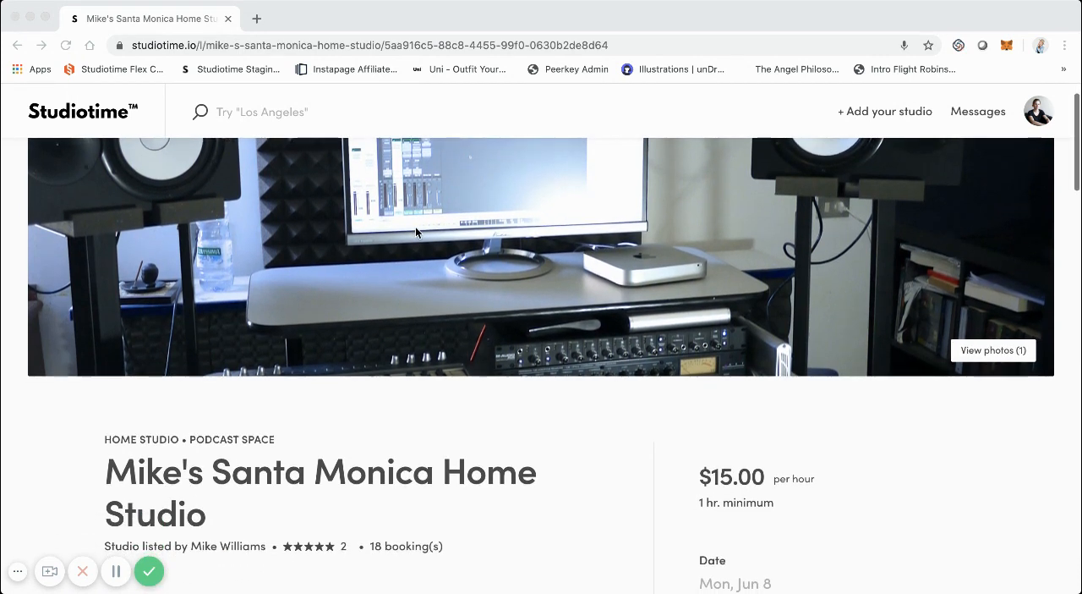
scroll(down, 3)
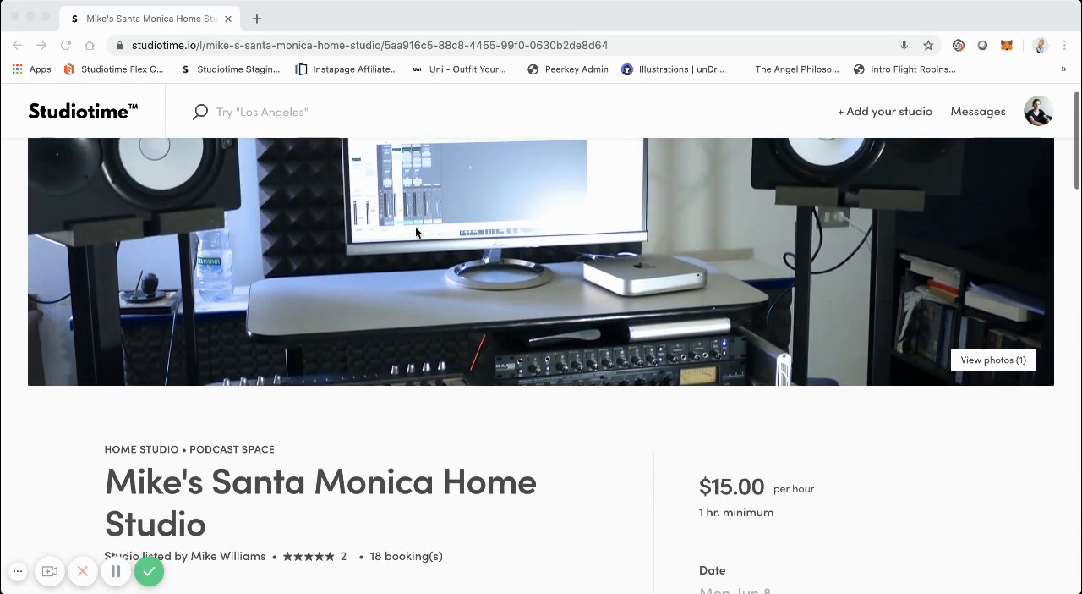
scroll(down, 3)
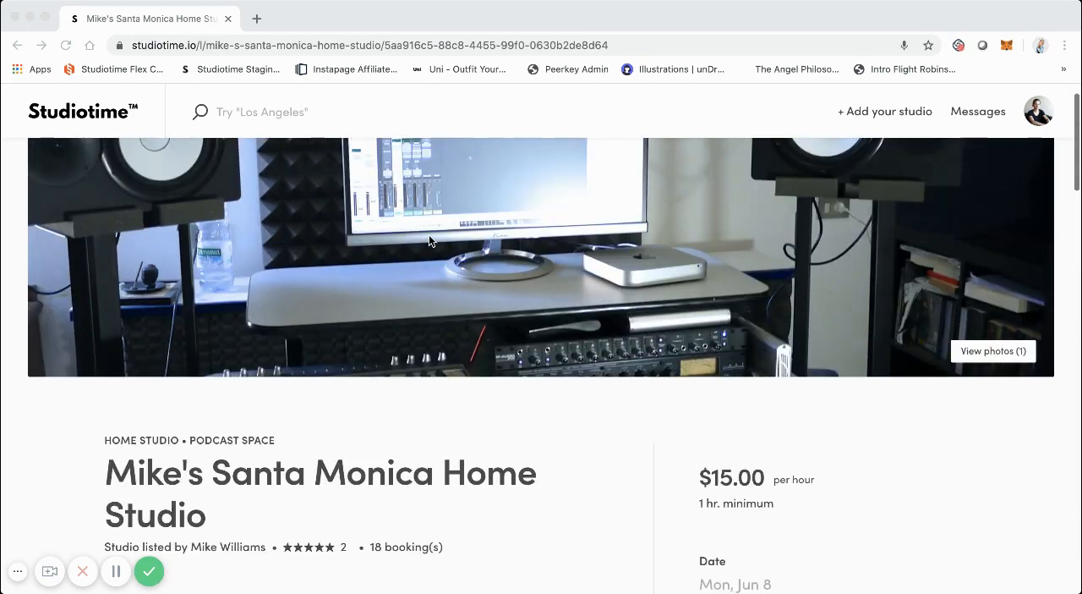
scroll(down, 3)
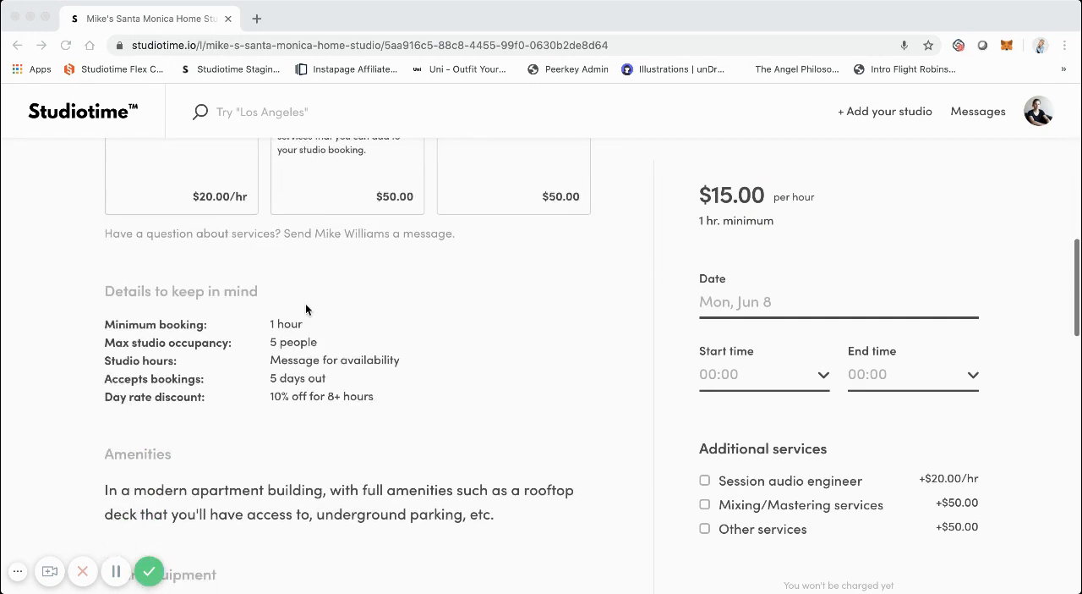
scroll(down, 3)
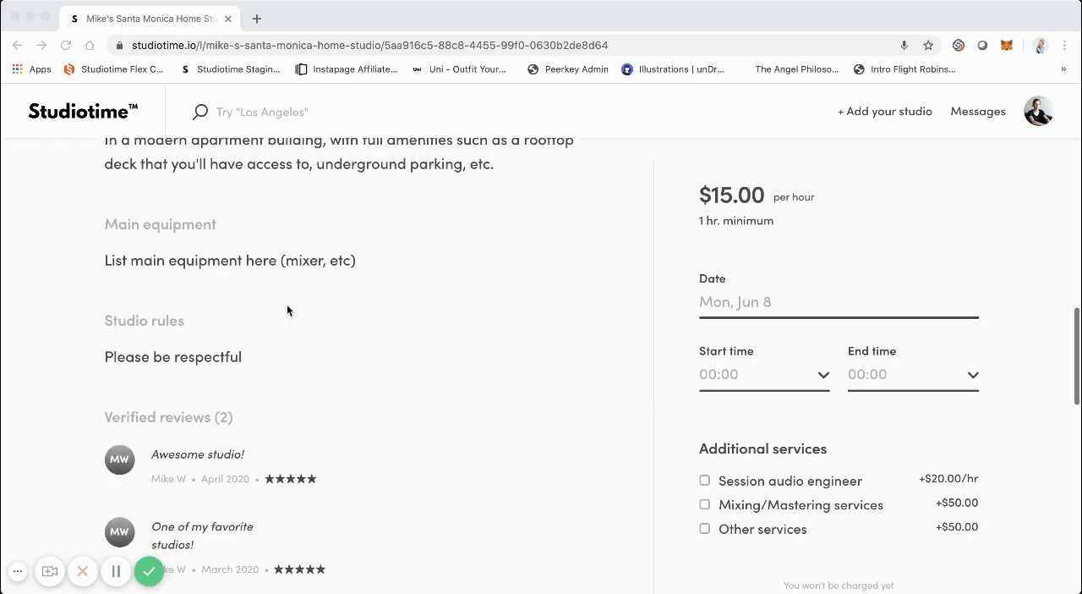
scroll(down, 3)
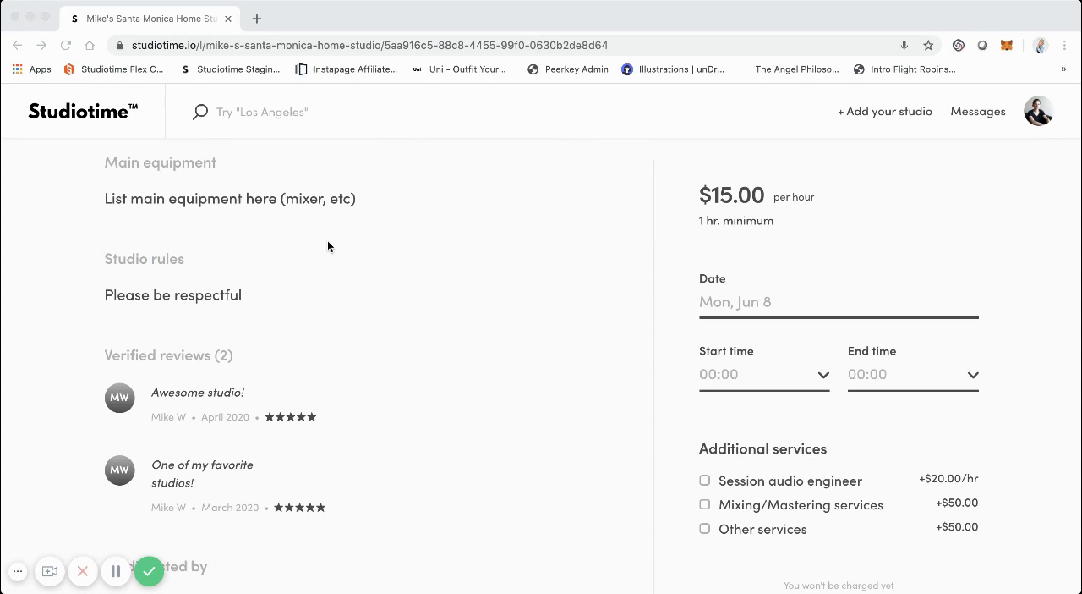
mouse_move(603, 313)
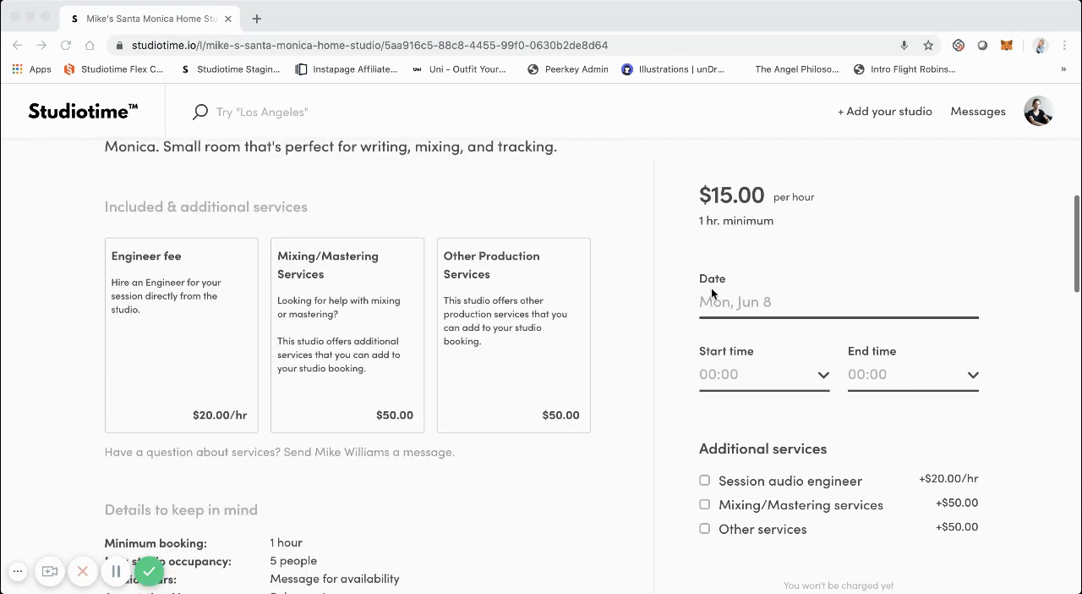
mouse_move(751, 276)
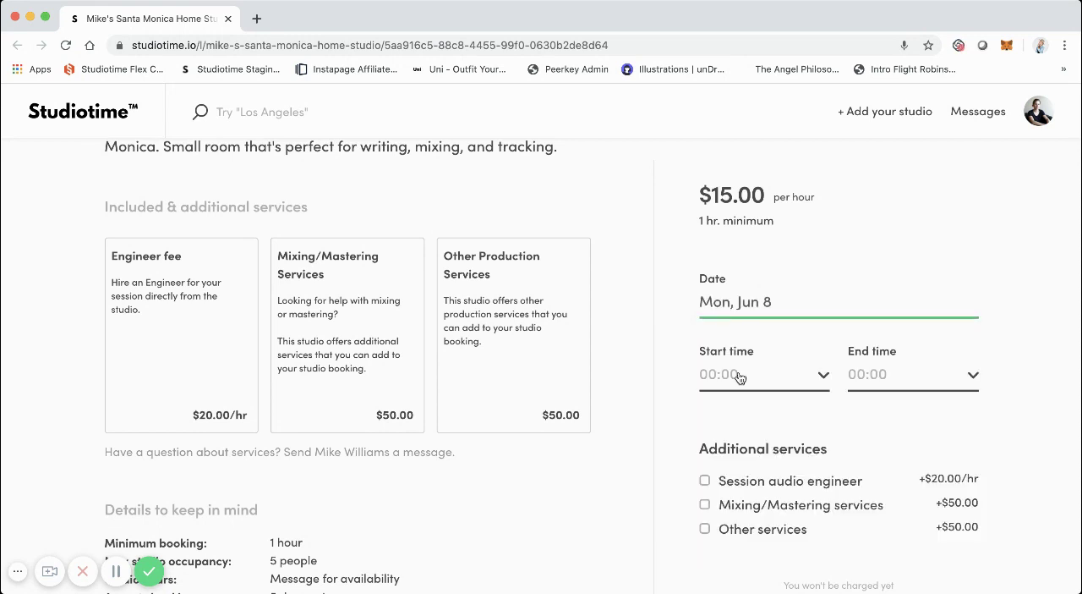
mouse_move(769, 386)
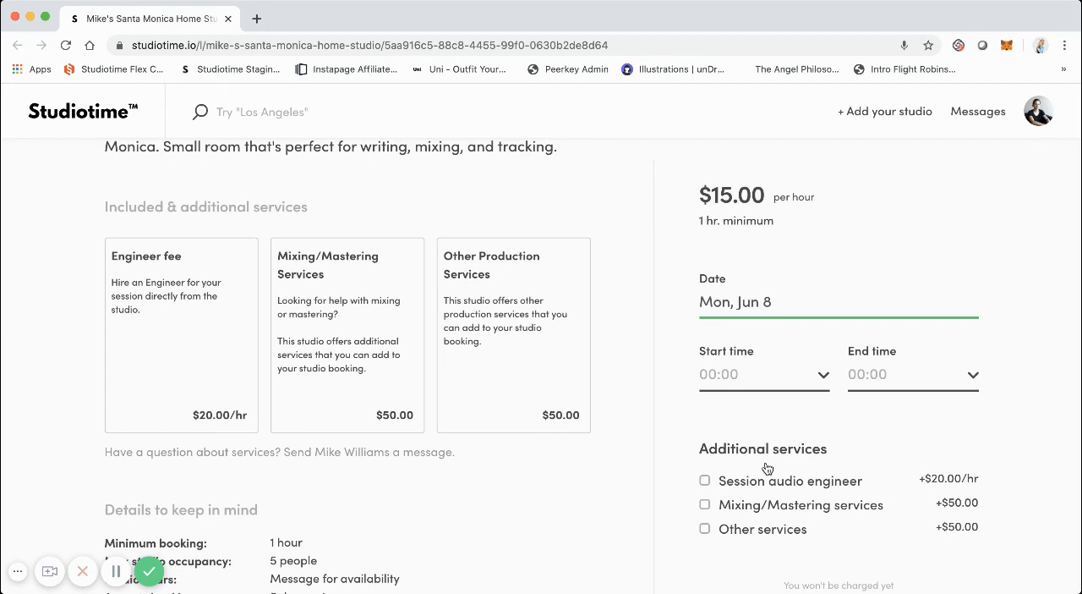
click(763, 374)
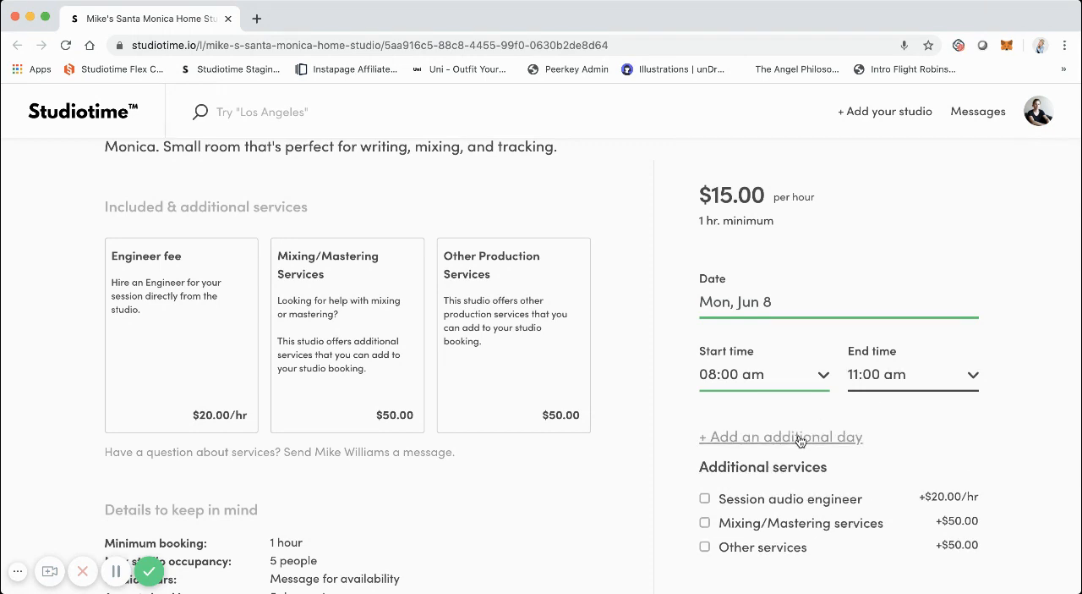
Add a session audio engineer to the booking
scroll(down, 3)
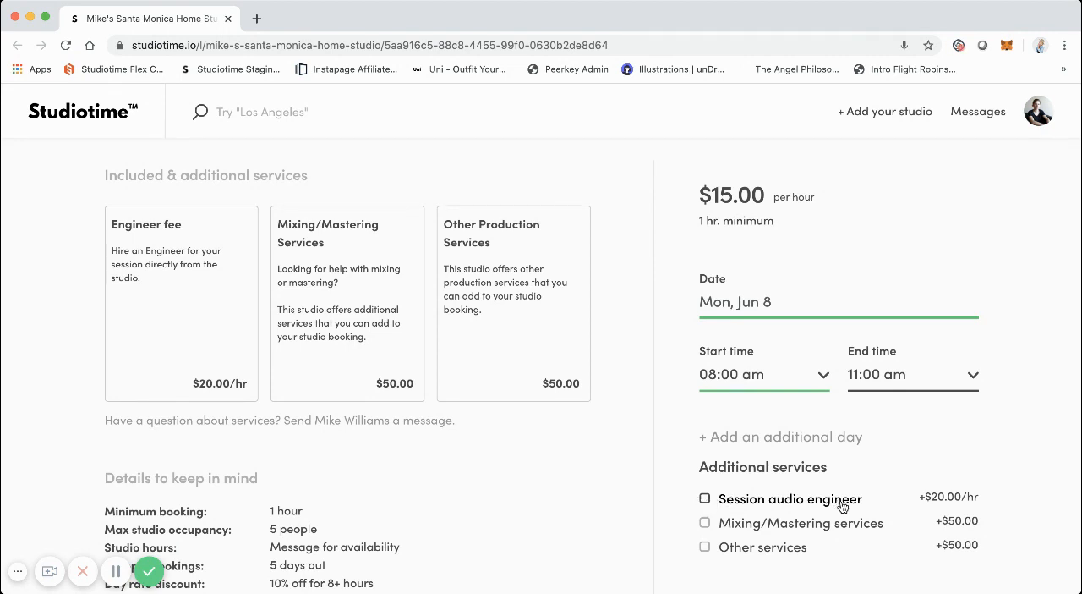
click(704, 498)
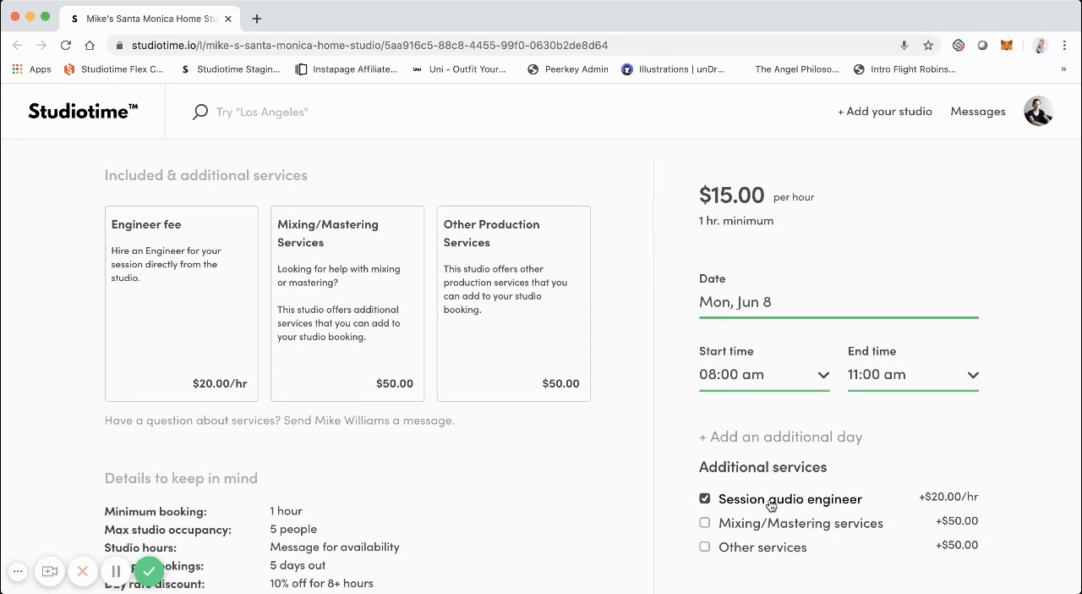
mouse_move(767, 505)
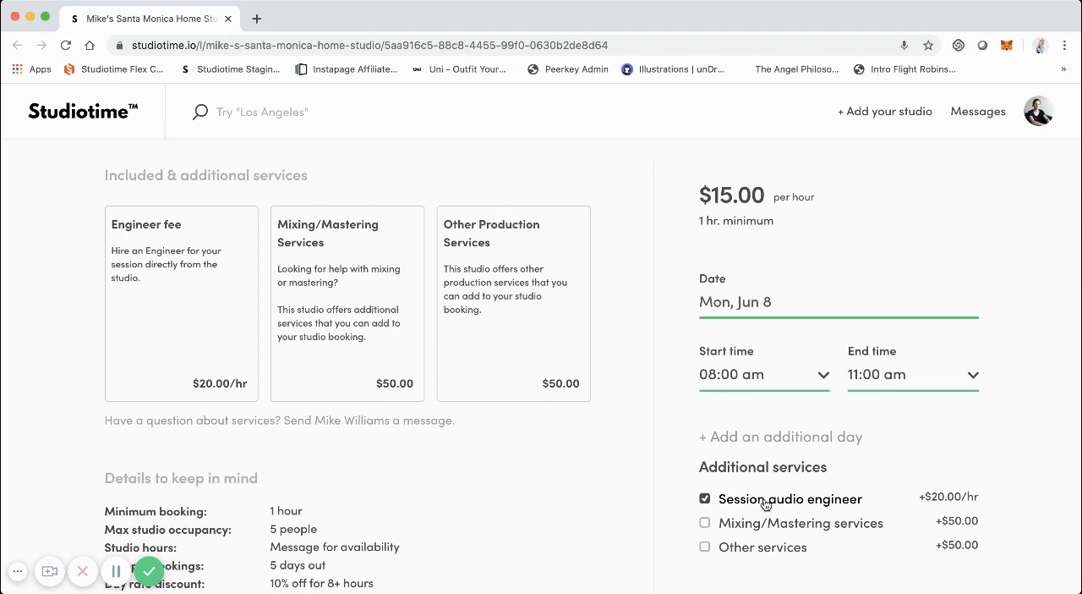
scroll(down, 3)
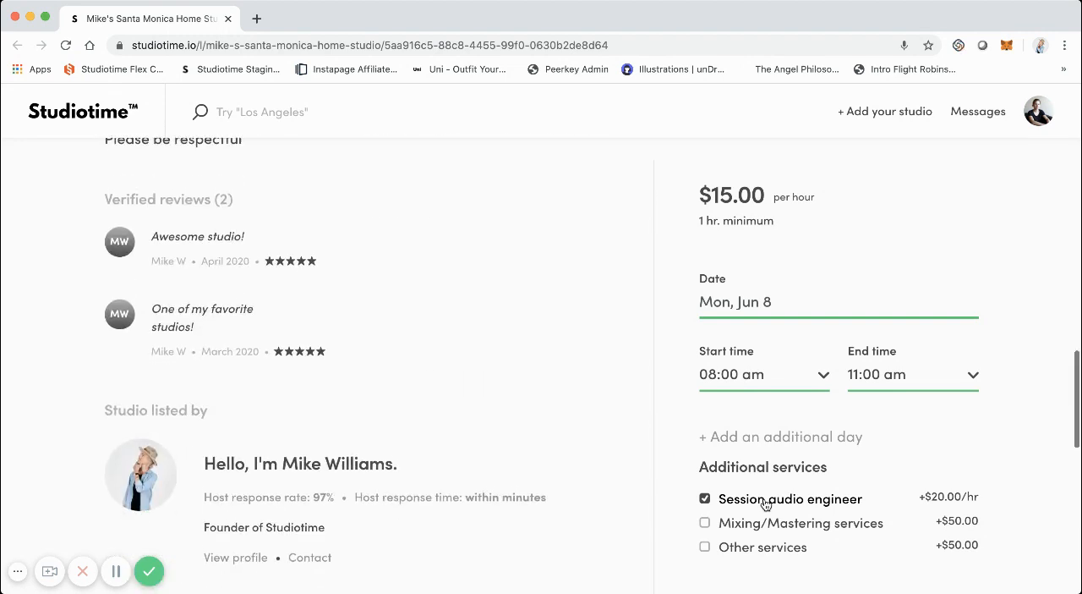
Review the $105.00 booking breakdown and request to book the 3-hour session
scroll(down, 3)
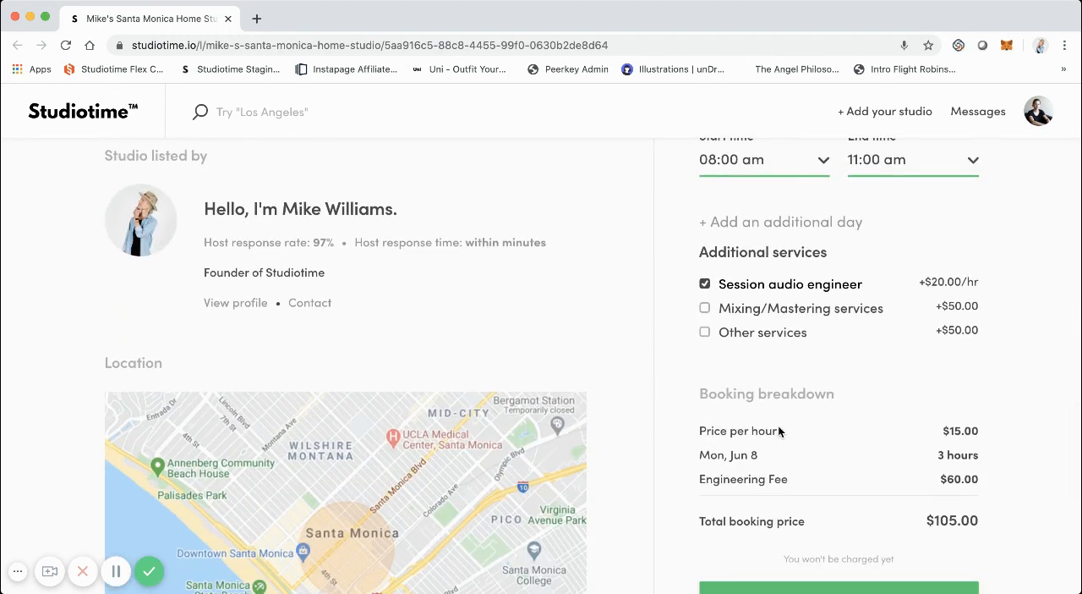
scroll(down, 3)
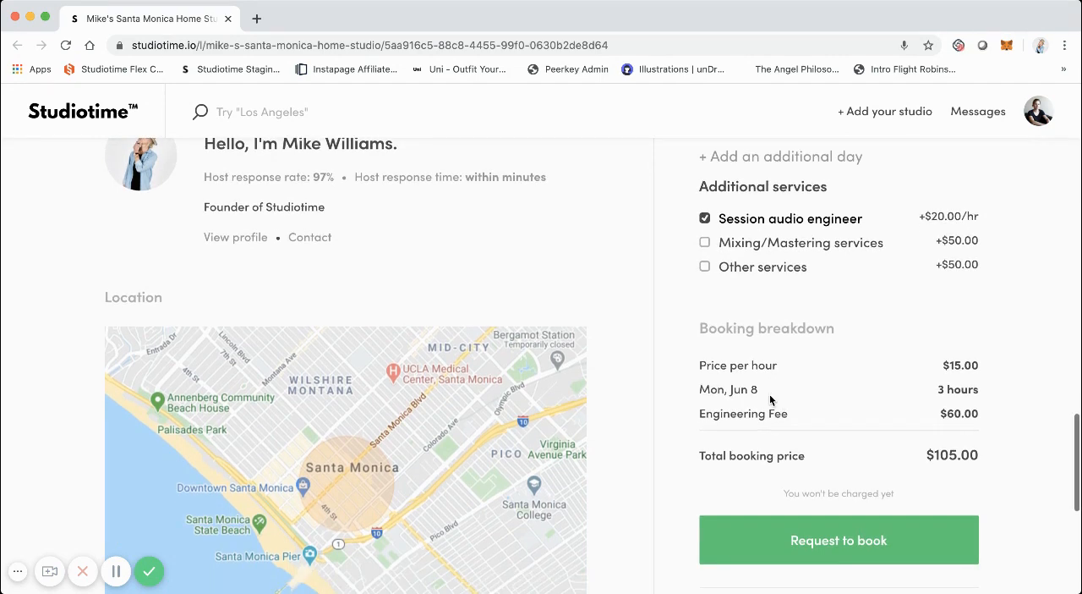
scroll(up, 3)
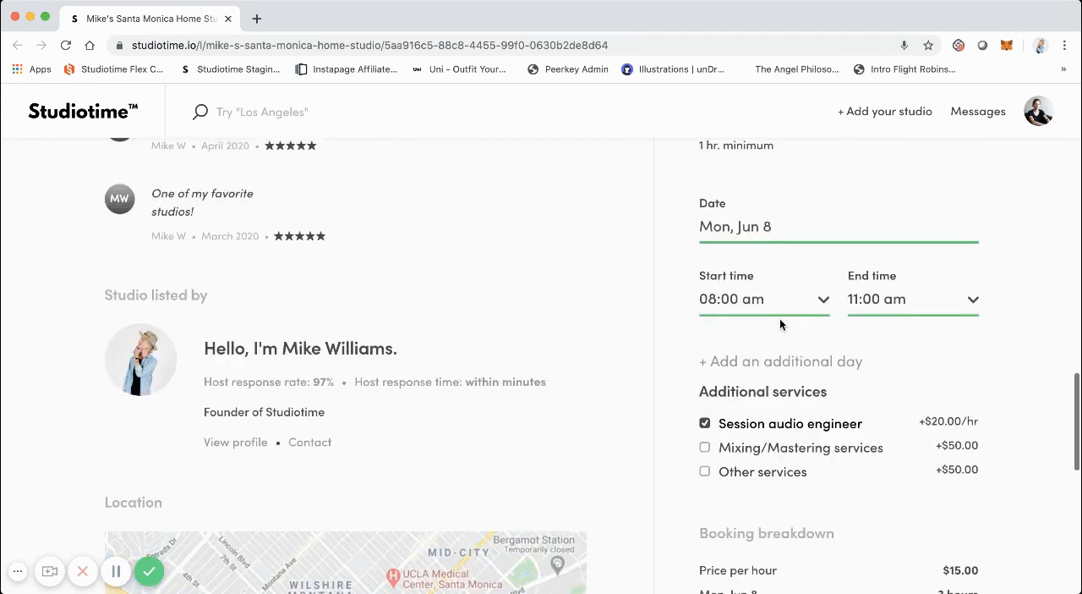
scroll(down, 3)
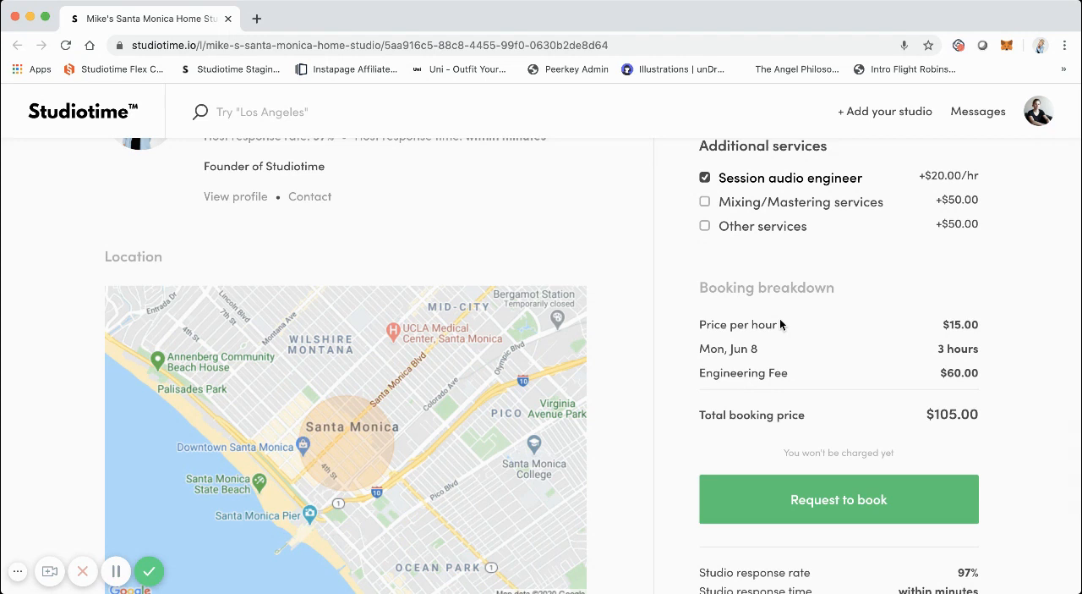
scroll(down, 3)
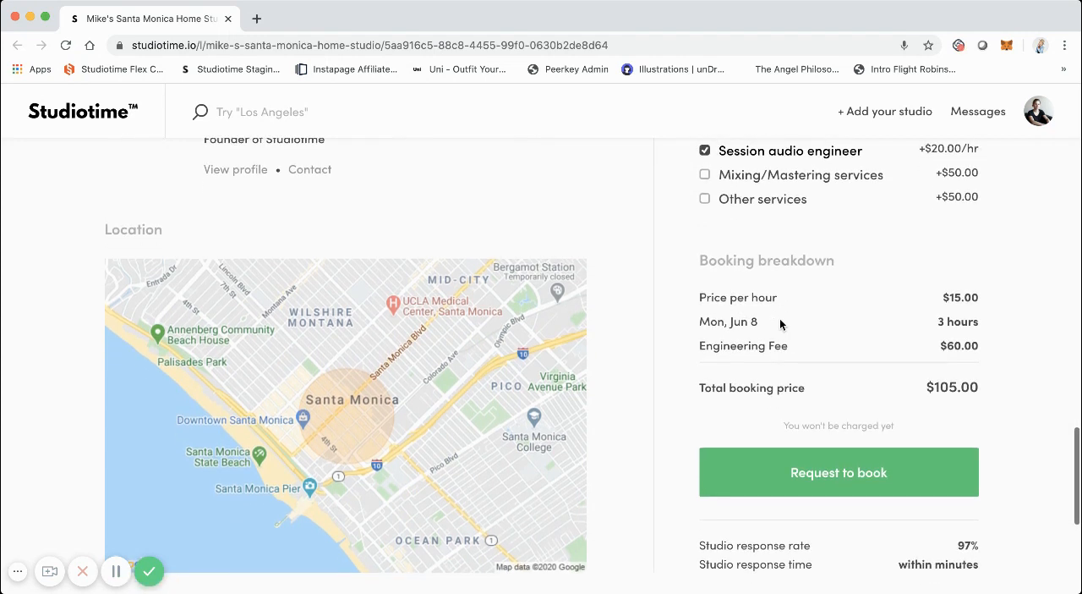
mouse_move(789, 479)
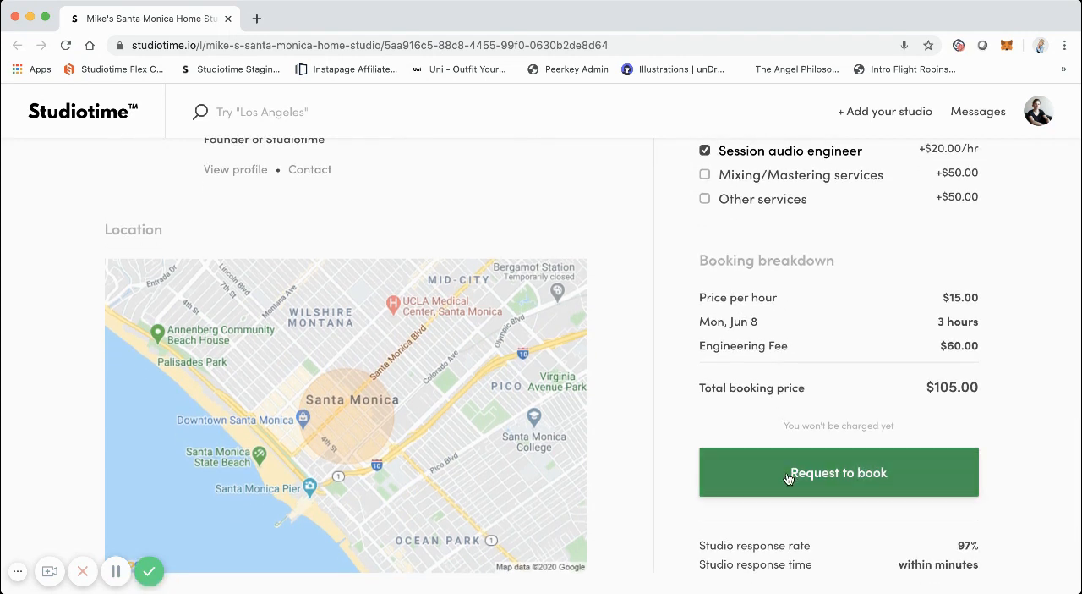
click(839, 472)
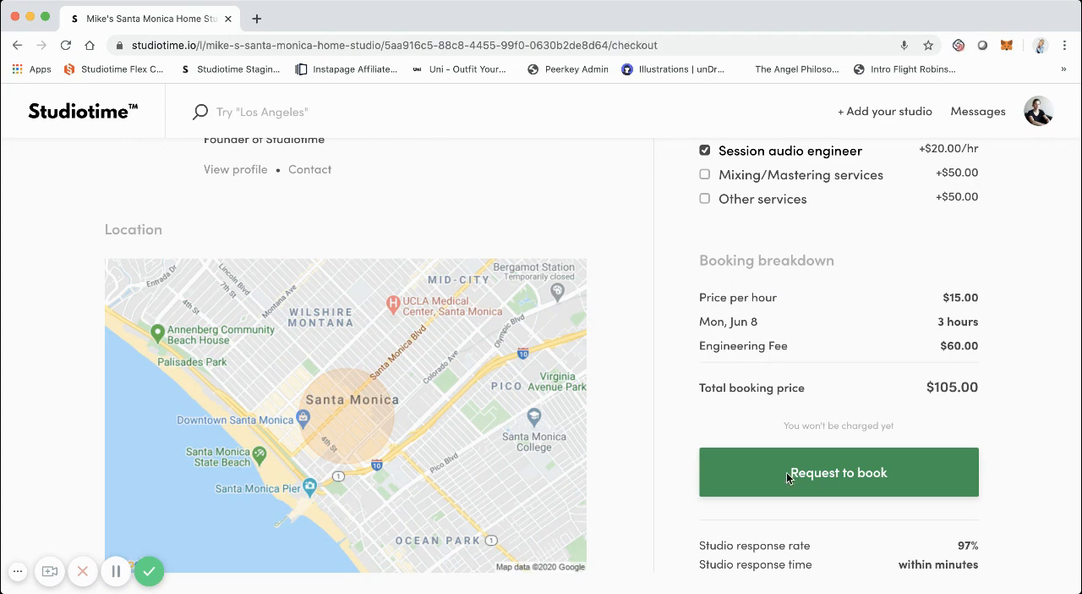
click(838, 471)
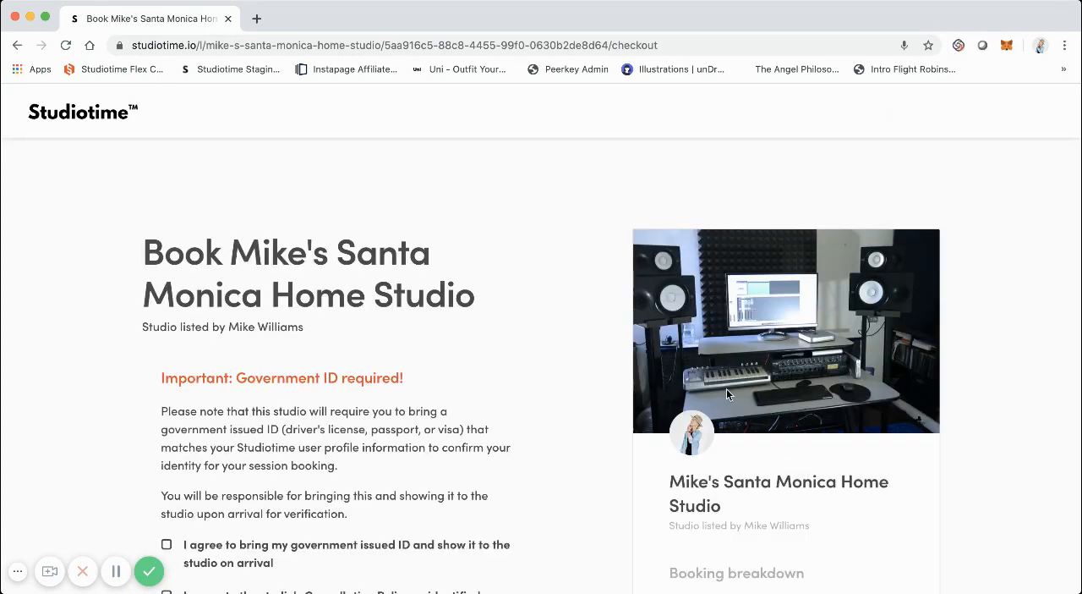
scroll(down, 3)
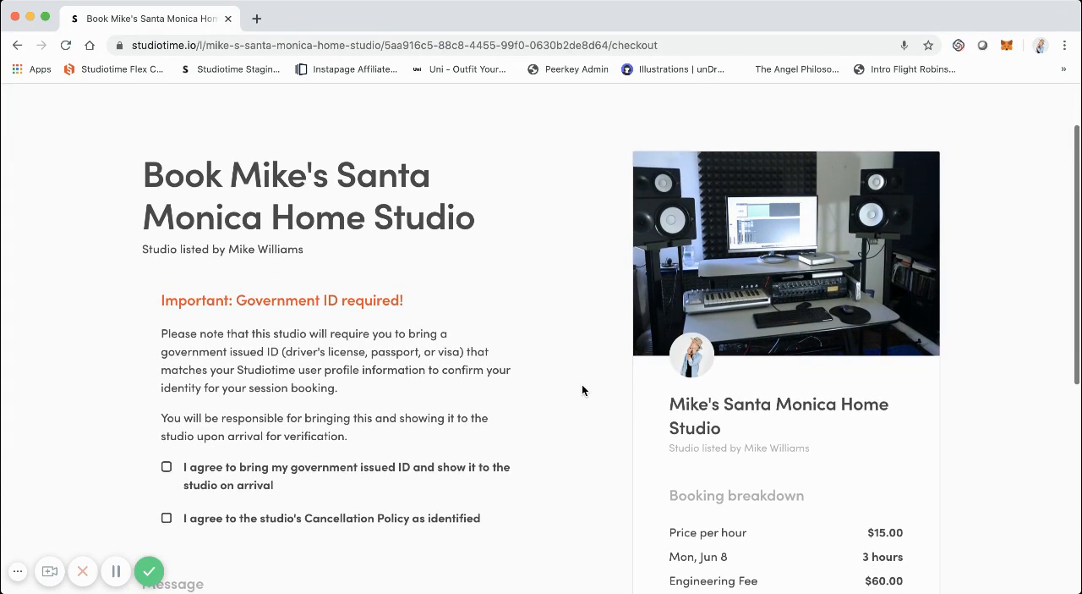
scroll(down, 3)
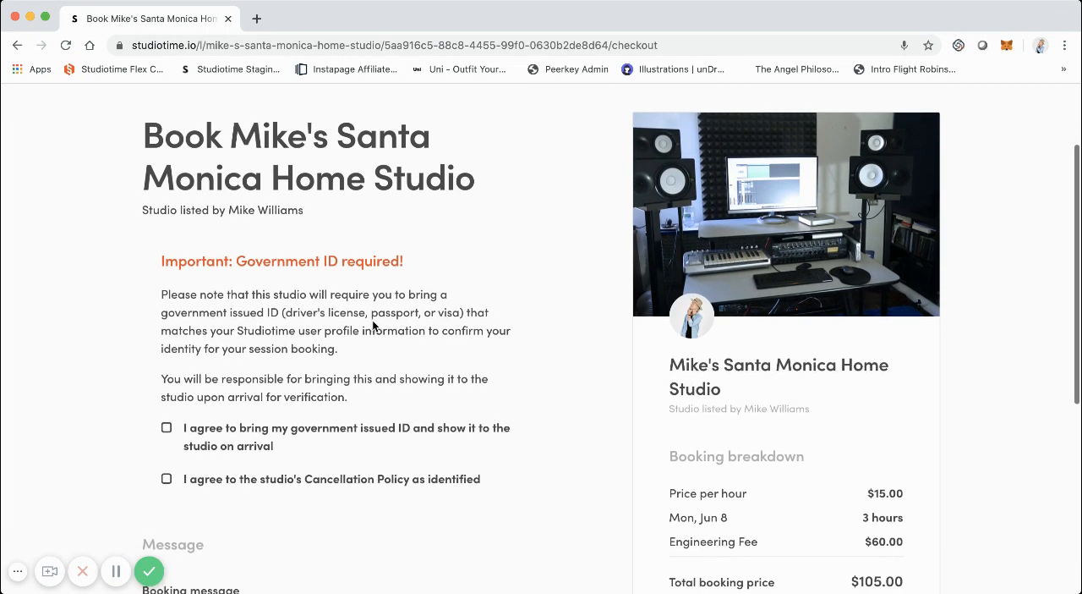
scroll(down, 3)
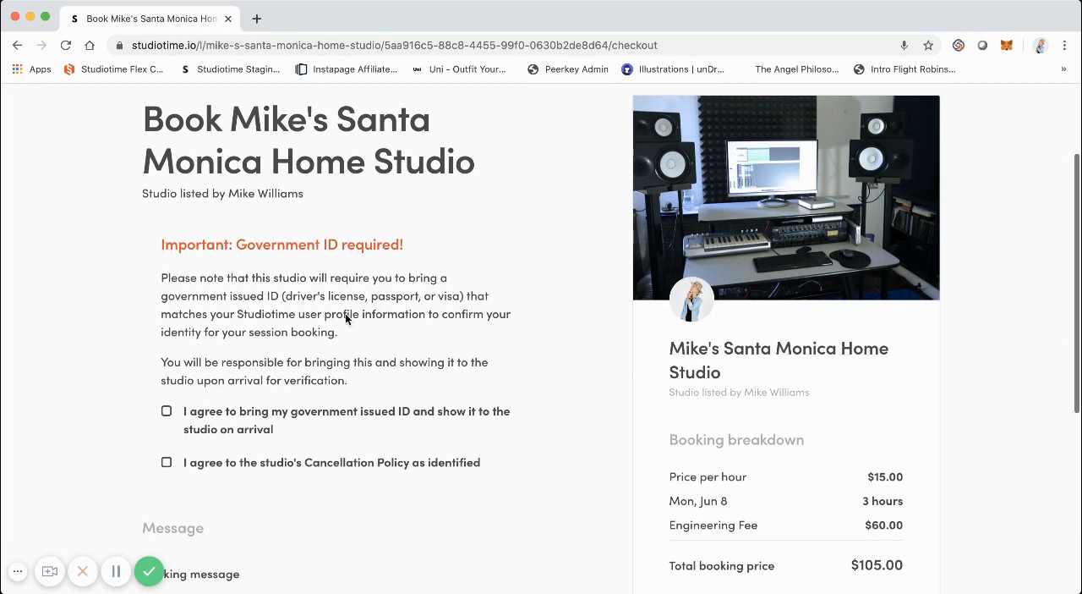
mouse_move(343, 334)
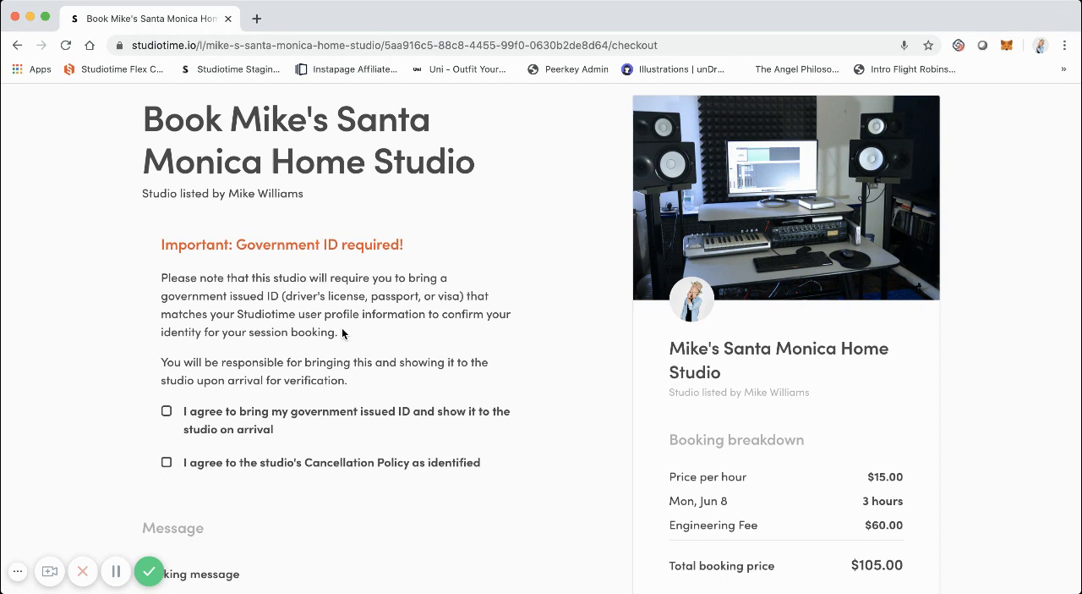
mouse_move(287, 327)
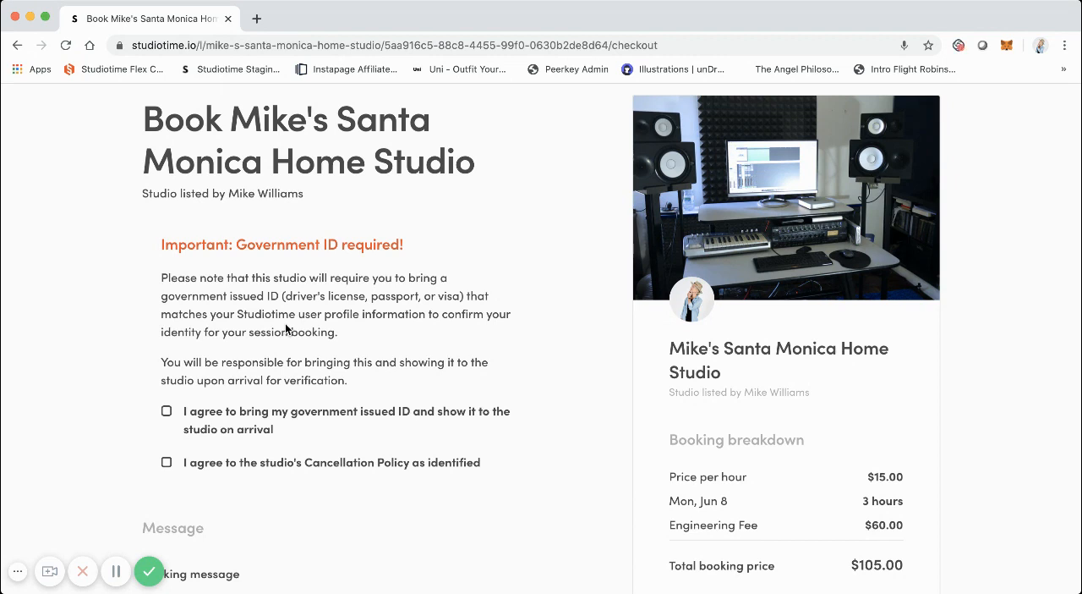
scroll(down, 3)
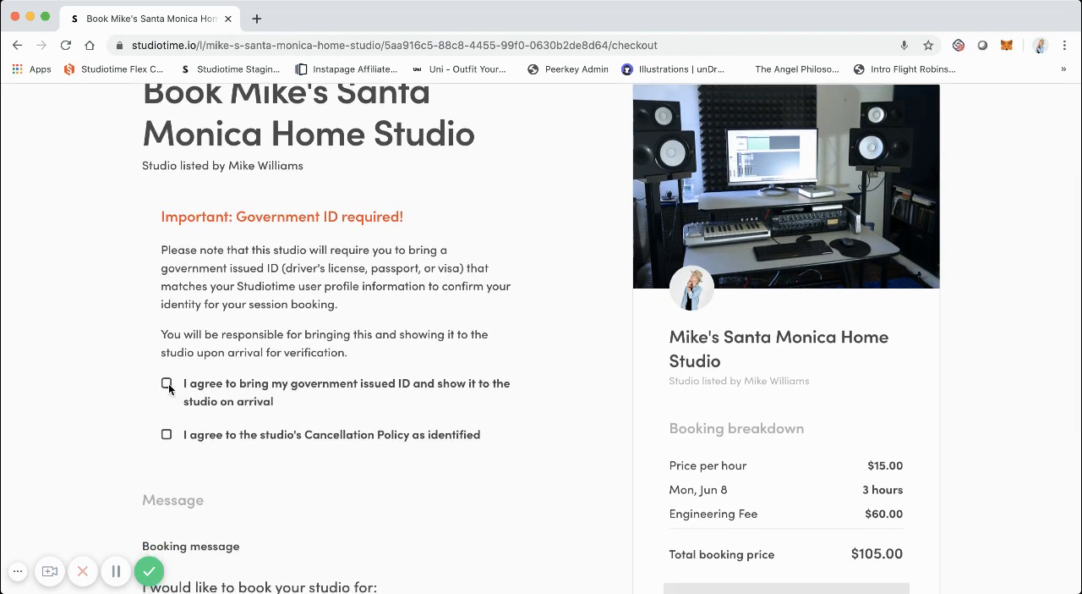
Agree to bring government ID and accept the cancellation policy, leaving the message blank
click(167, 383)
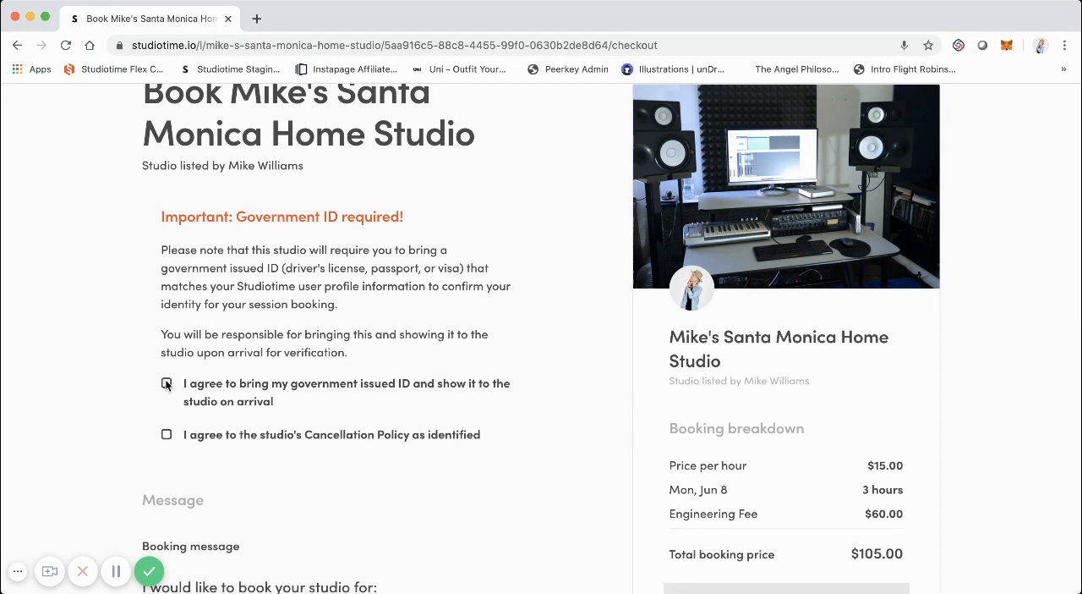
click(166, 383)
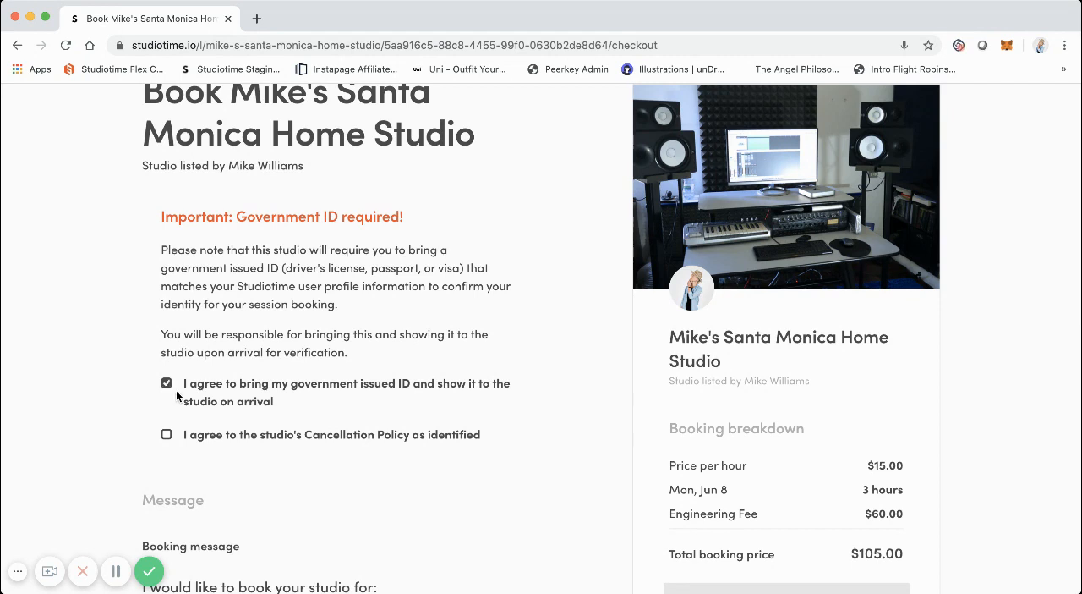
scroll(down, 3)
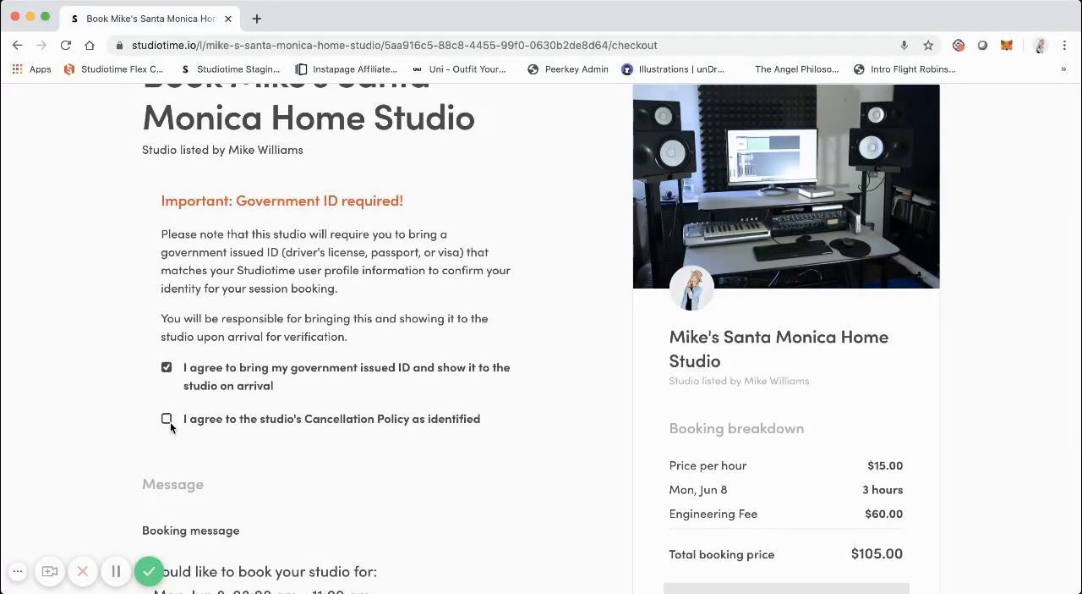
click(167, 418)
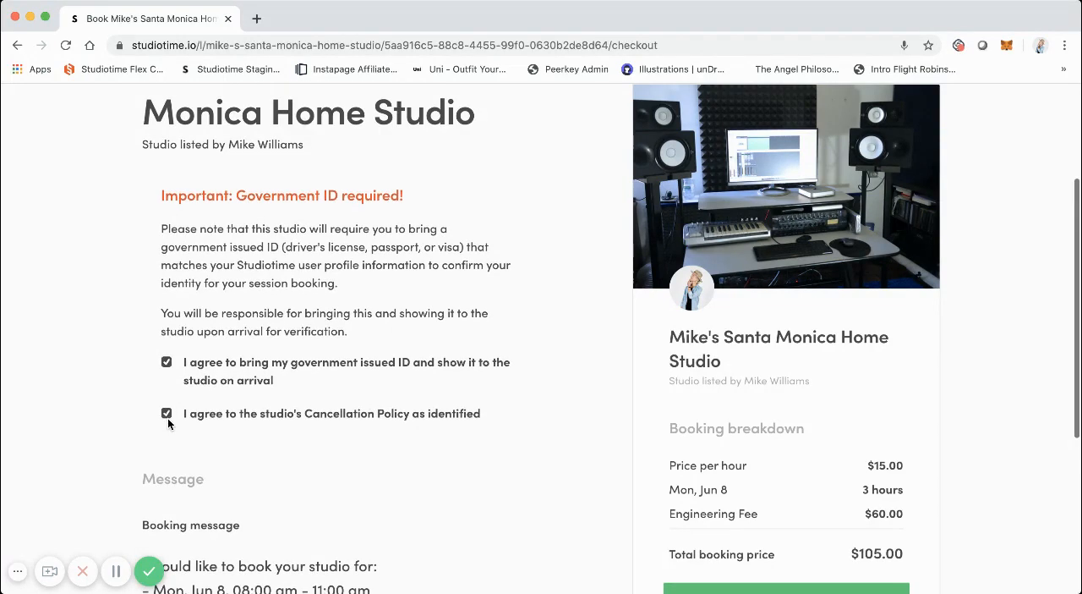
scroll(down, 3)
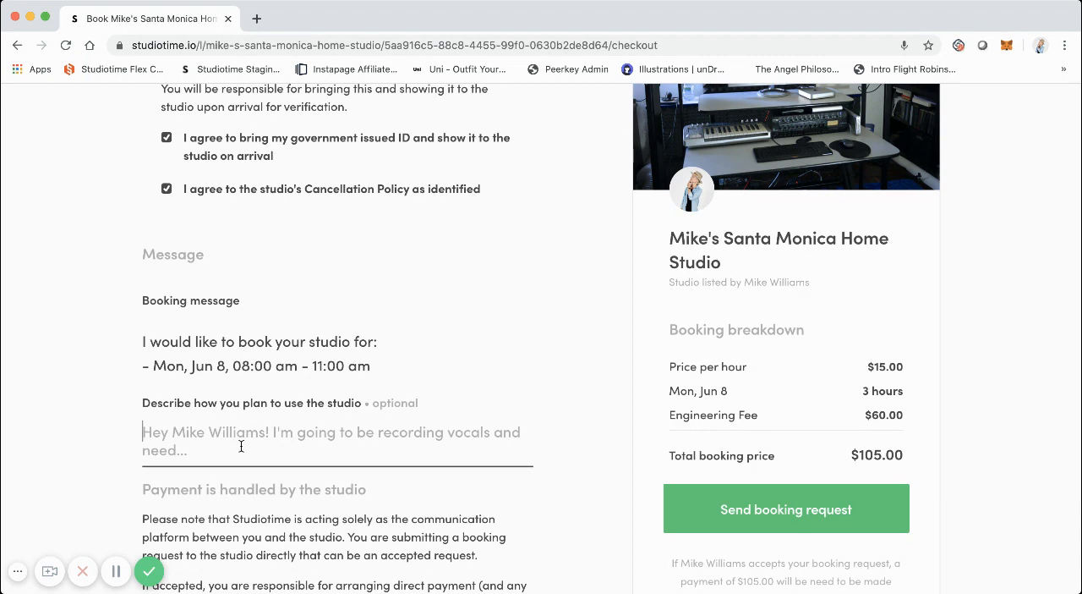
scroll(down, 3)
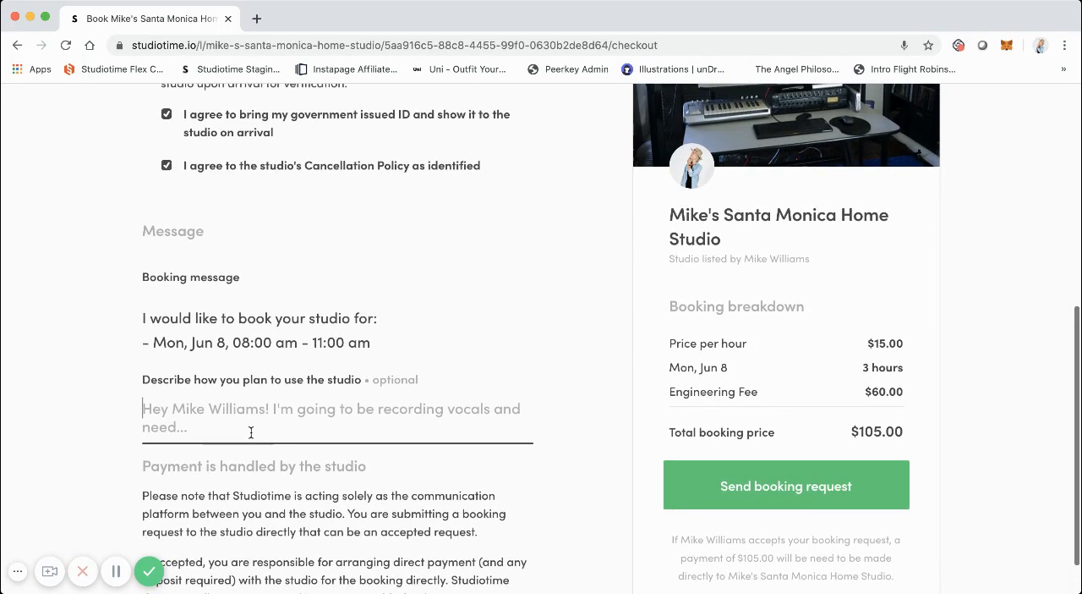
scroll(down, 3)
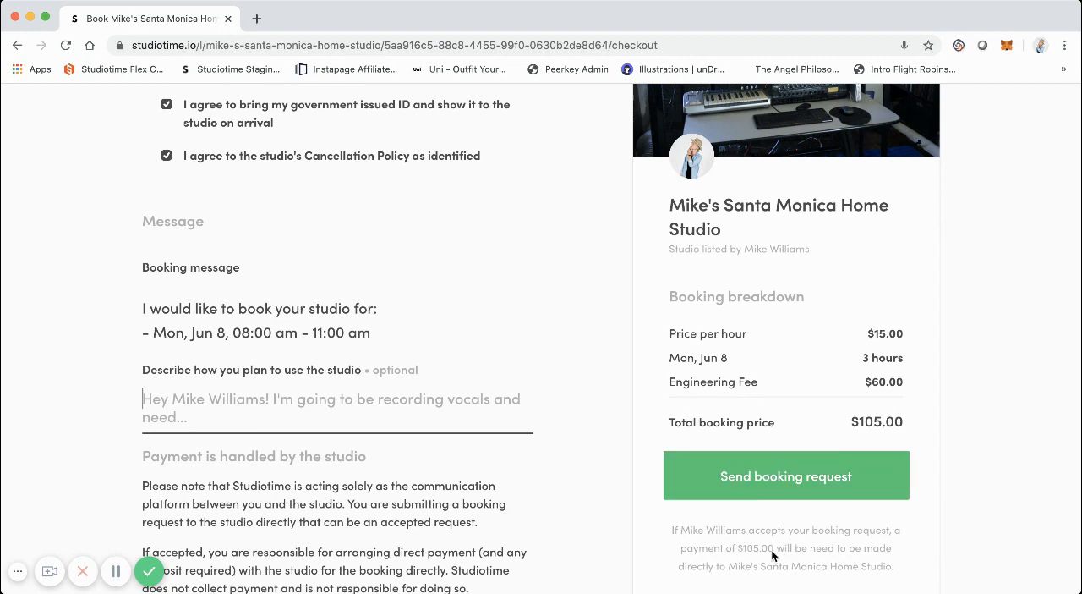
mouse_move(802, 391)
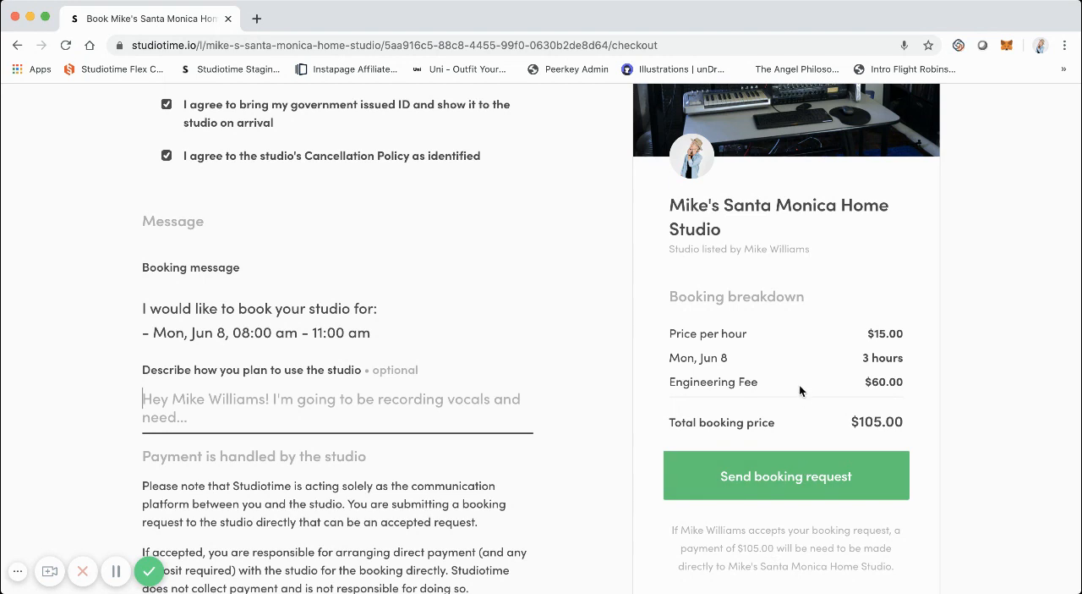
mouse_move(806, 412)
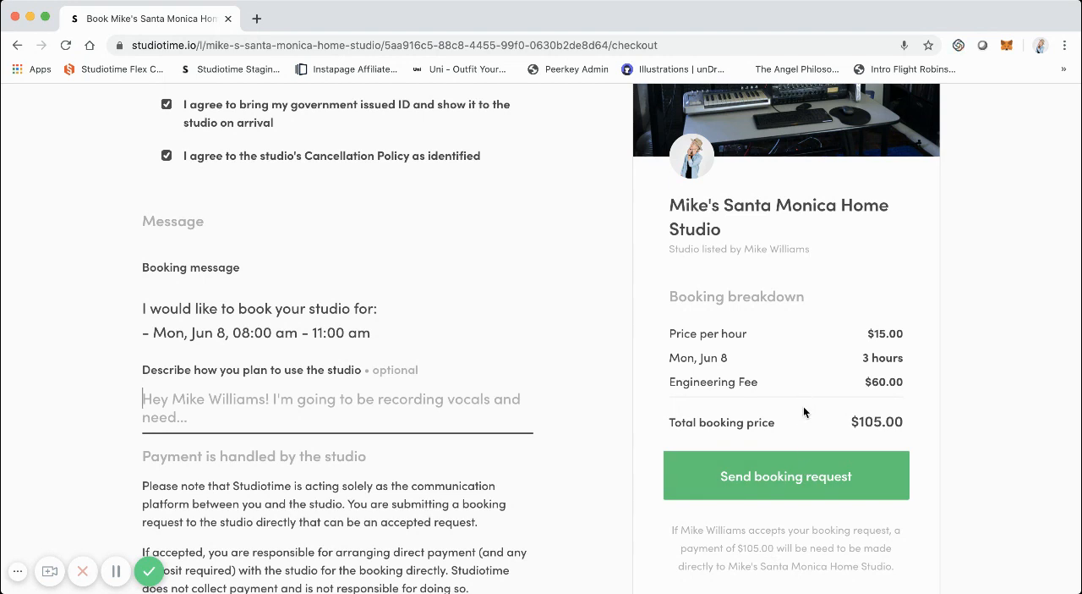
mouse_move(727, 361)
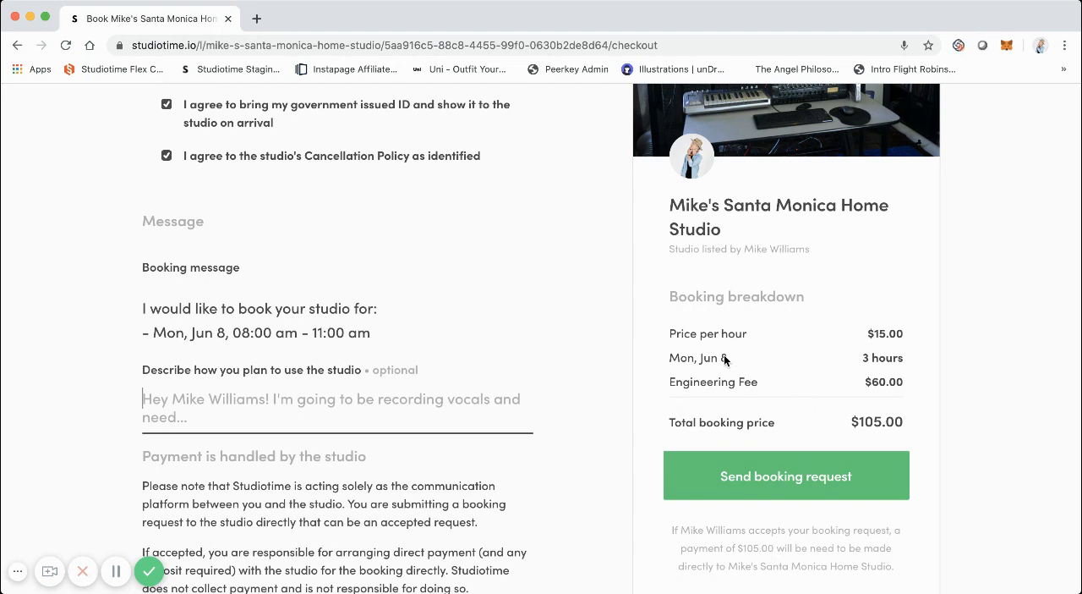
mouse_move(735, 387)
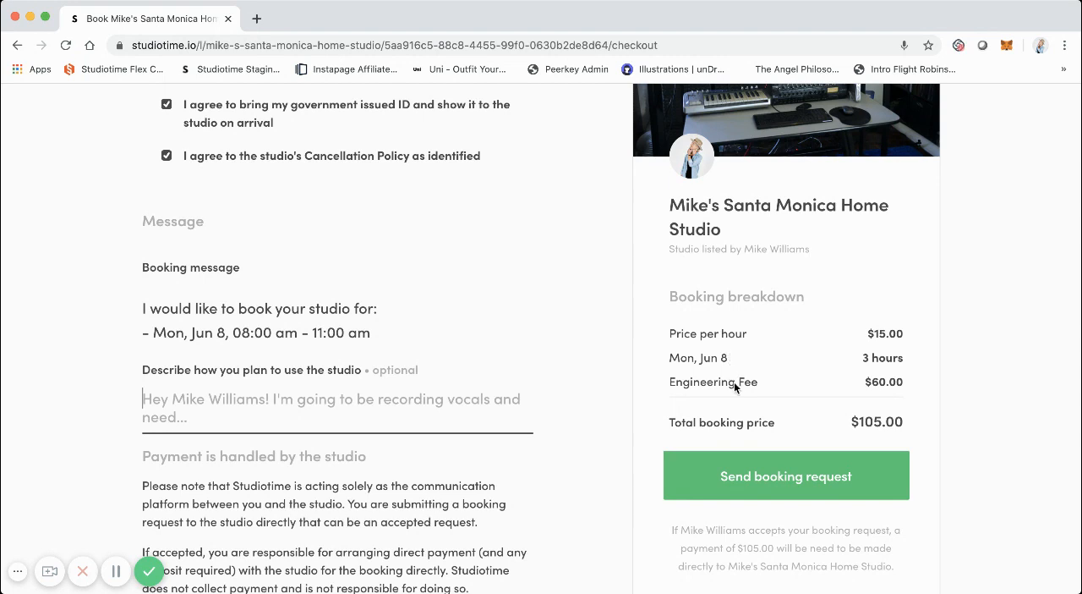
mouse_move(762, 494)
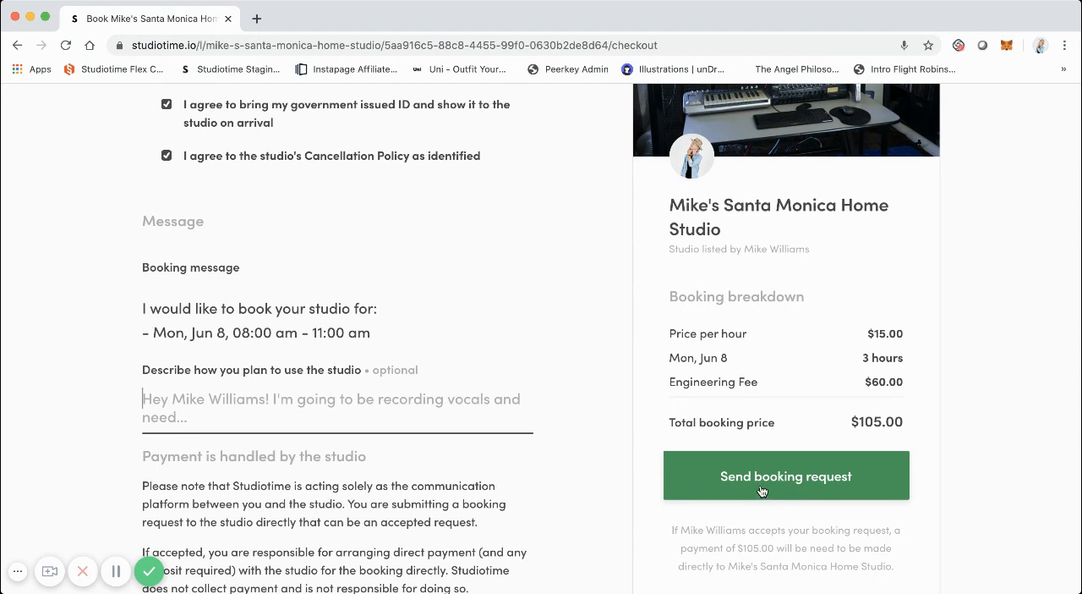
mouse_move(767, 482)
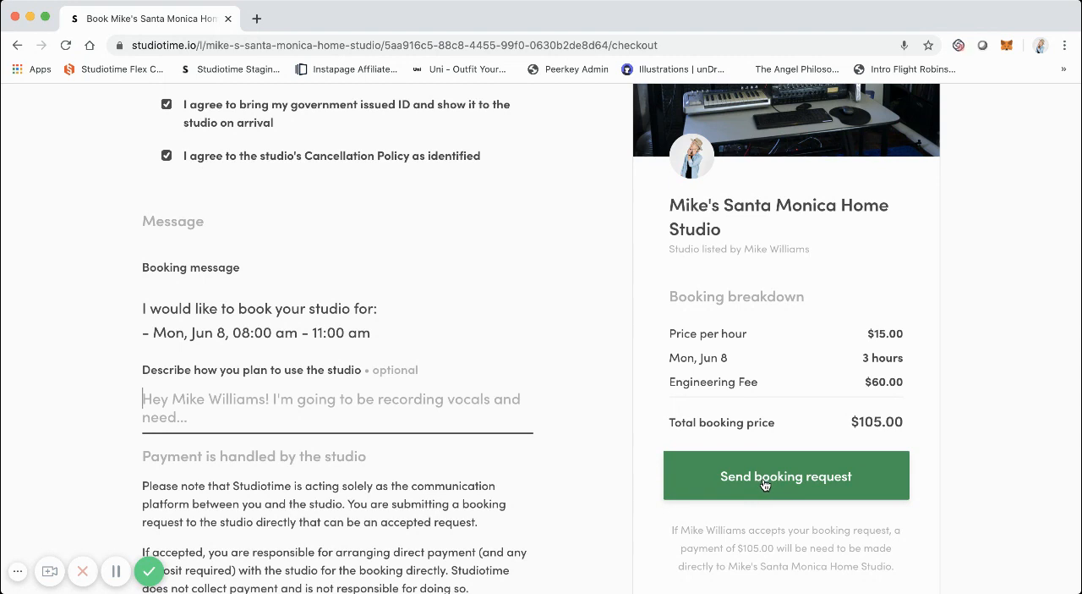
click(767, 482)
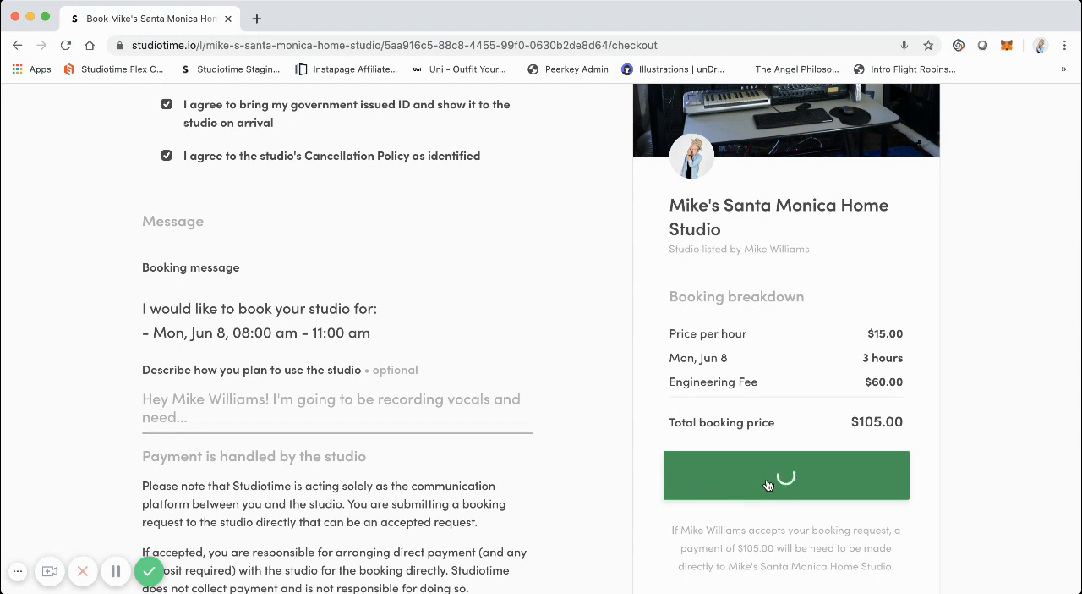
click(786, 475)
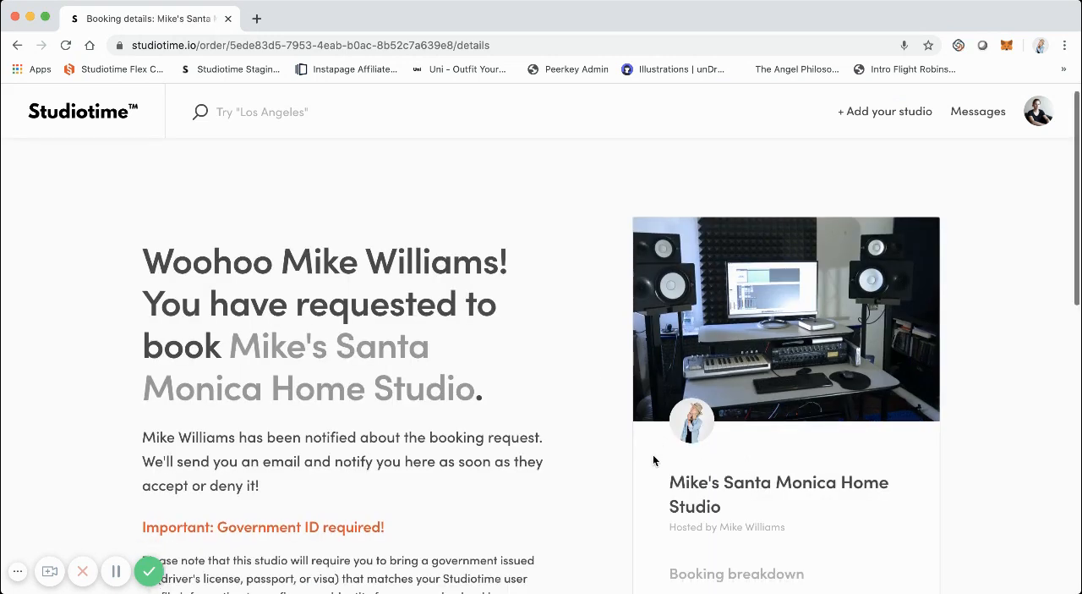
scroll(down, 3)
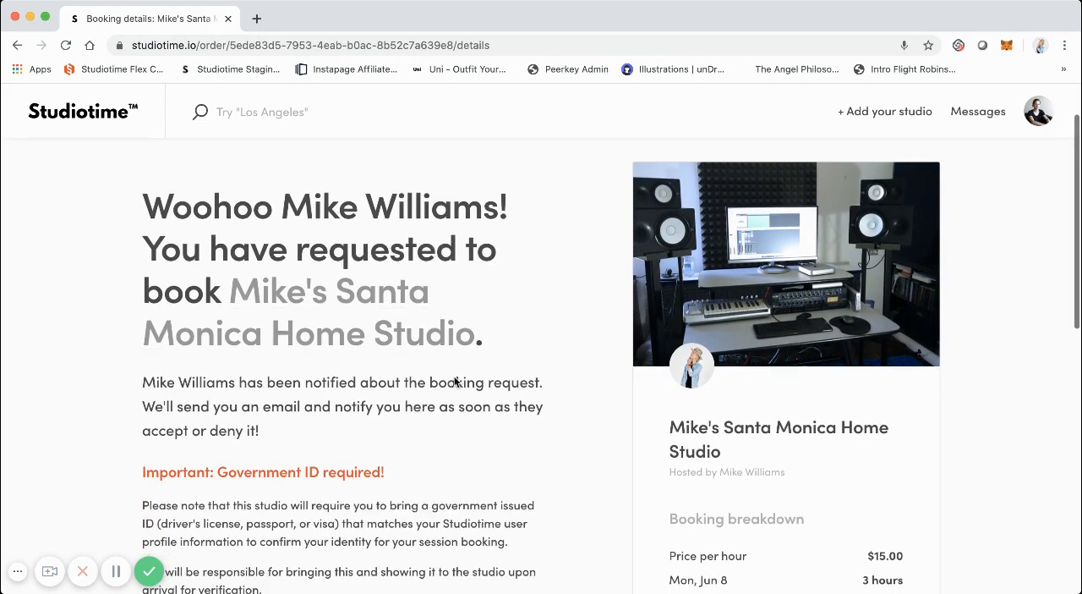
scroll(down, 3)
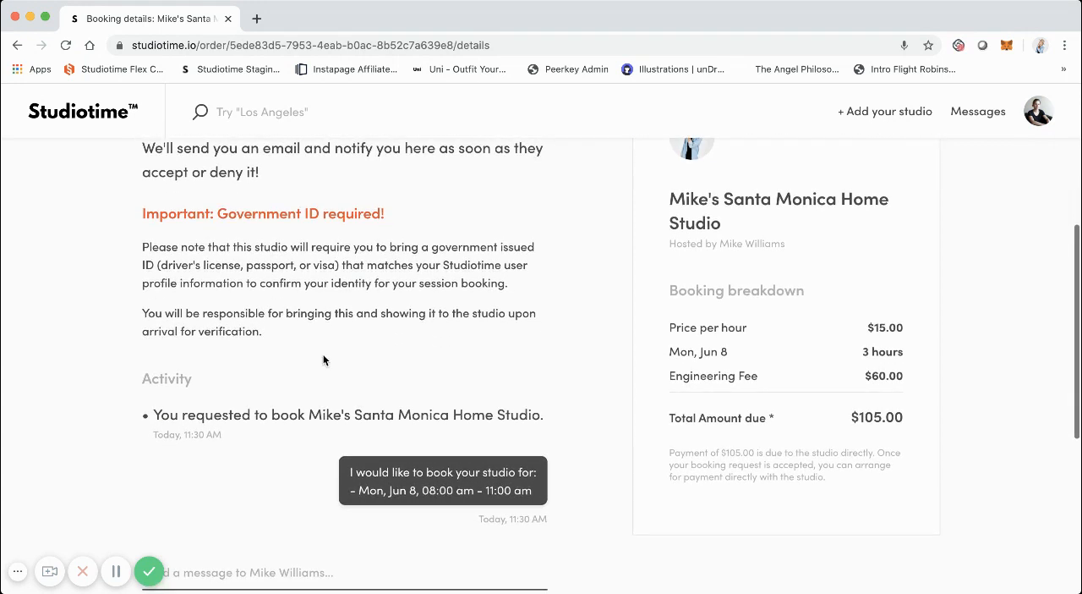
scroll(down, 3)
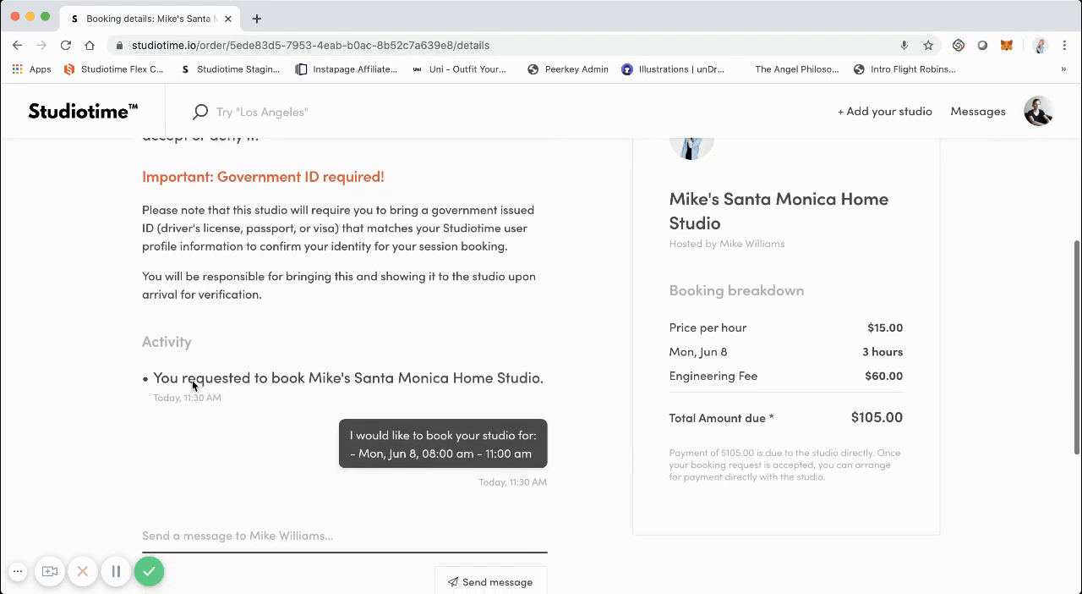
scroll(down, 3)
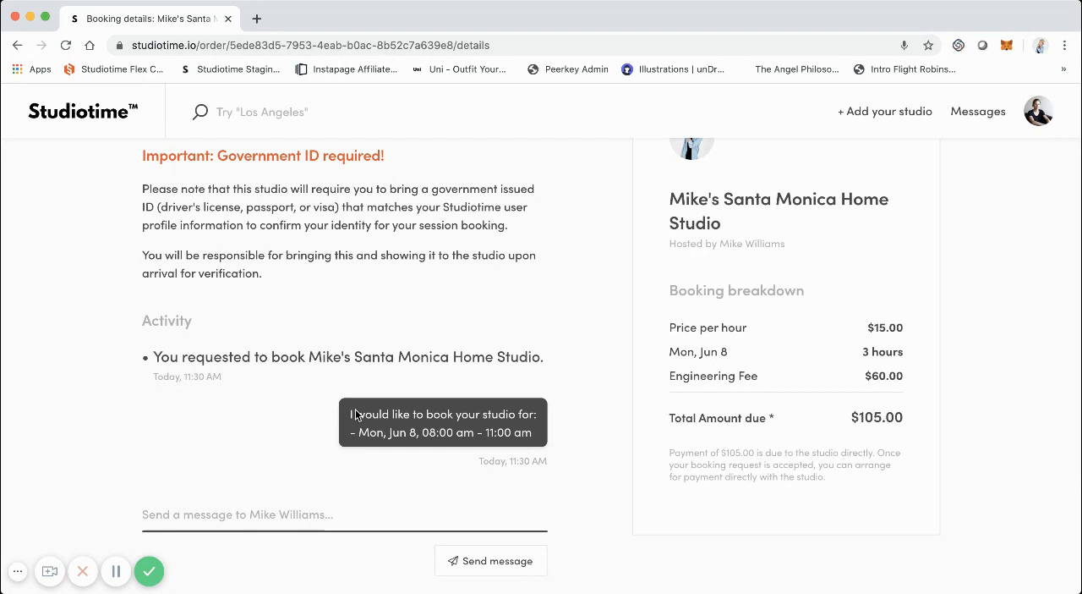
scroll(down, 3)
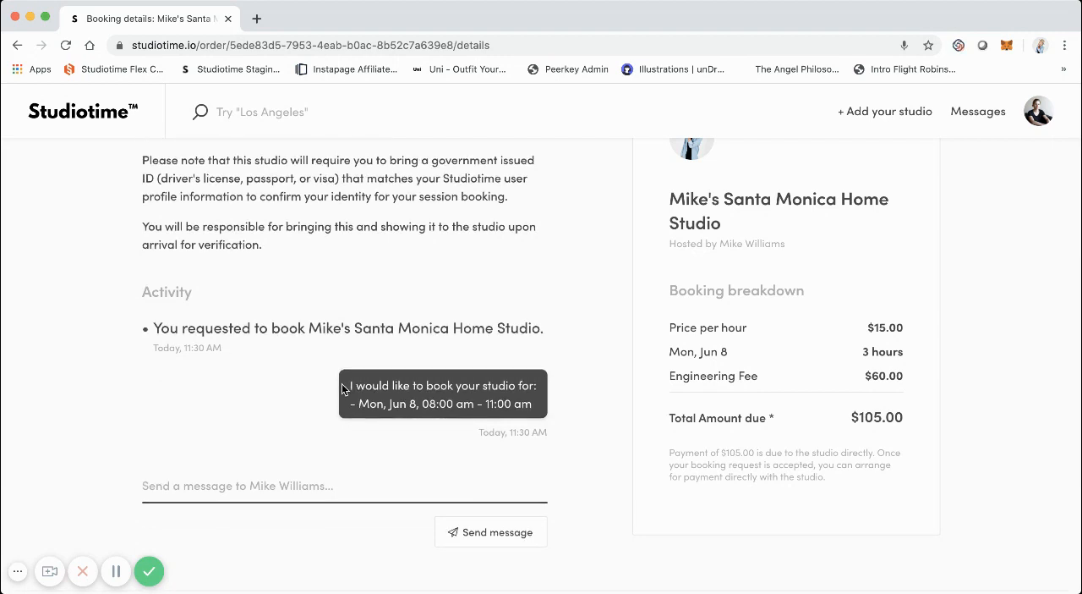
mouse_move(374, 444)
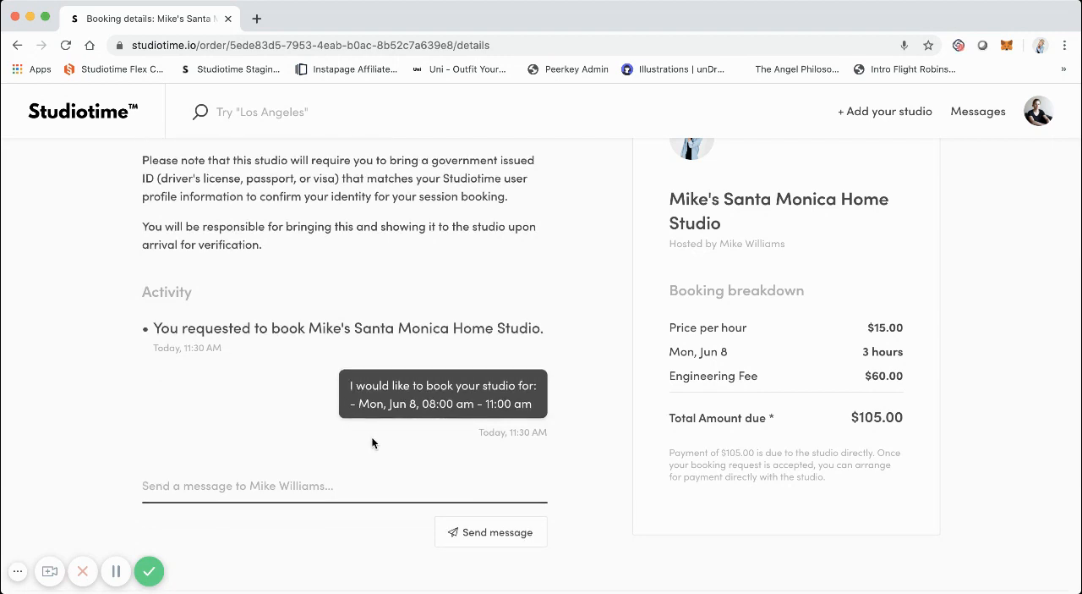
mouse_move(373, 439)
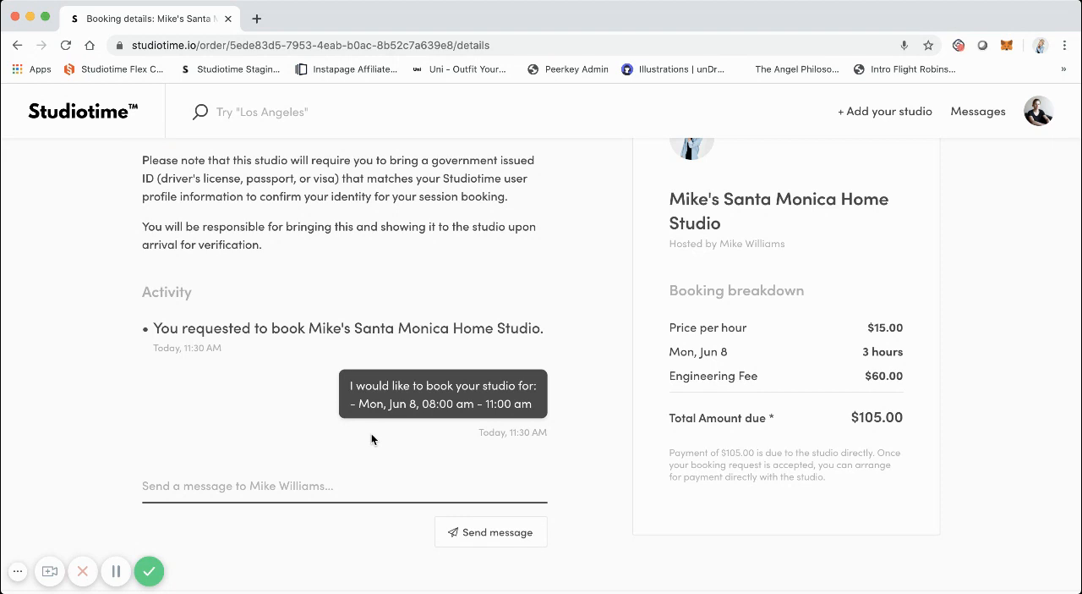
mouse_move(283, 414)
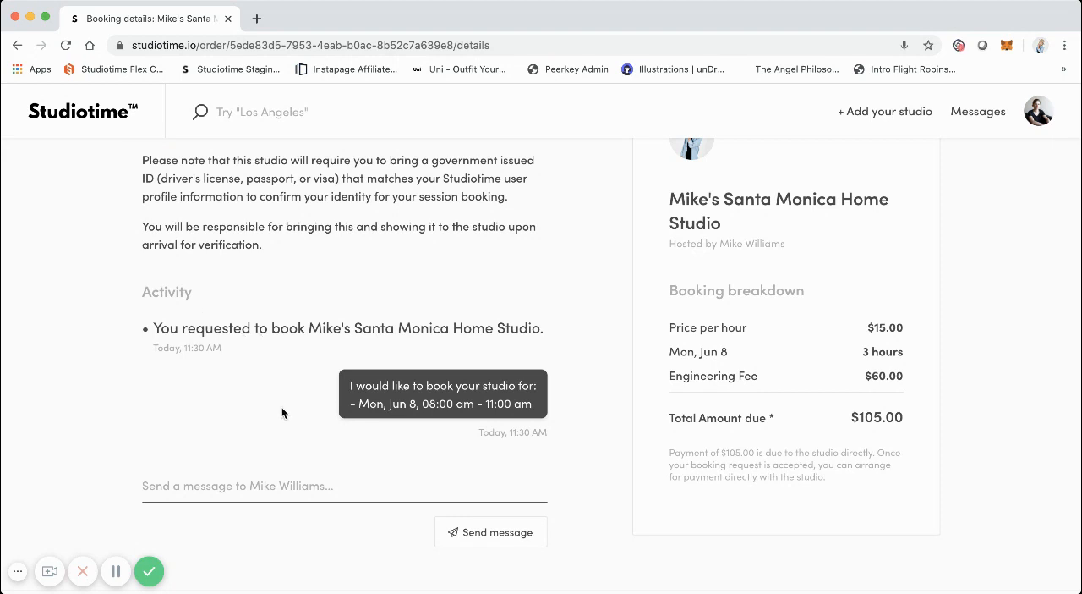
scroll(down, 3)
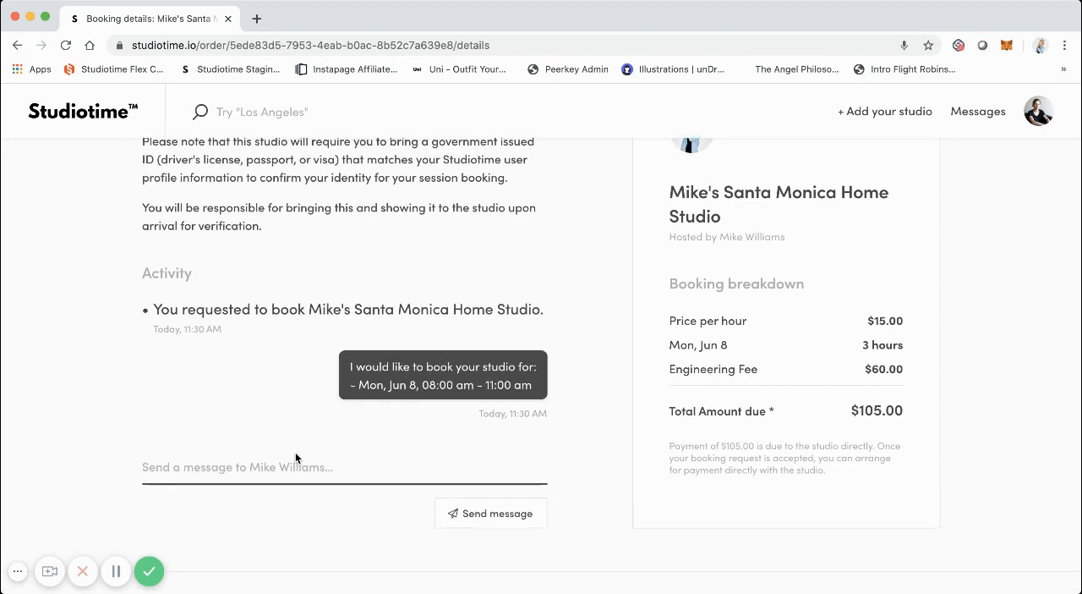
scroll(down, 3)
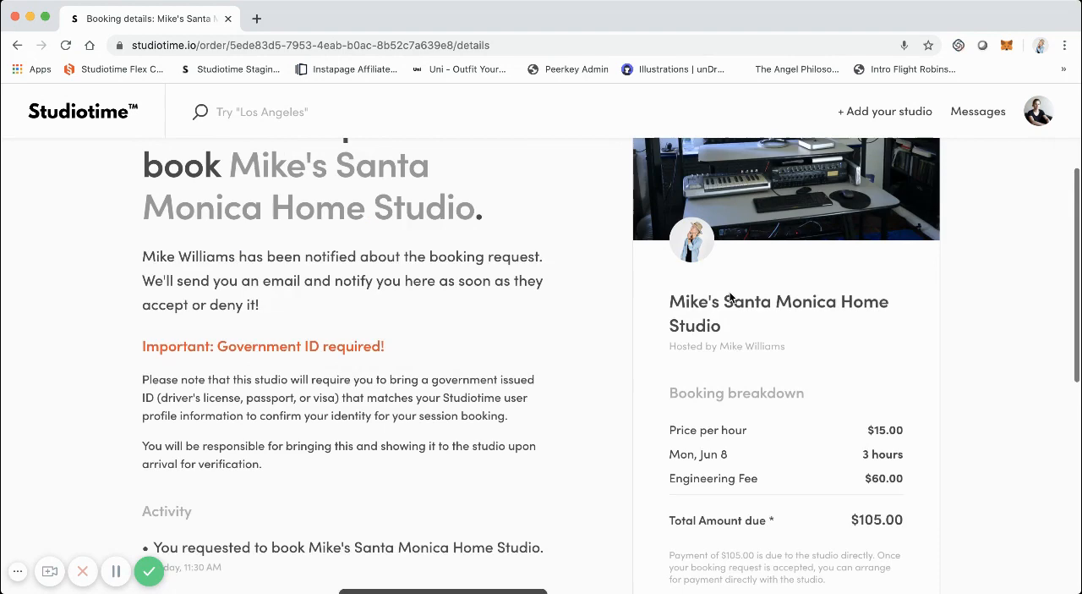
scroll(up, 3)
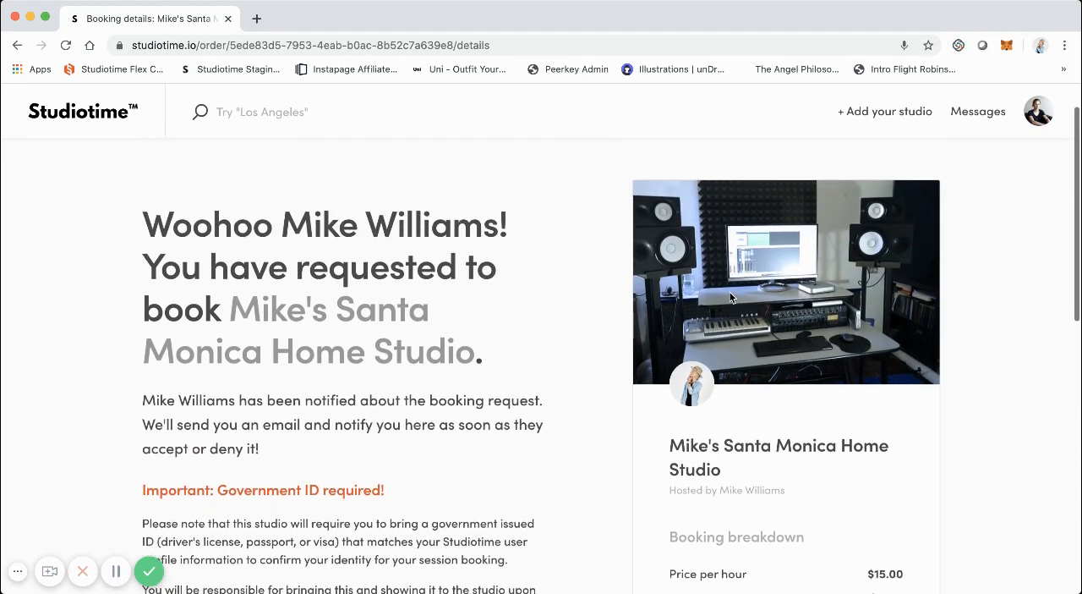
click(978, 111)
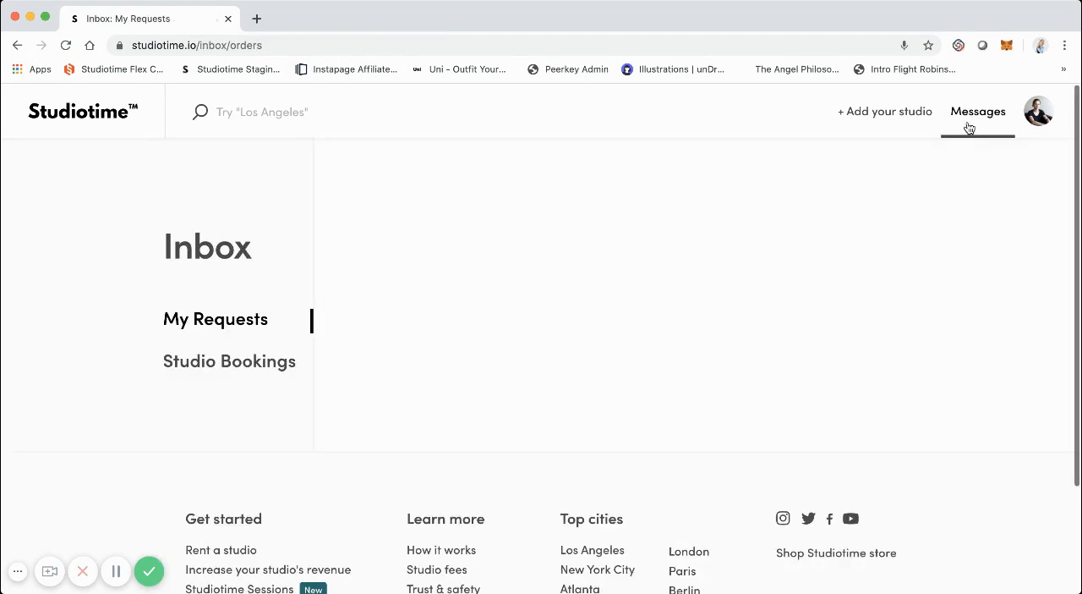
click(215, 319)
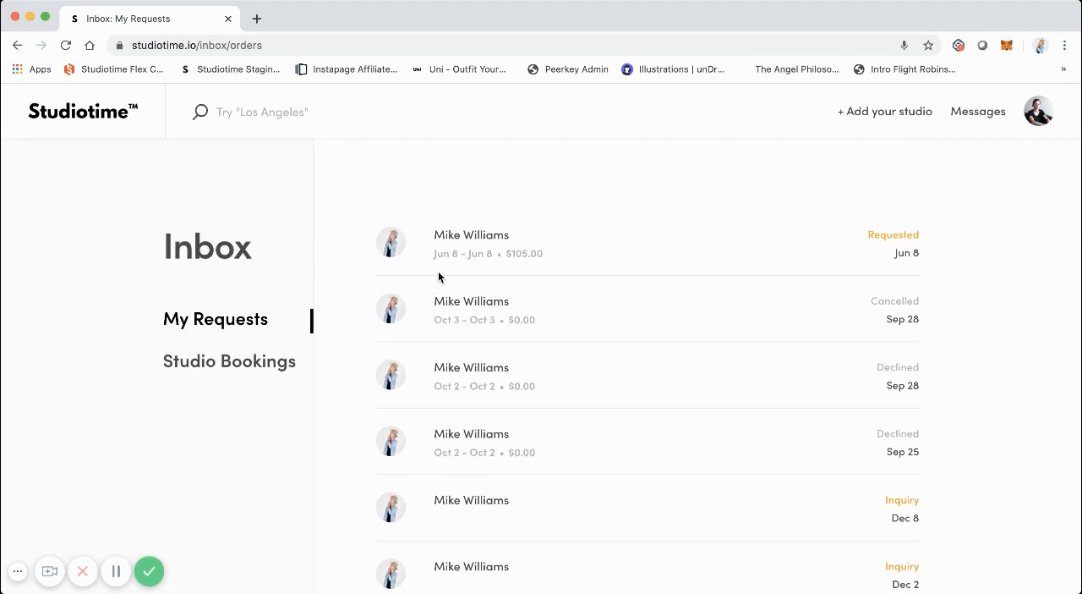
mouse_move(244, 320)
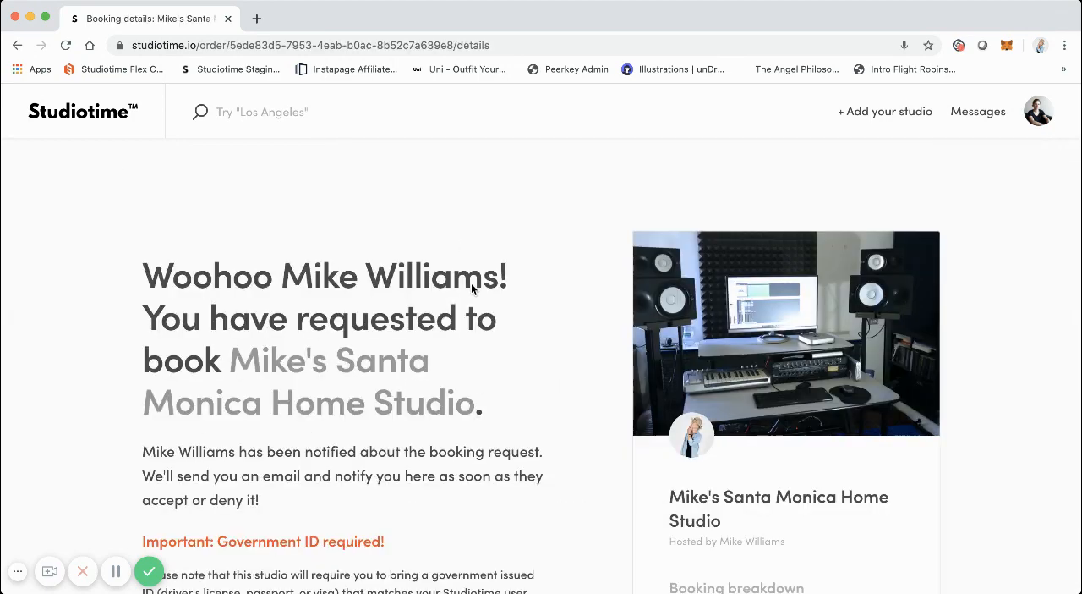
scroll(down, 3)
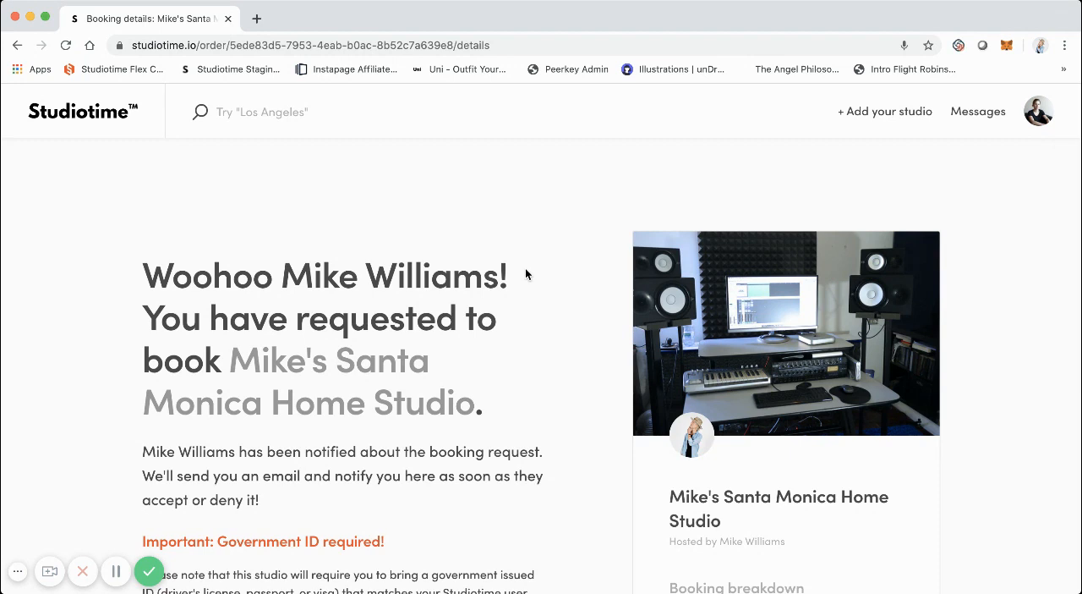
mouse_move(623, 262)
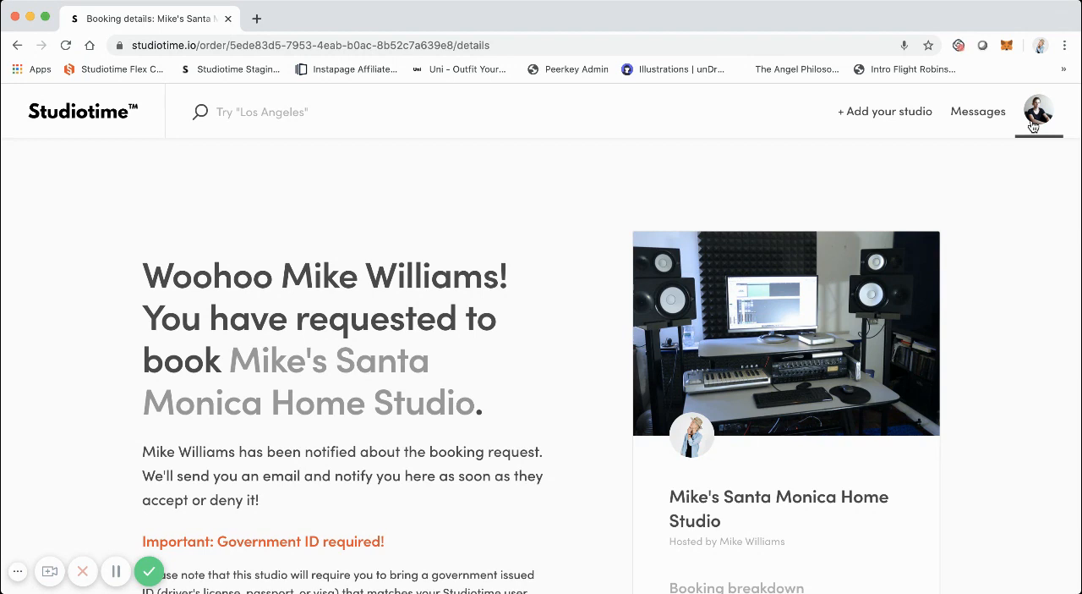
Log out of the guest account and log in with the saved admin email
click(1039, 110)
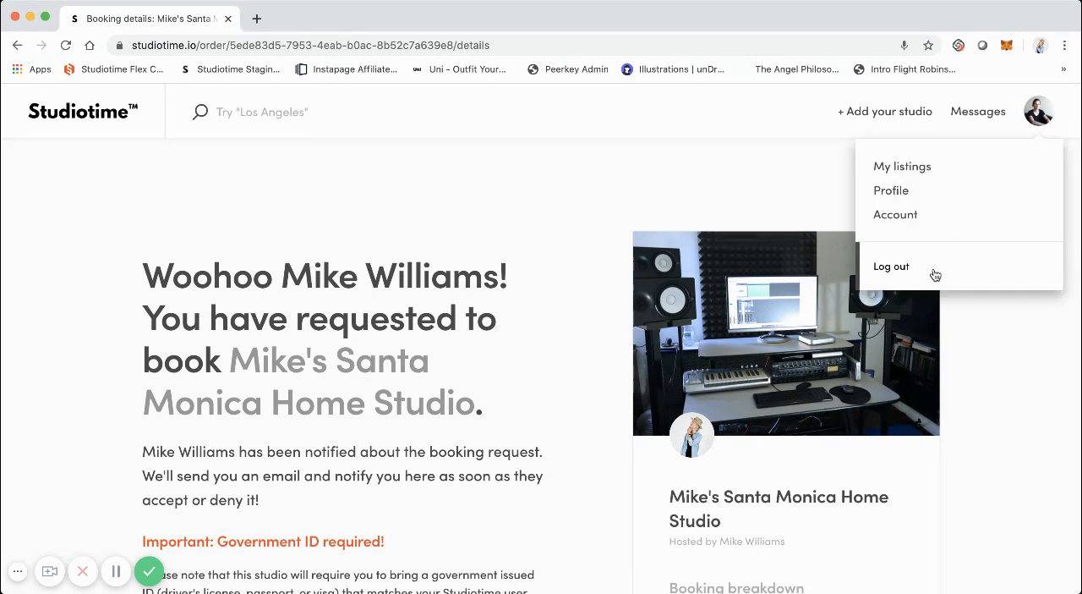
click(891, 265)
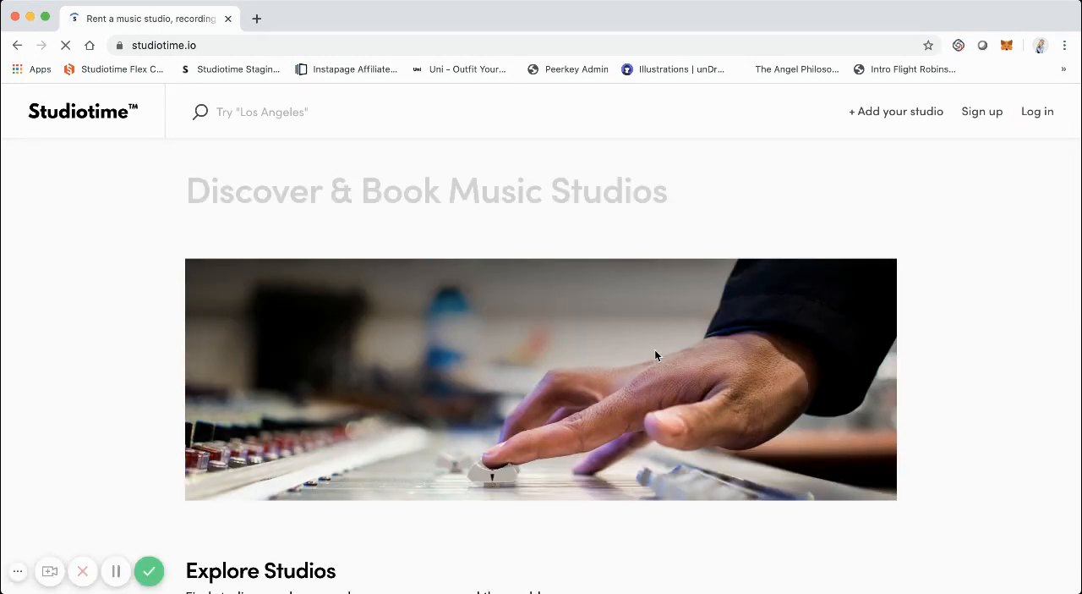
click(1038, 111)
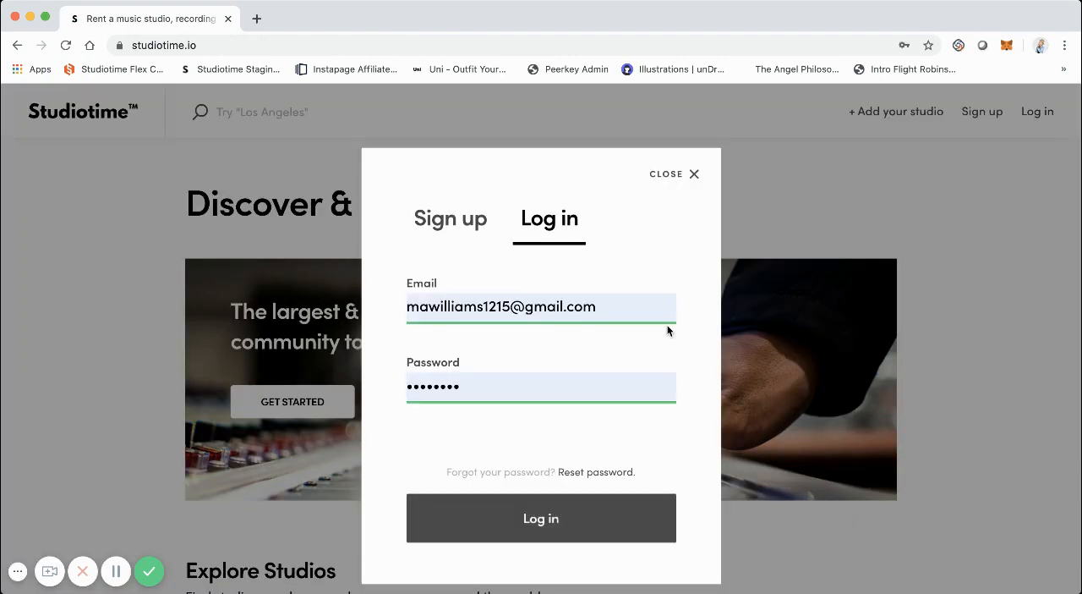
text(ad)
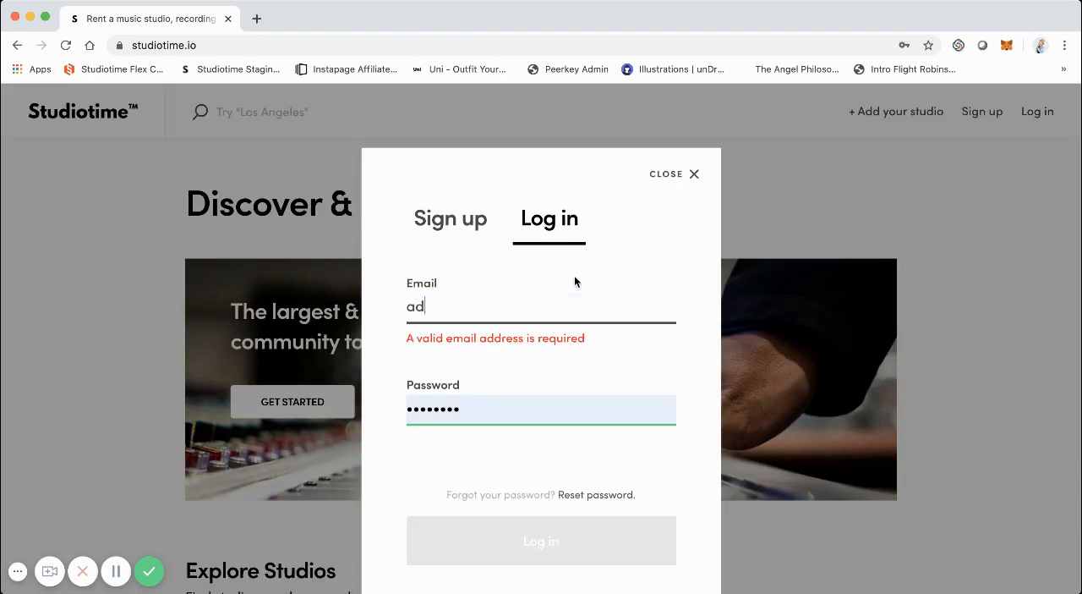
click(542, 541)
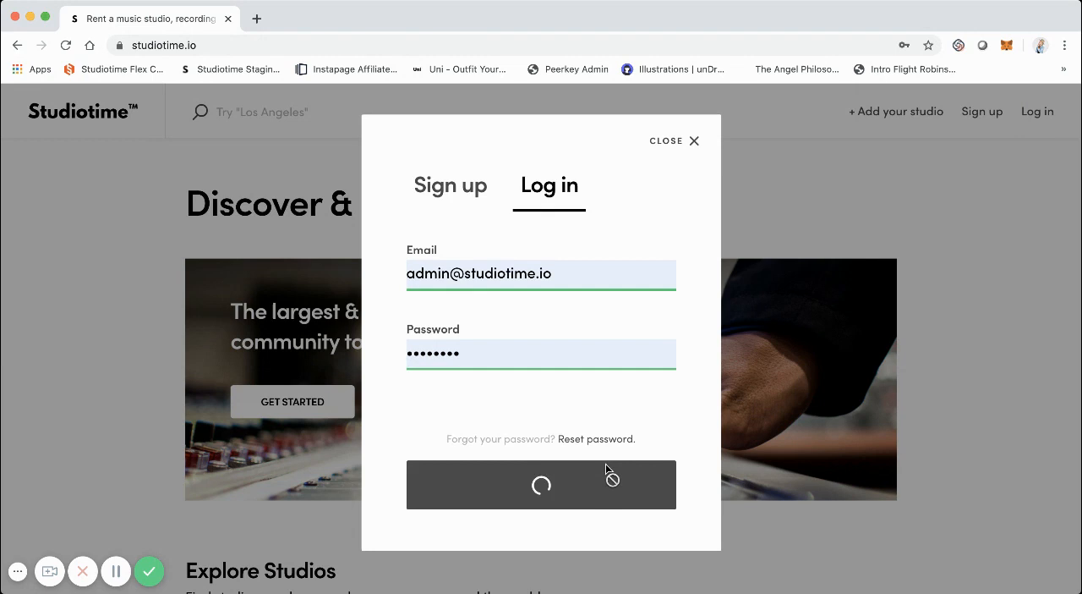
click(541, 483)
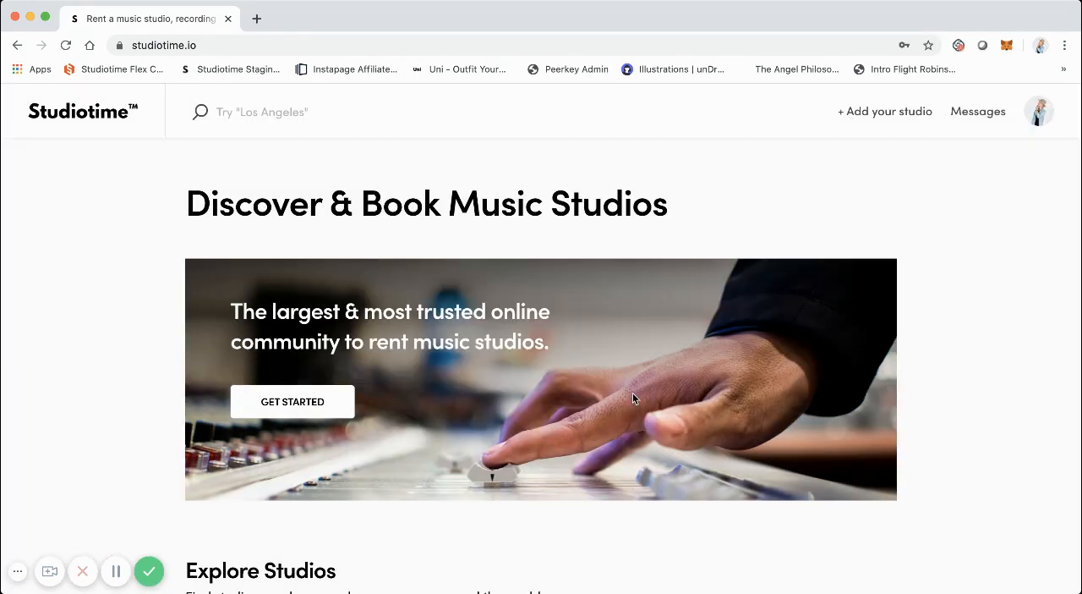
scroll(down, 3)
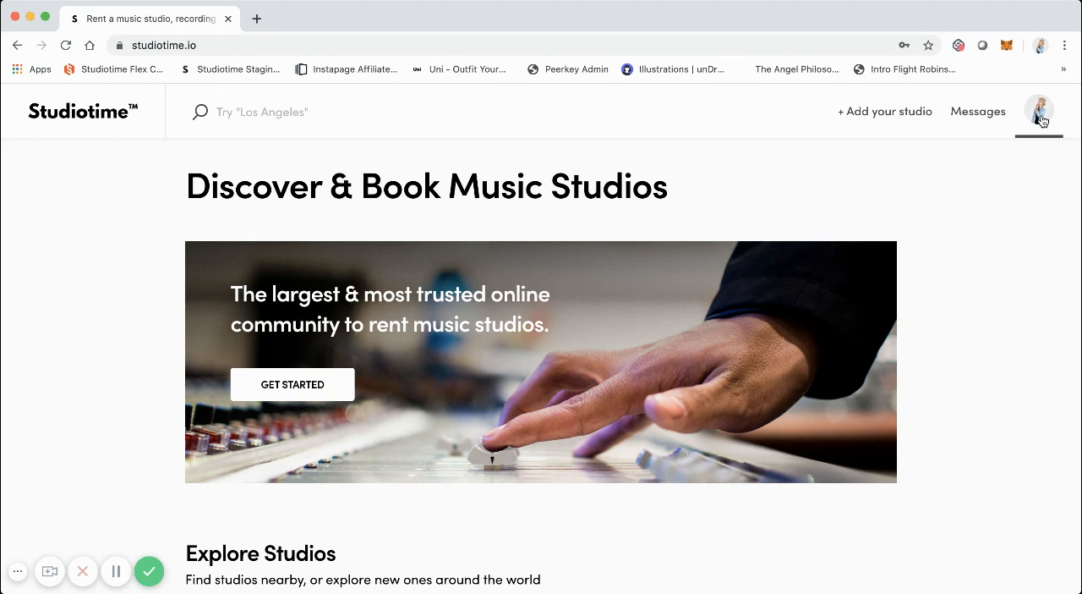
click(1038, 111)
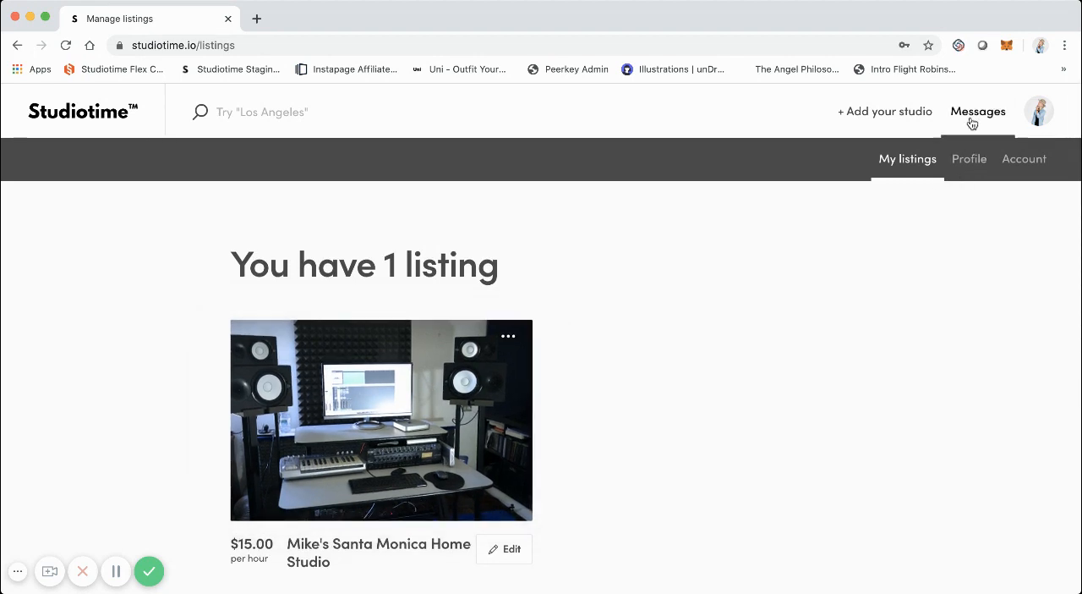
click(978, 111)
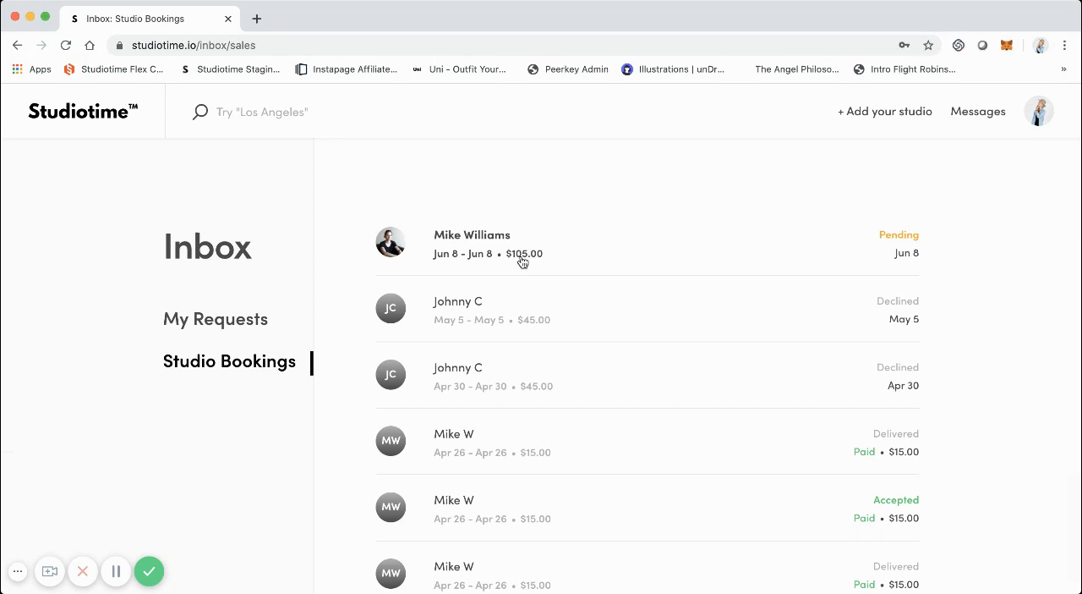
mouse_move(426, 241)
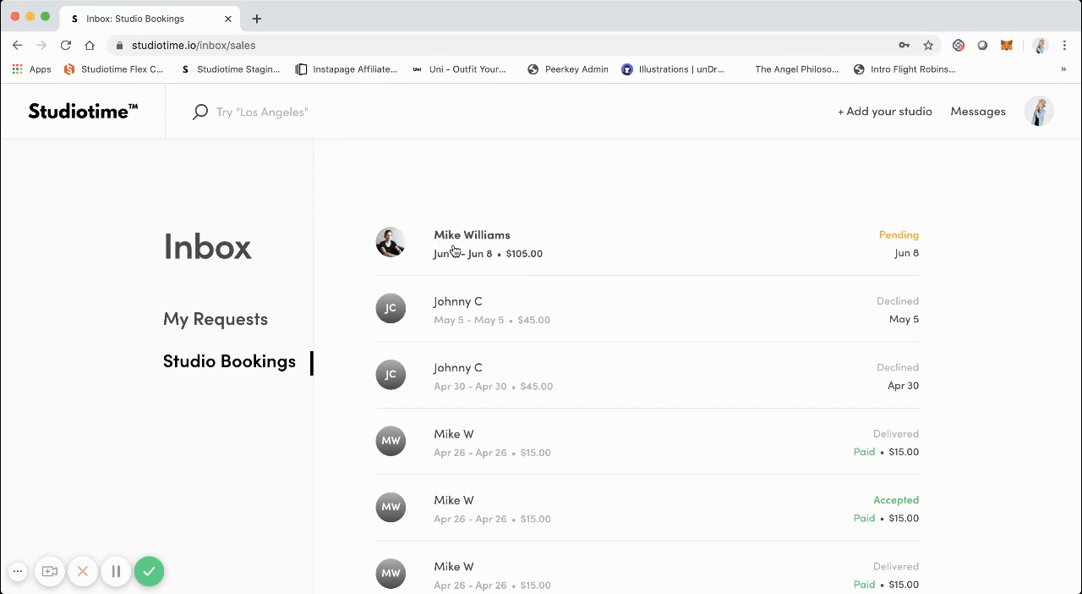
mouse_move(898, 245)
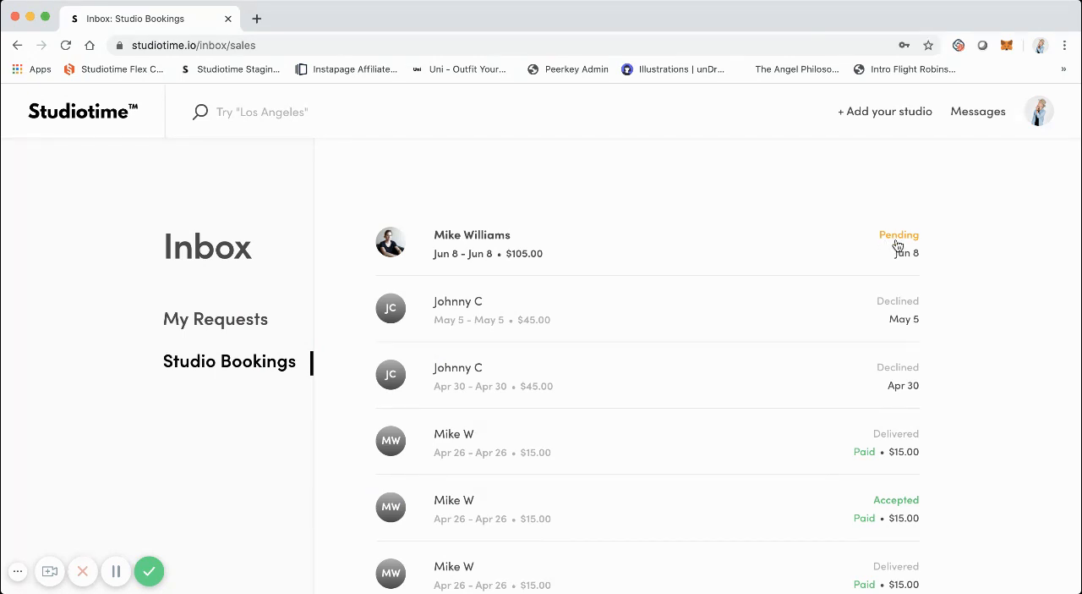
click(472, 244)
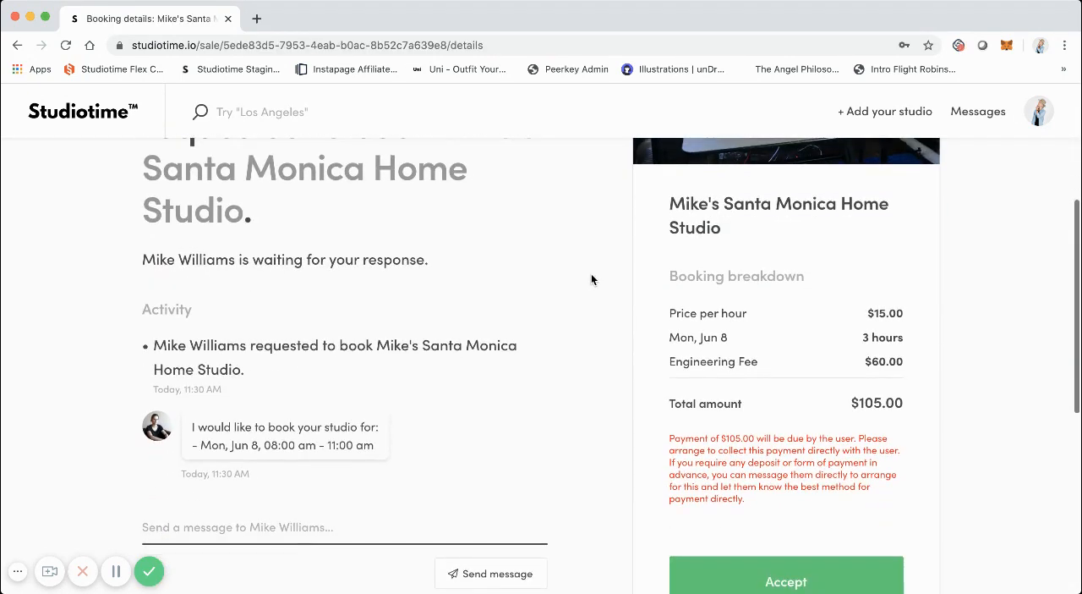
scroll(down, 3)
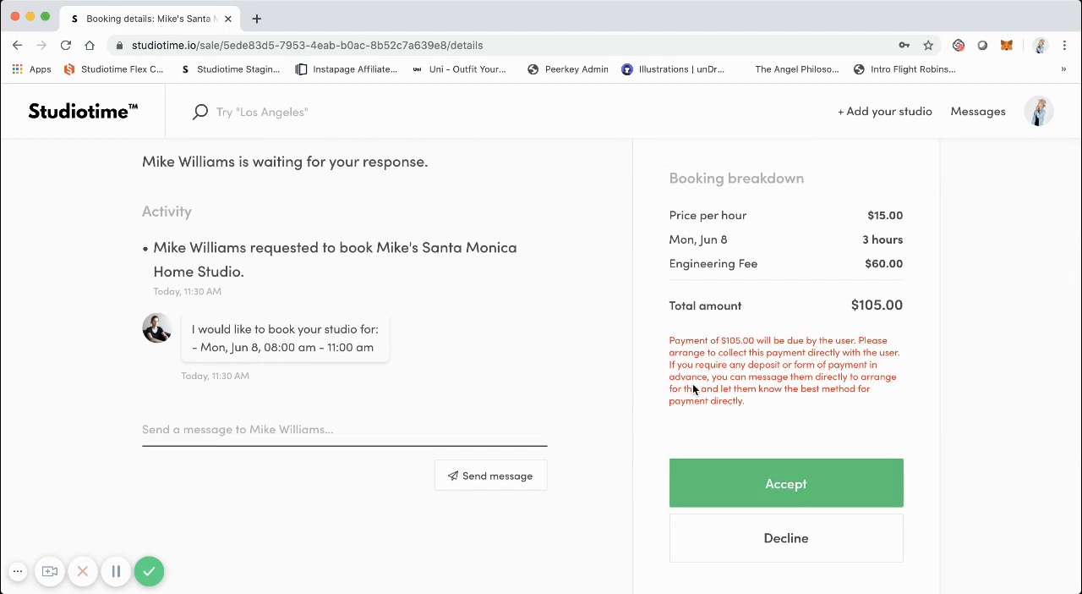
mouse_move(681, 348)
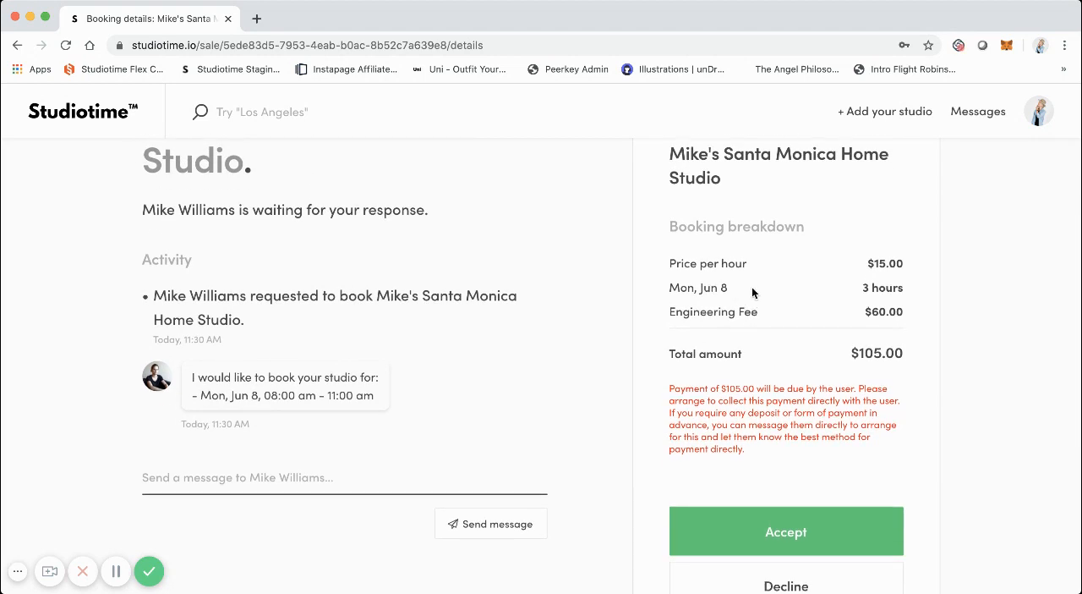
scroll(down, 3)
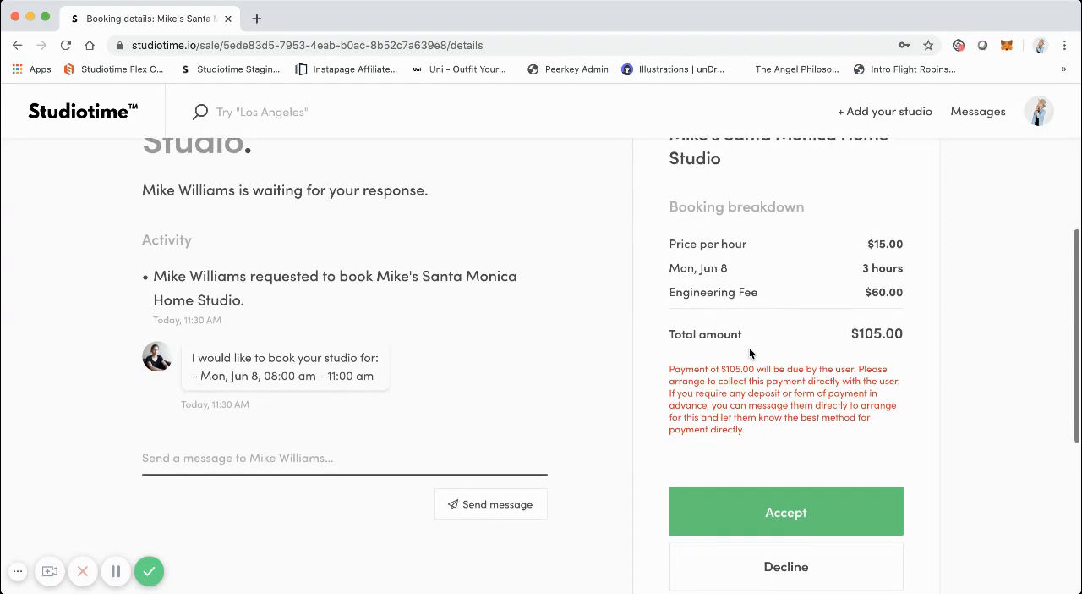
scroll(down, 3)
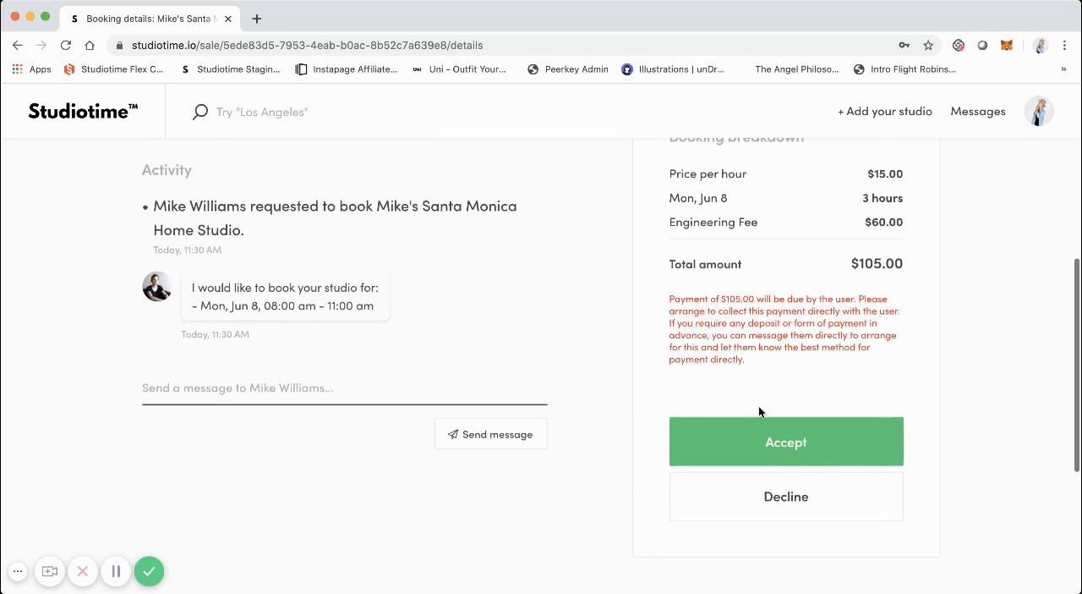
click(786, 442)
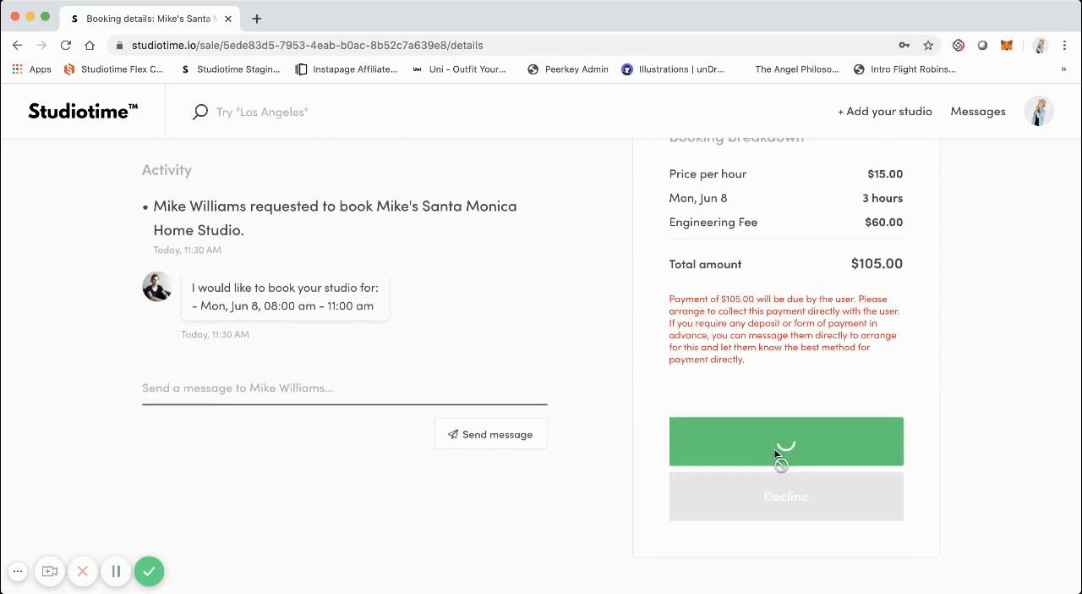
Review the accepted booking's $105.00 payment-due details, then go back to Messages
click(786, 440)
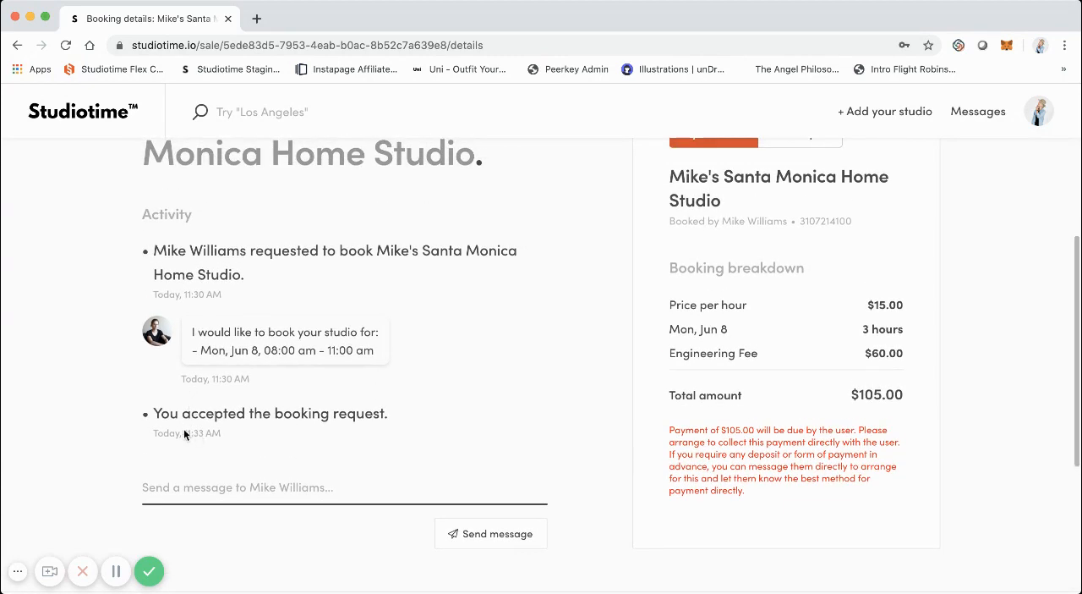
mouse_move(204, 433)
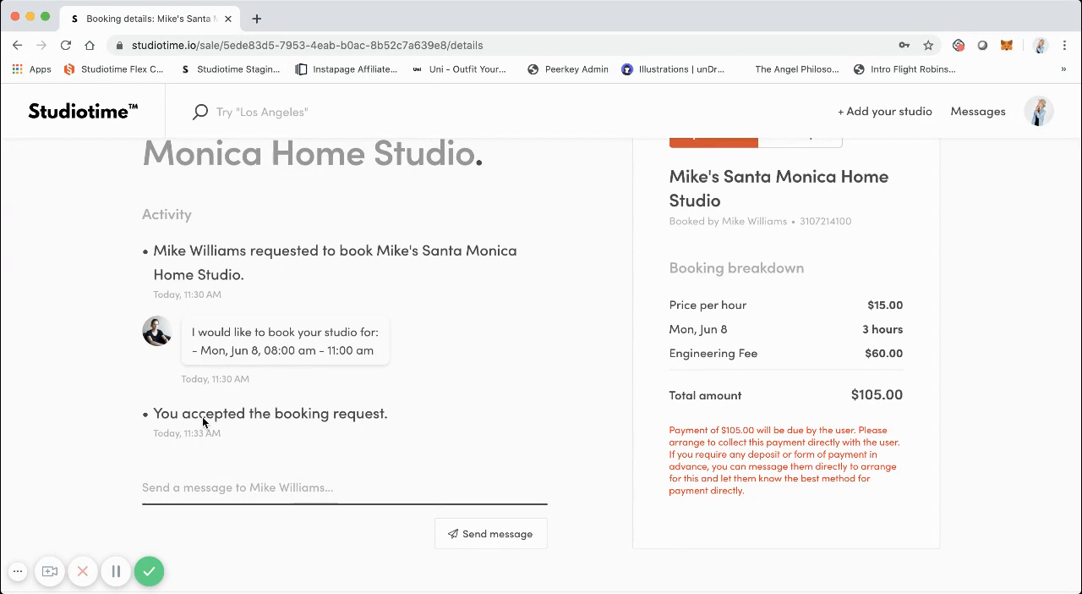
mouse_move(181, 414)
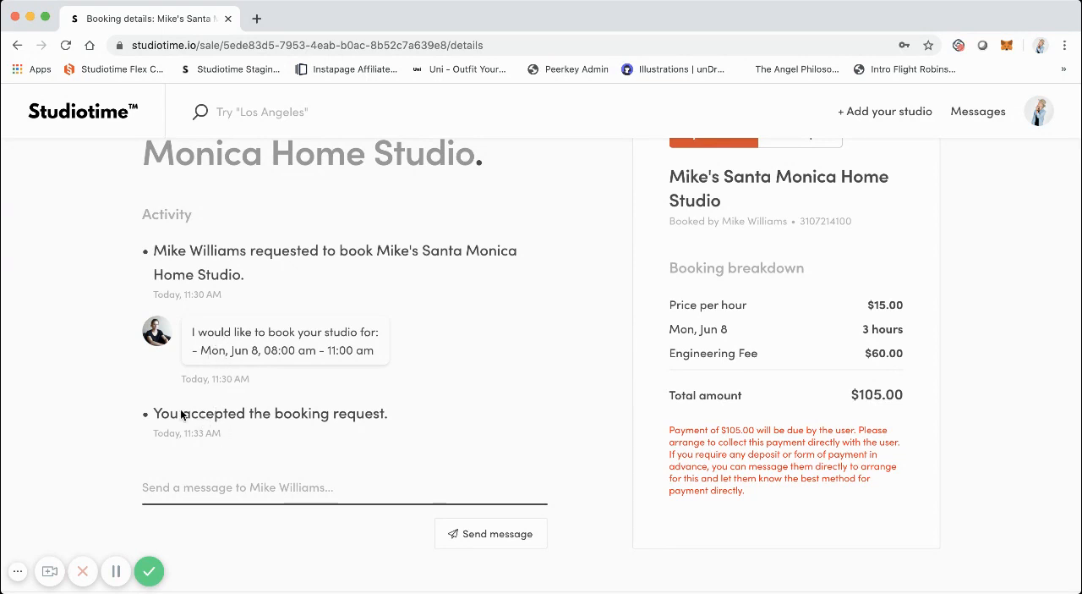
mouse_move(181, 454)
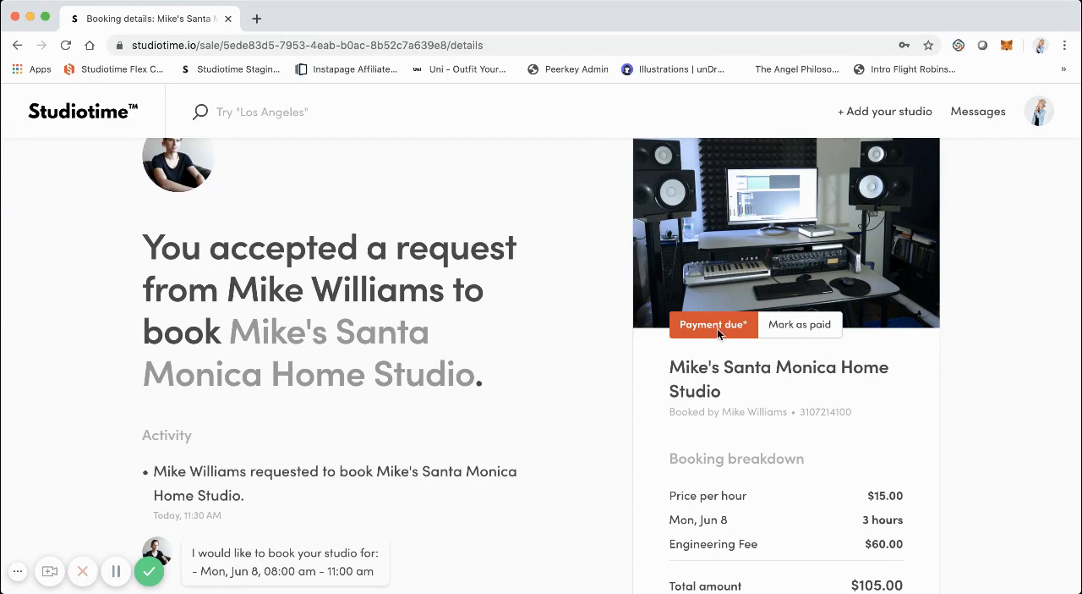
scroll(down, 3)
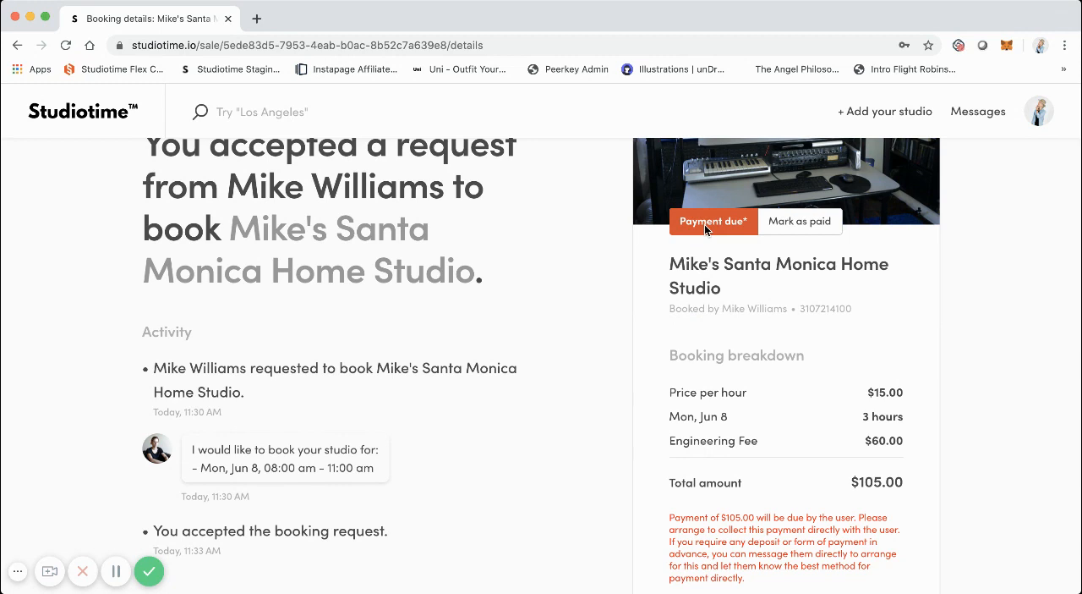
scroll(down, 3)
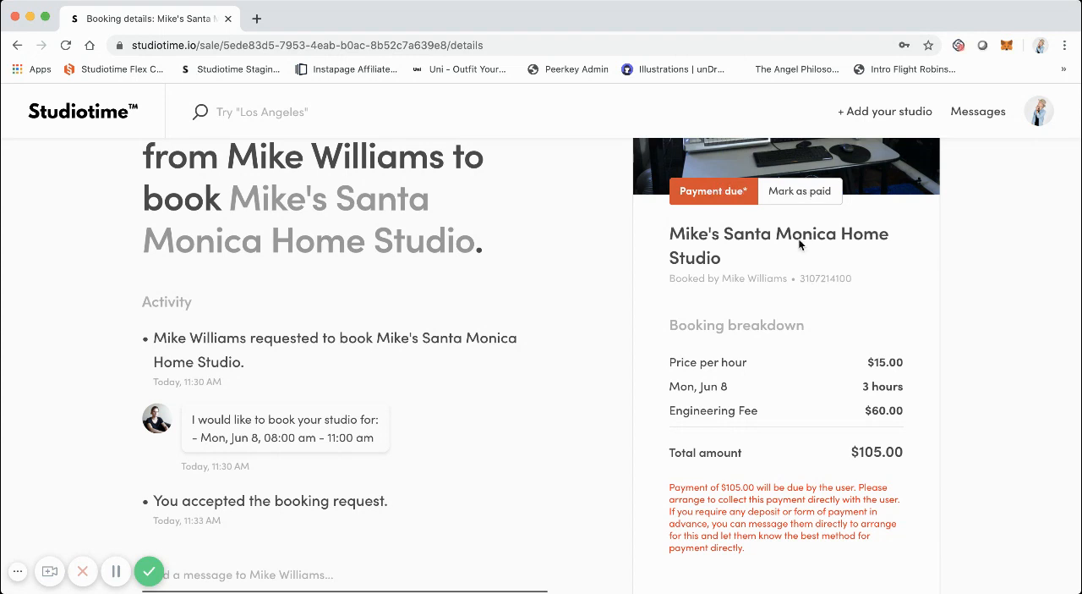
mouse_move(799, 493)
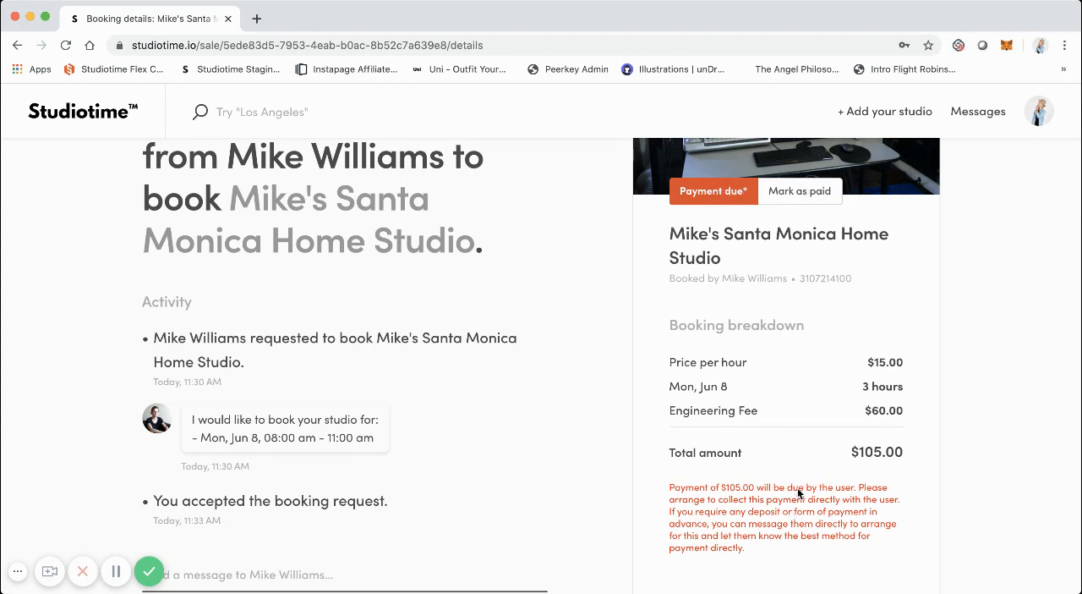
scroll(down, 3)
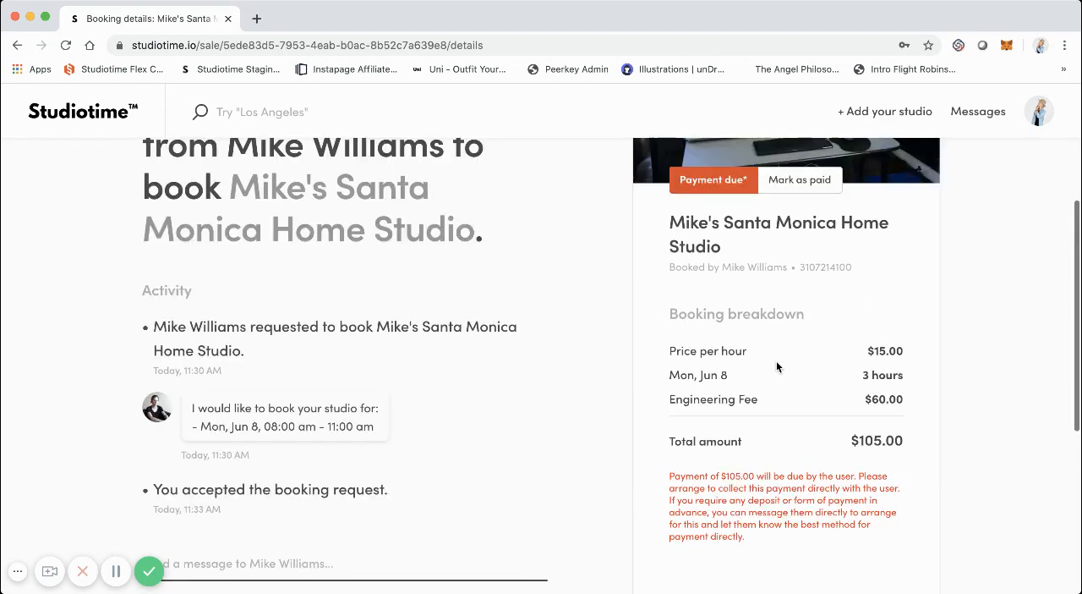
click(978, 111)
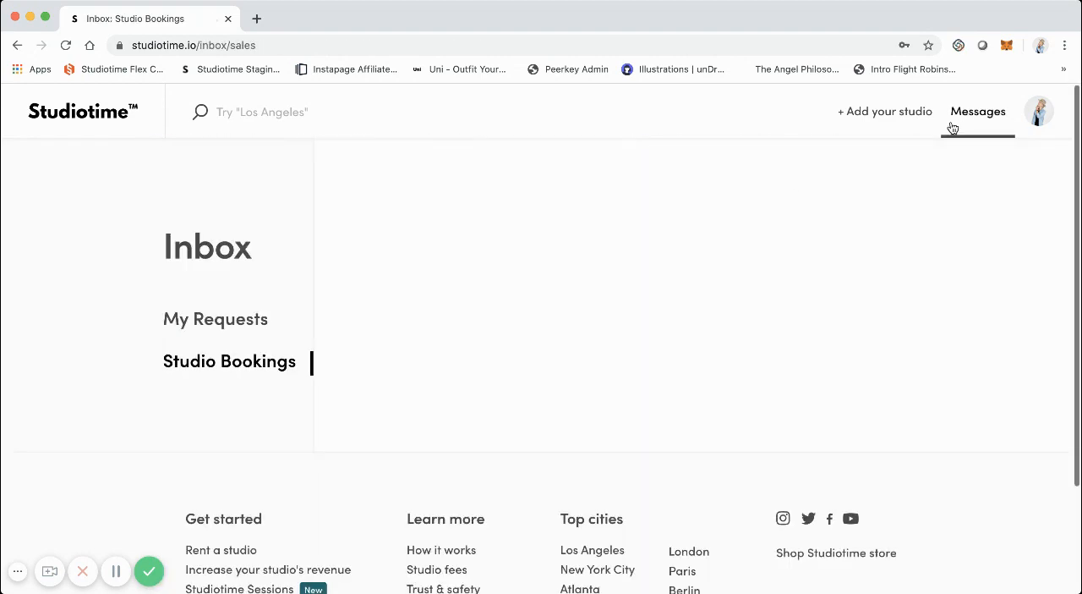
Show the Studio Bookings list and open the Jun 8 Payment due booking
click(229, 361)
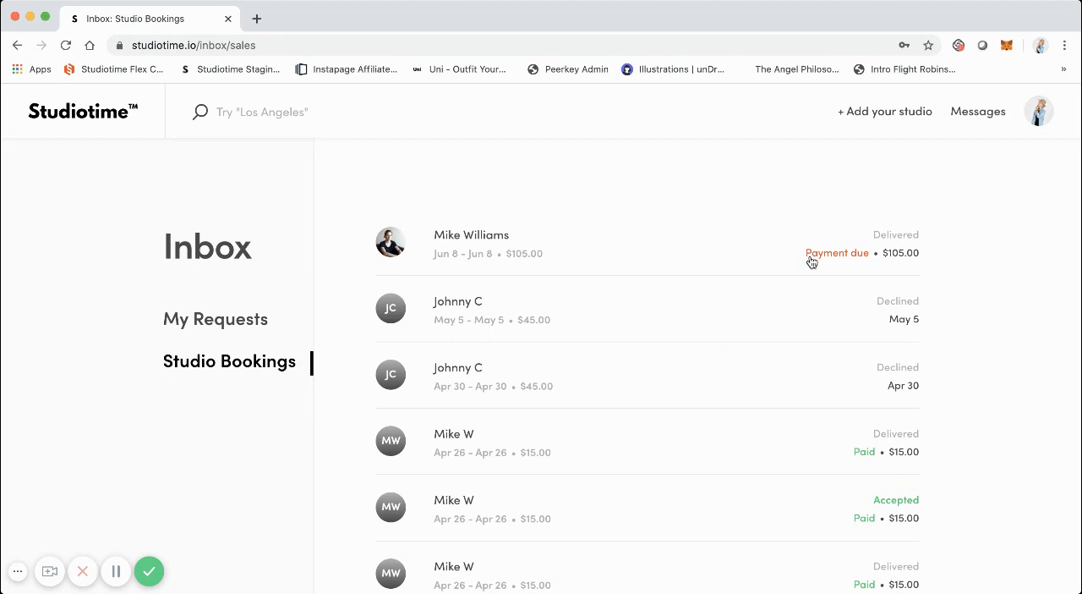
mouse_move(712, 258)
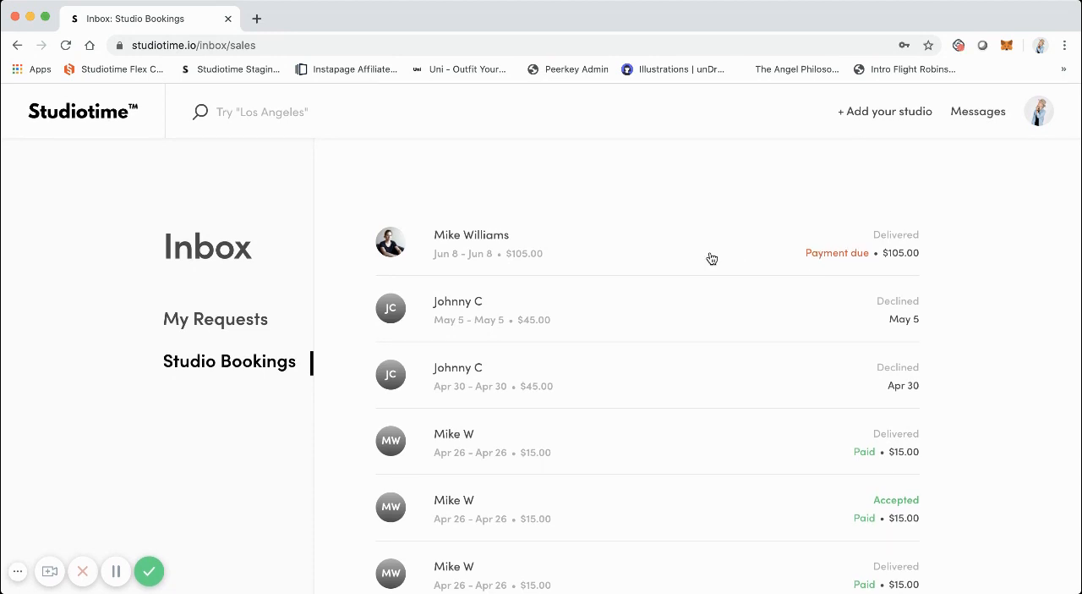
mouse_move(729, 260)
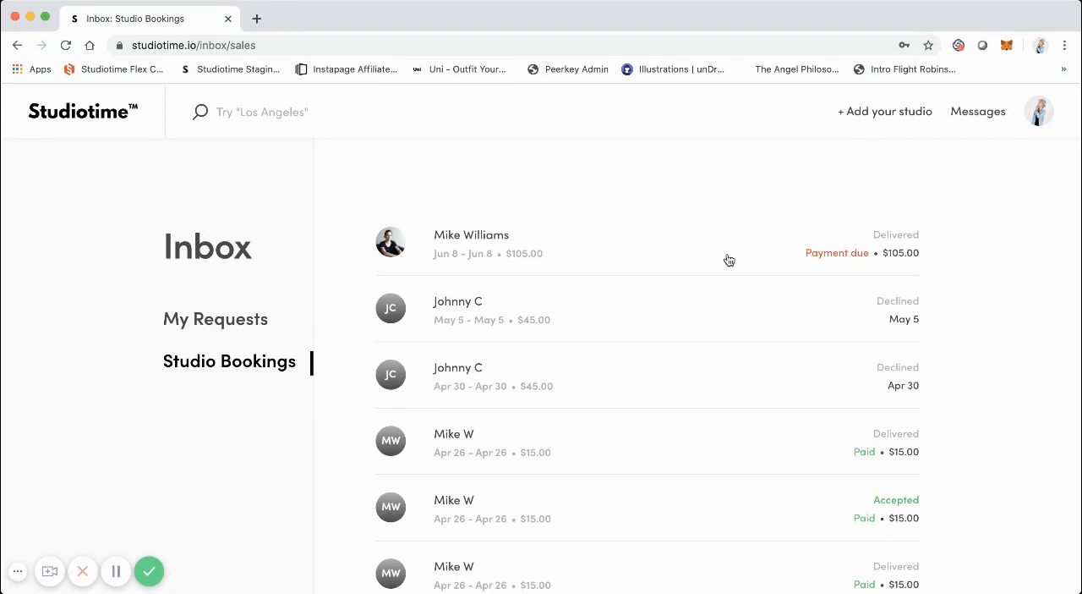
click(730, 260)
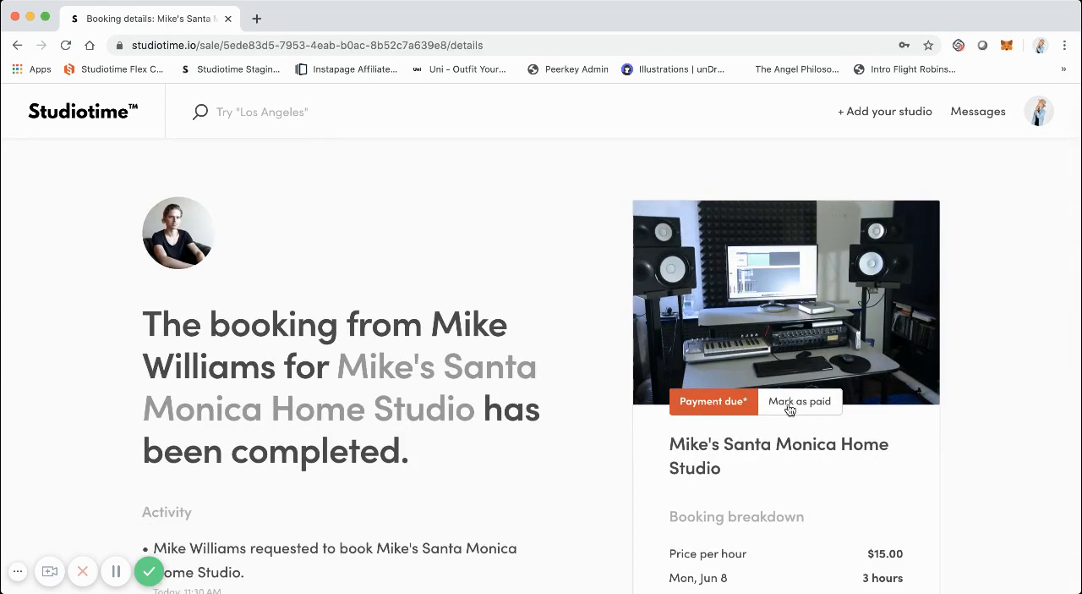
Mark the Jun 8 booking paid and confirm Accepted/Paid, $105.00 in the inbox
click(799, 401)
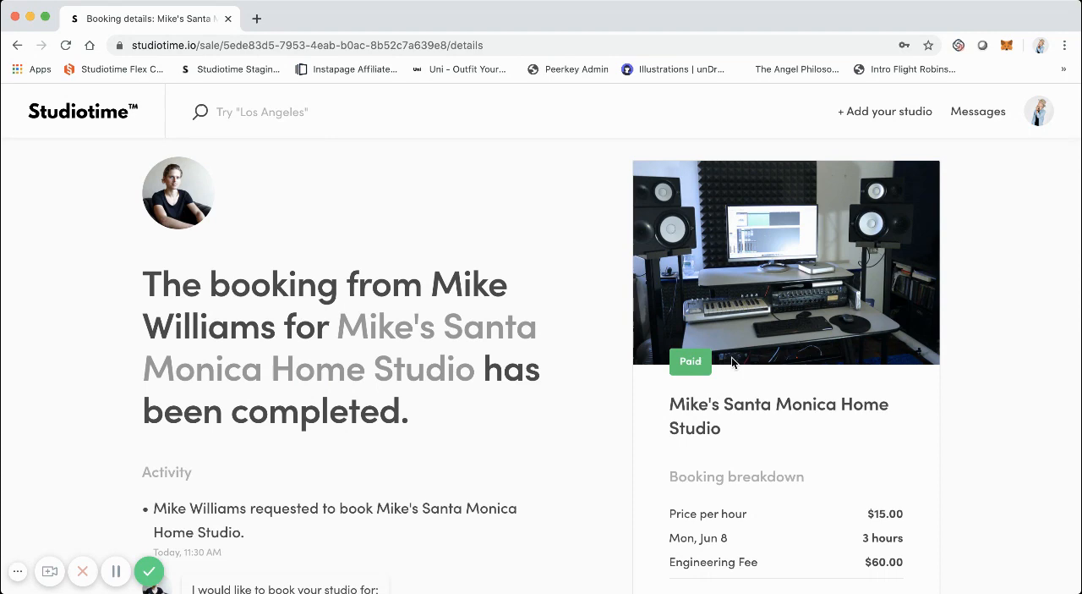
scroll(down, 3)
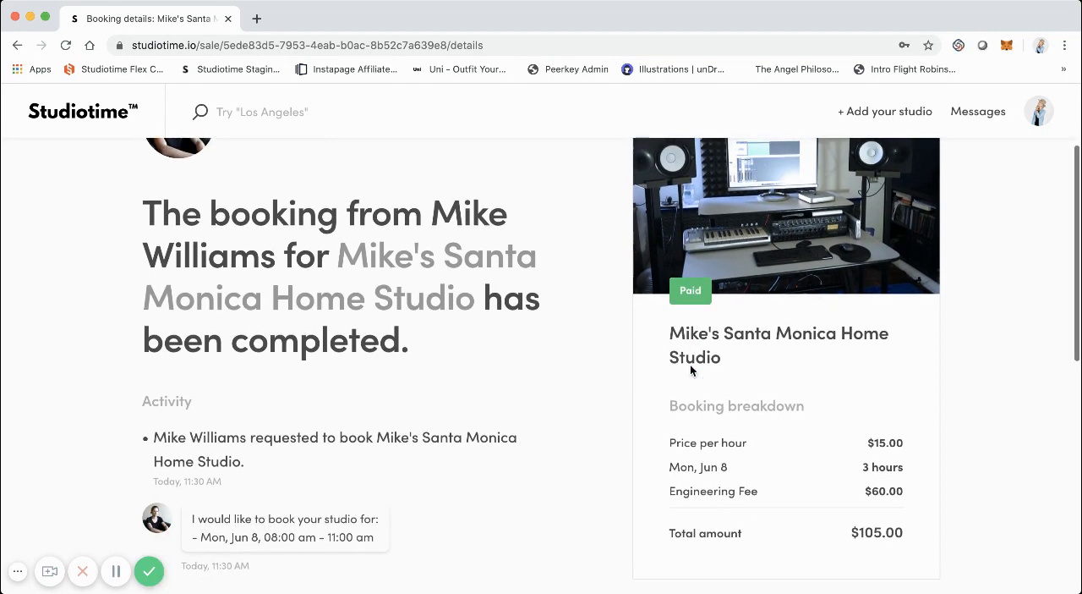
scroll(down, 3)
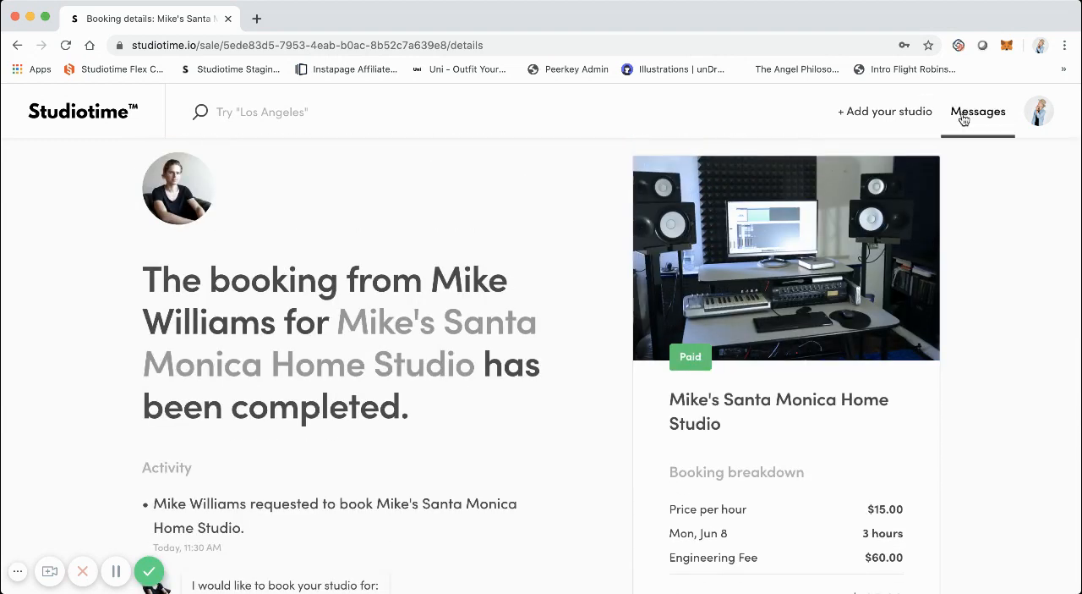
click(979, 111)
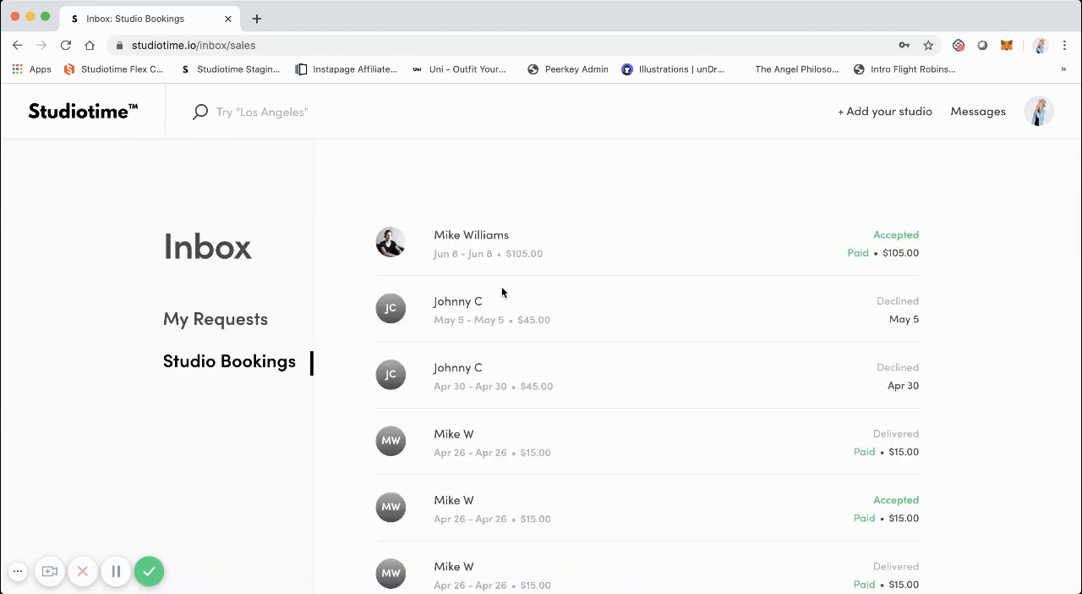
mouse_move(797, 273)
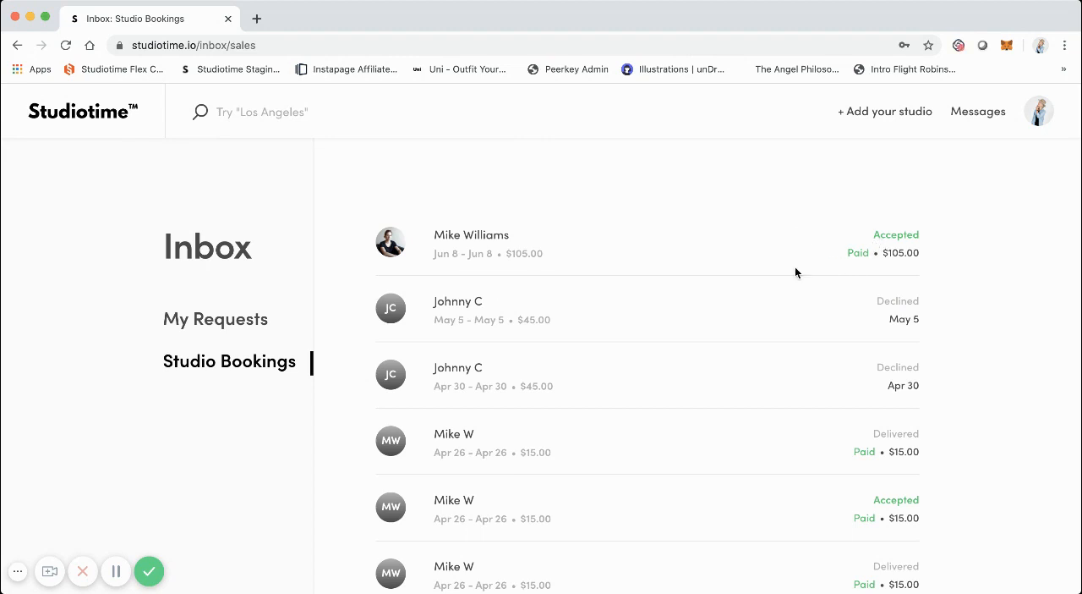
mouse_move(795, 260)
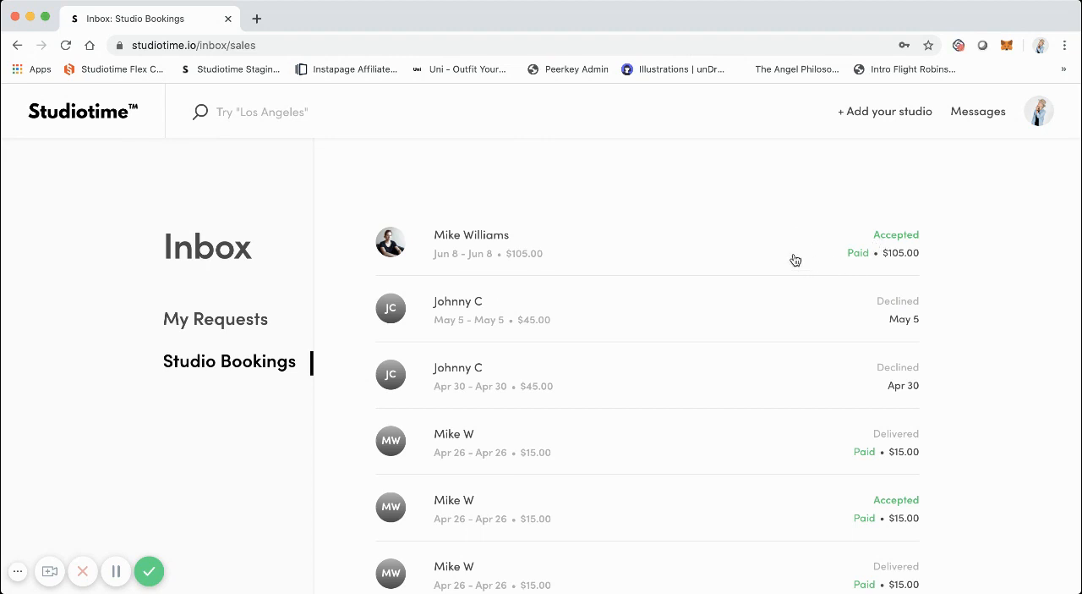
mouse_move(769, 267)
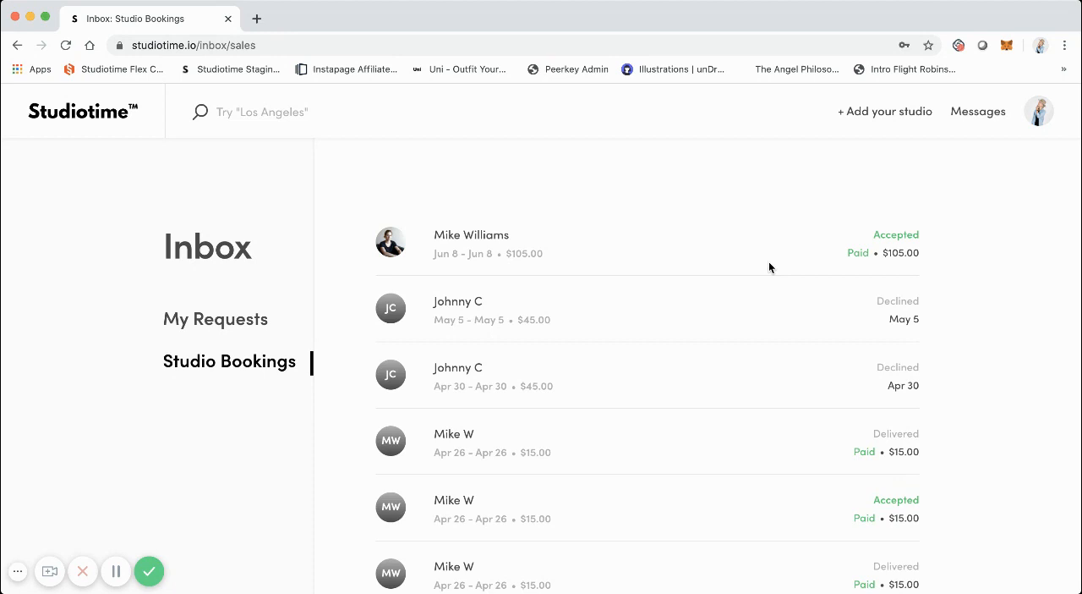
mouse_move(710, 268)
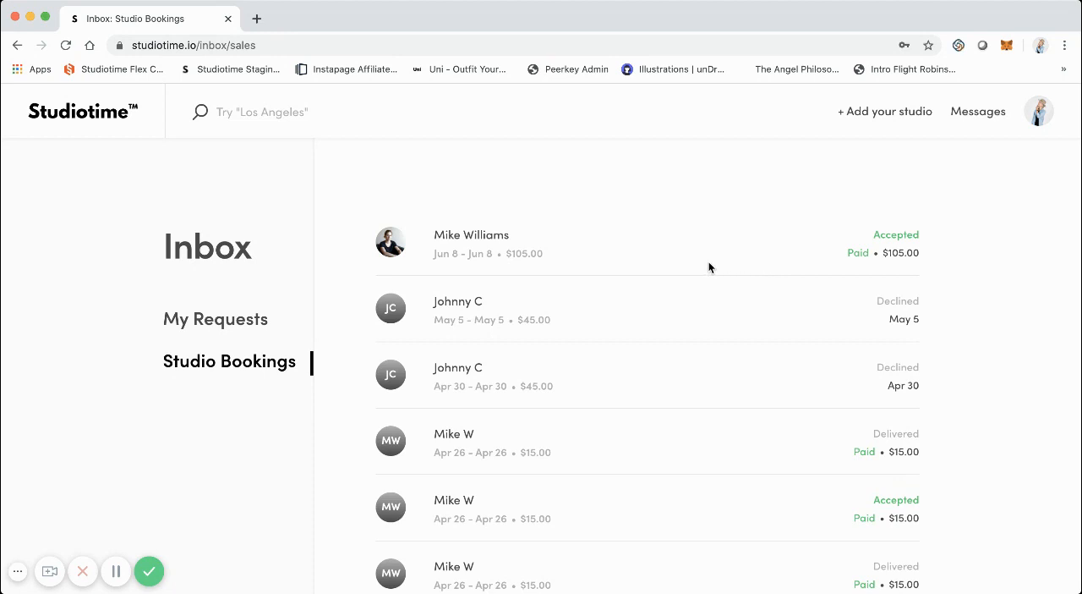
mouse_move(855, 255)
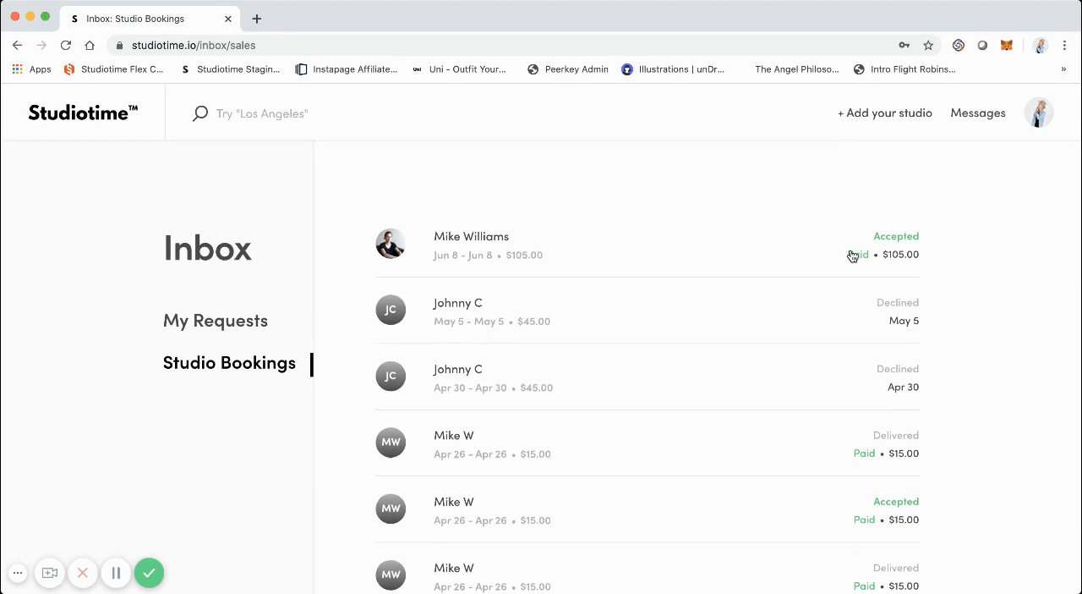
mouse_move(906, 216)
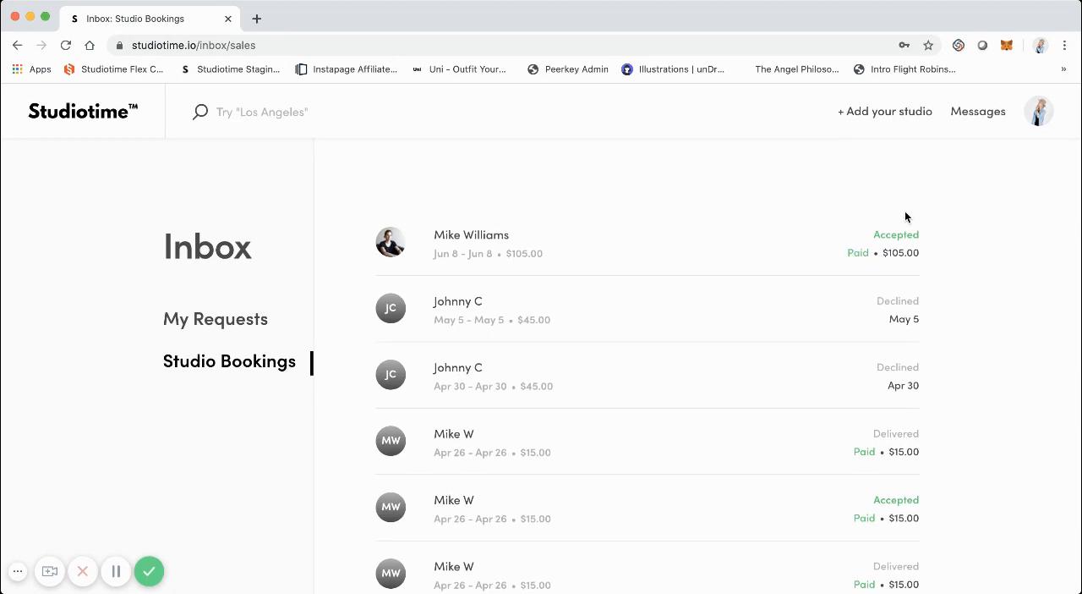
mouse_move(905, 217)
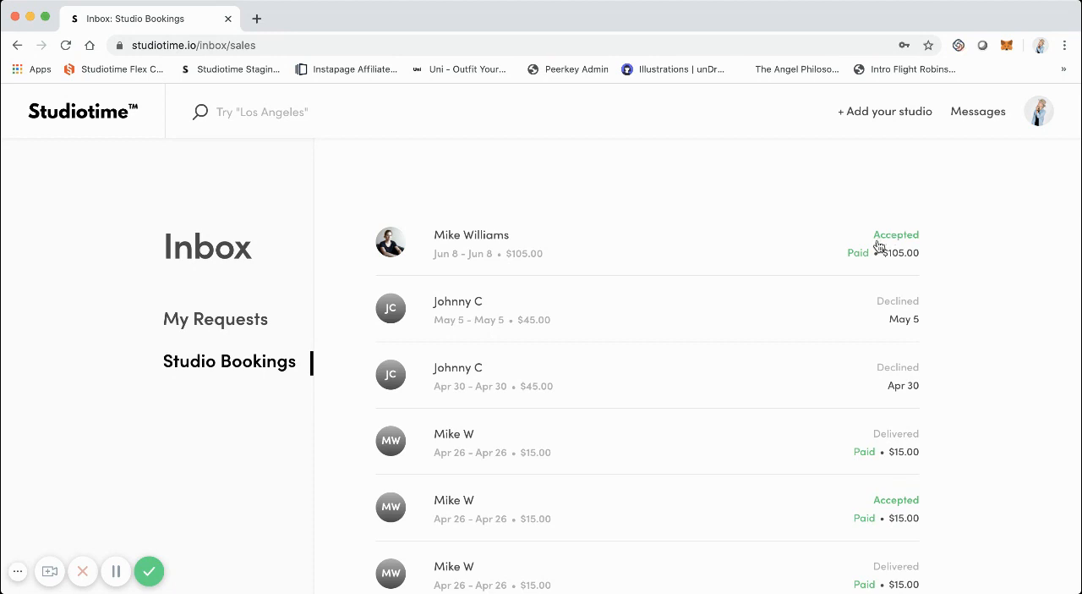
scroll(down, 3)
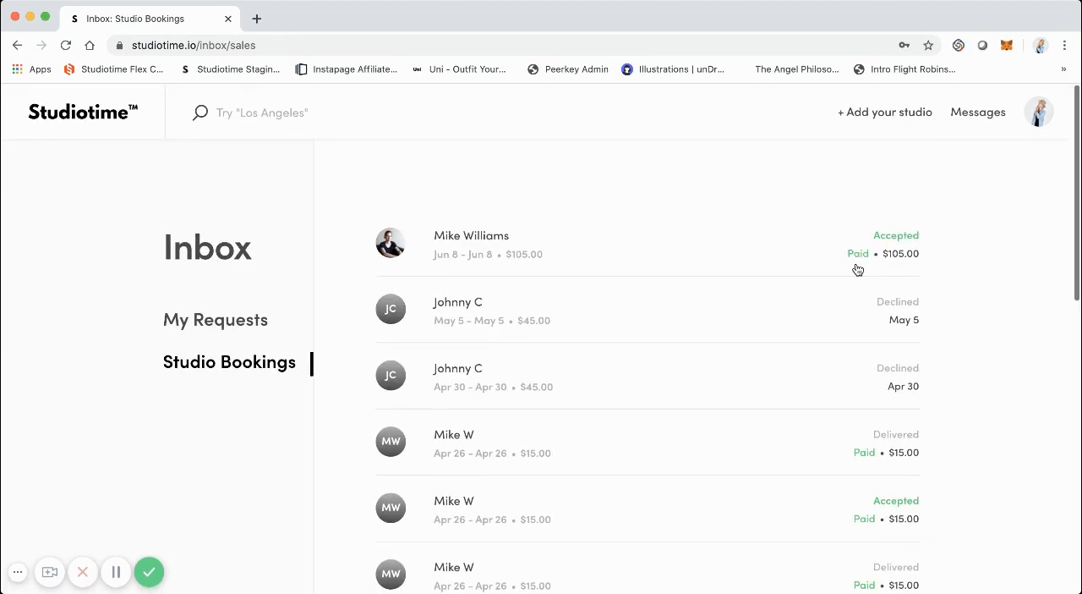
scroll(down, 3)
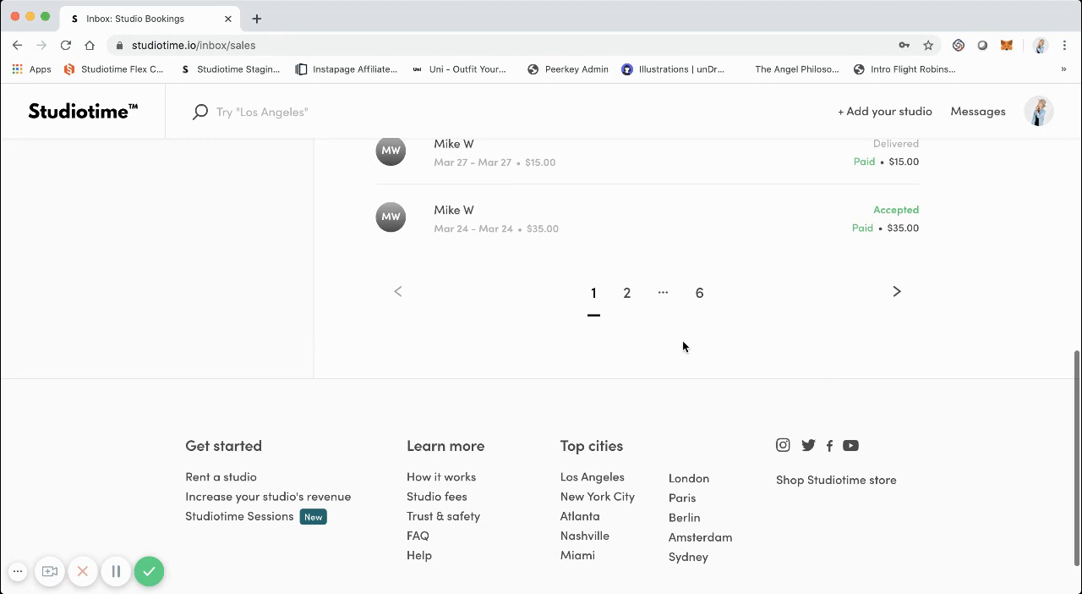
mouse_move(694, 301)
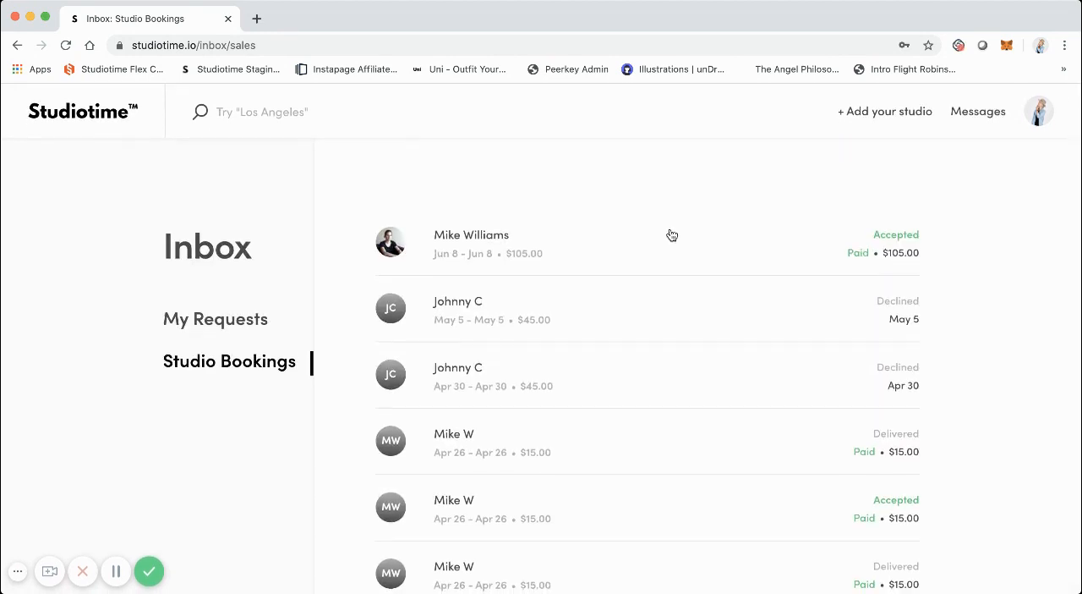
mouse_move(666, 232)
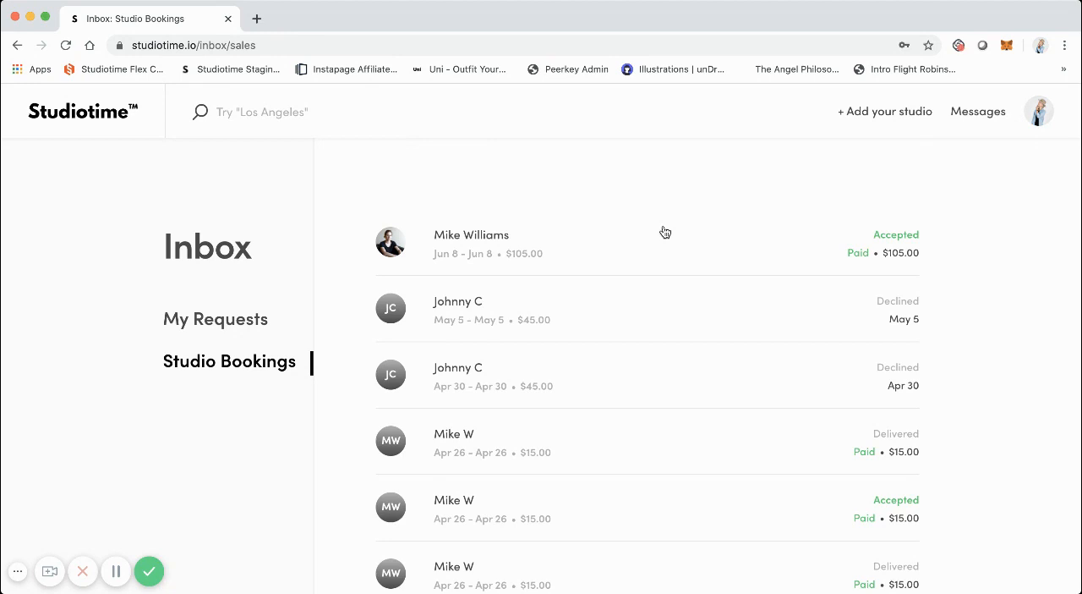